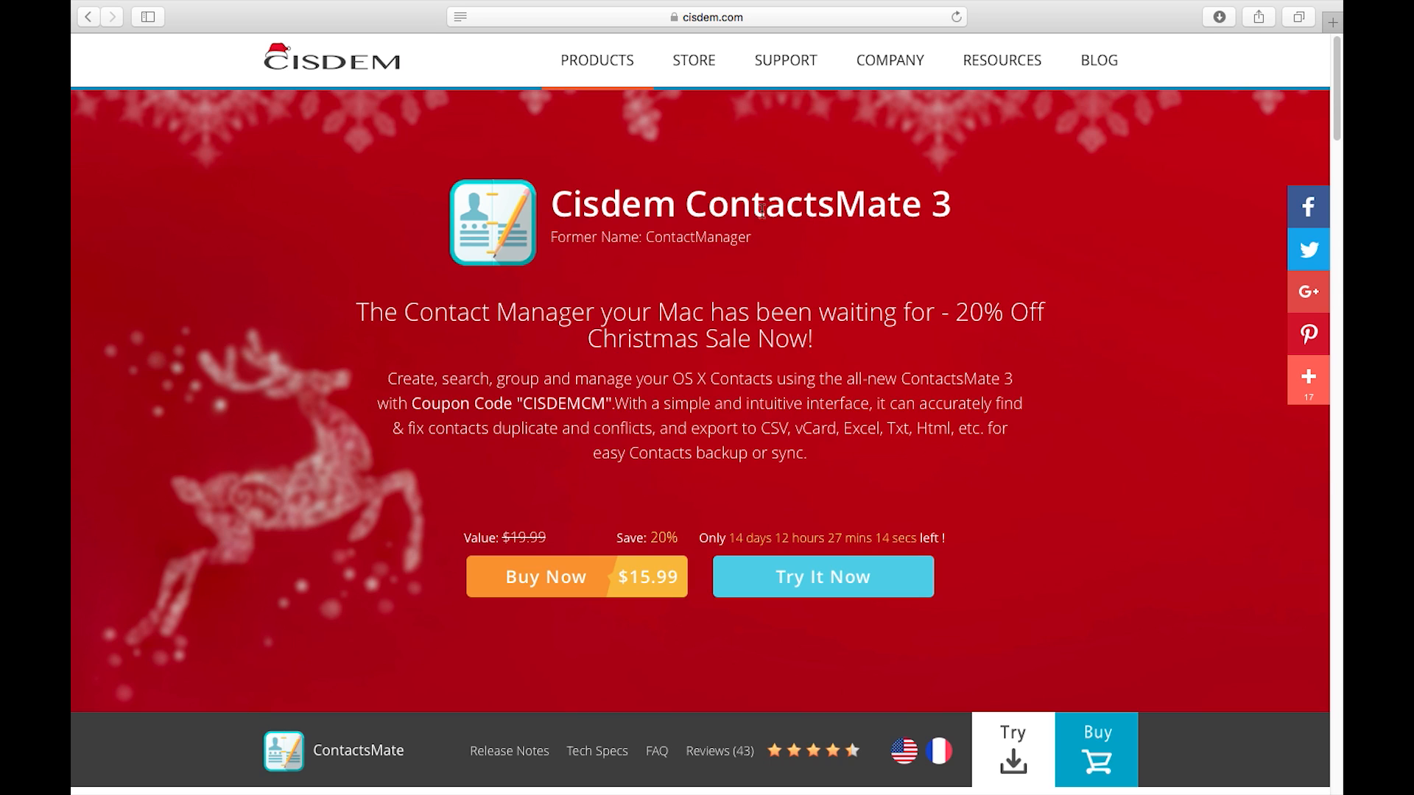
{"action": "mouse_move", "coordinate": [551, 206]}
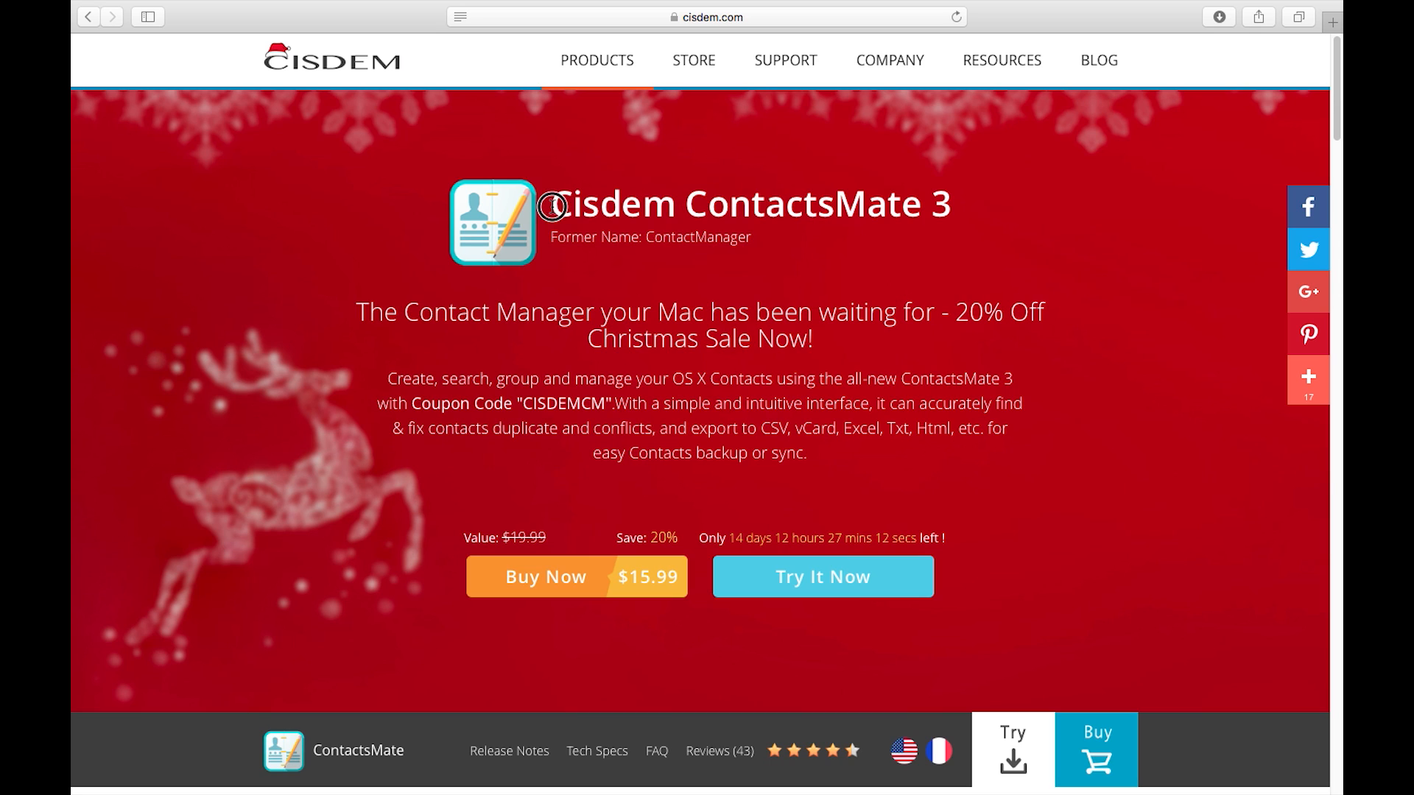
Step: Select the coupon code CISDEMCM on the ContactsMate product page
{"action": "left_click_drag", "start_coordinate": [550, 205], "coordinate": [955, 236]}
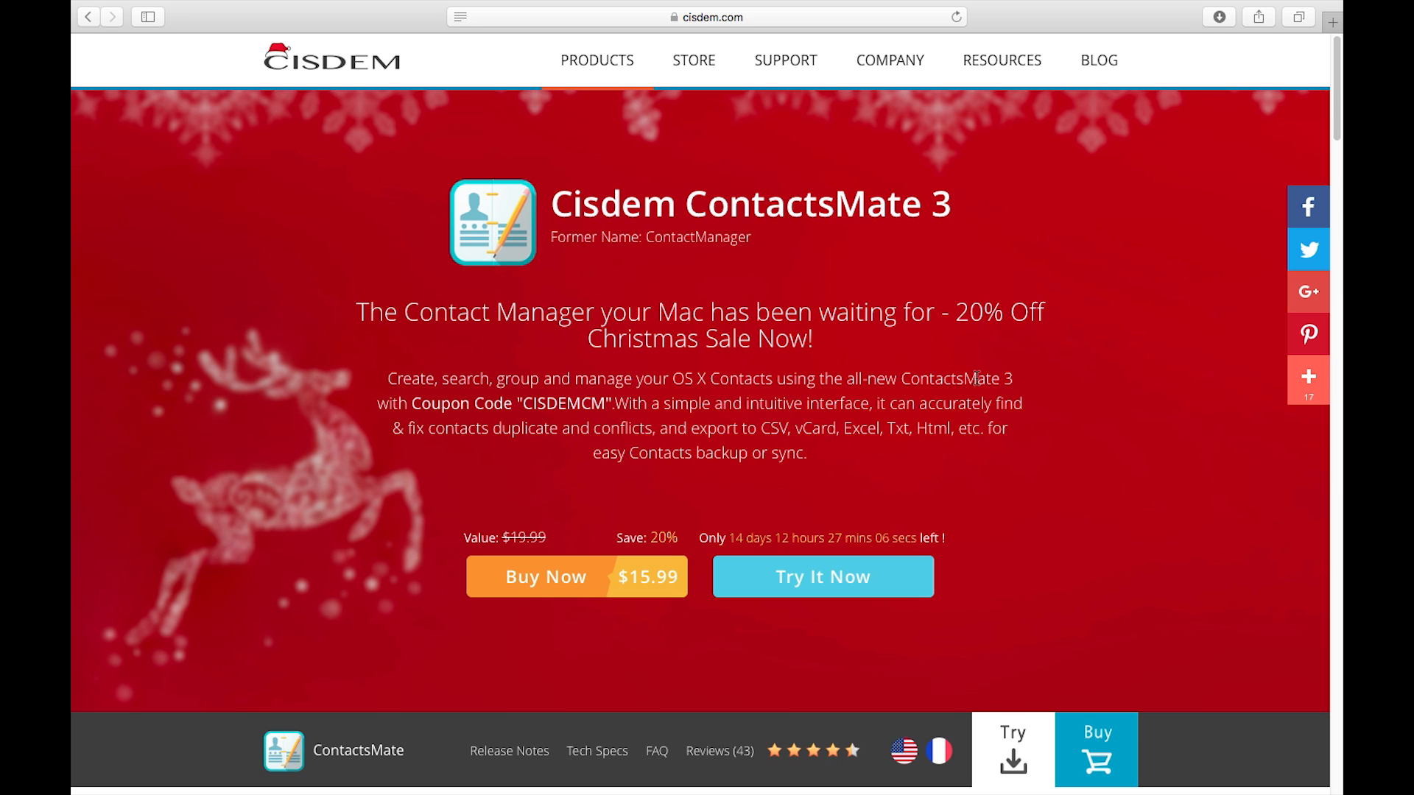
{"action": "scroll", "scroll_direction": "down", "scroll_amount": 3}
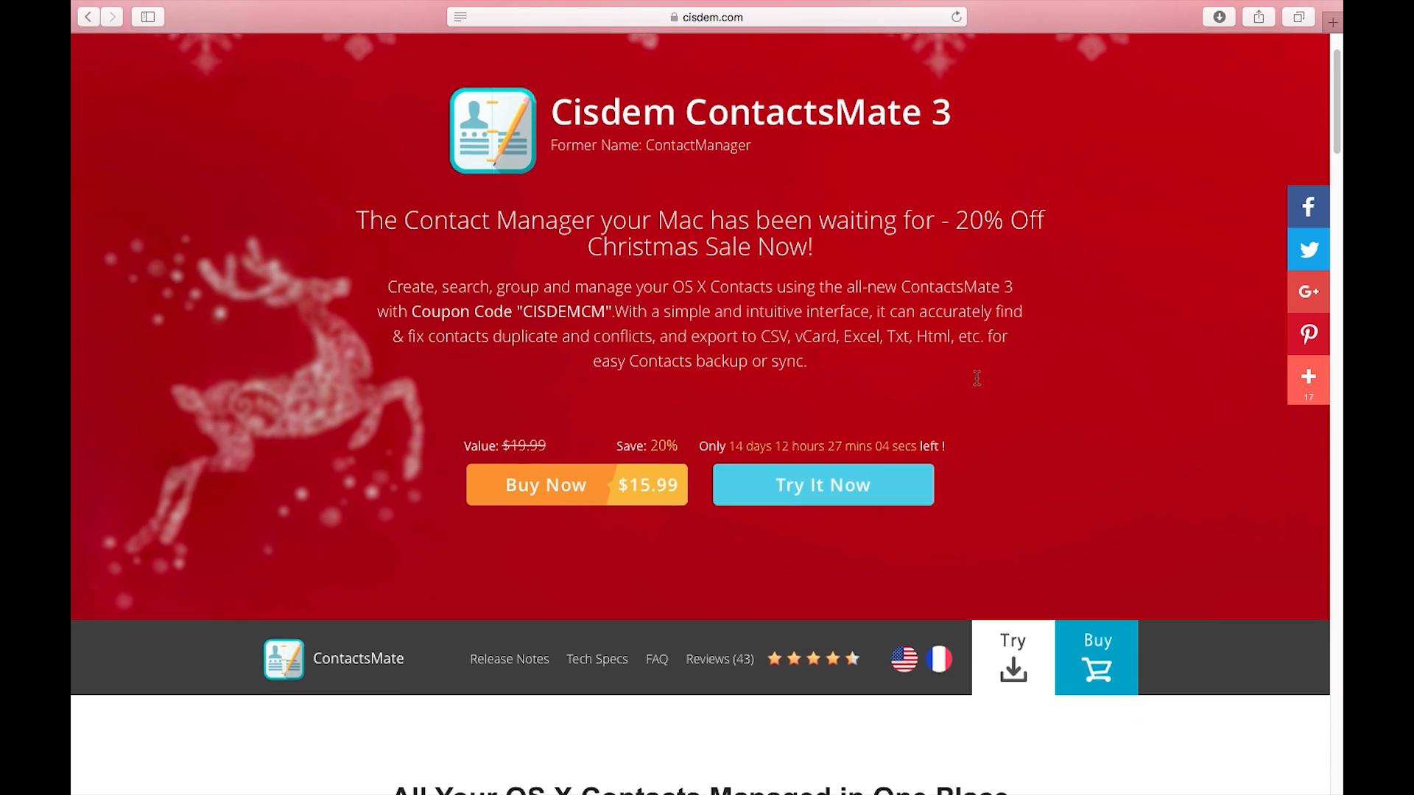
{"action": "scroll", "scroll_direction": "down", "scroll_amount": 3}
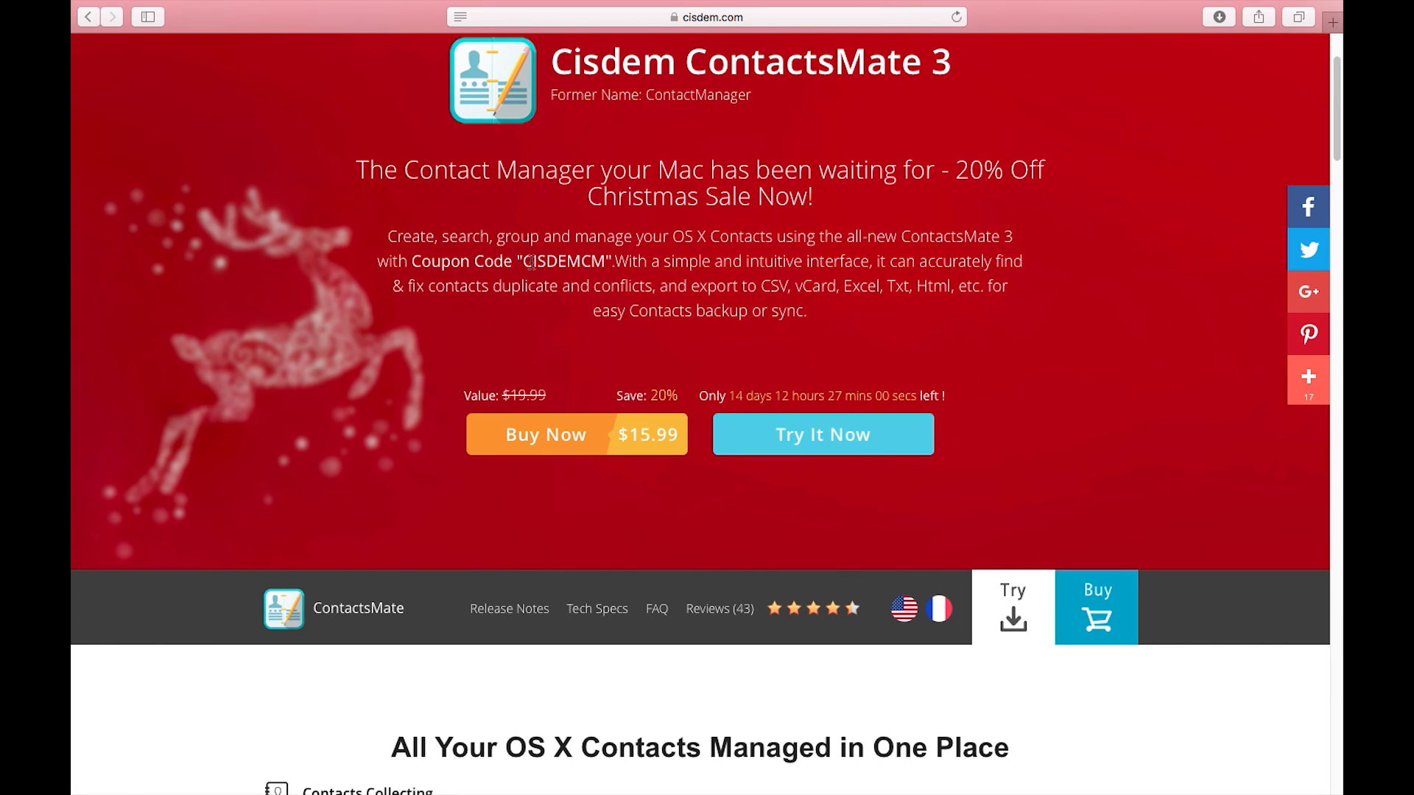
{"action": "double_click", "coordinate": [566, 261]}
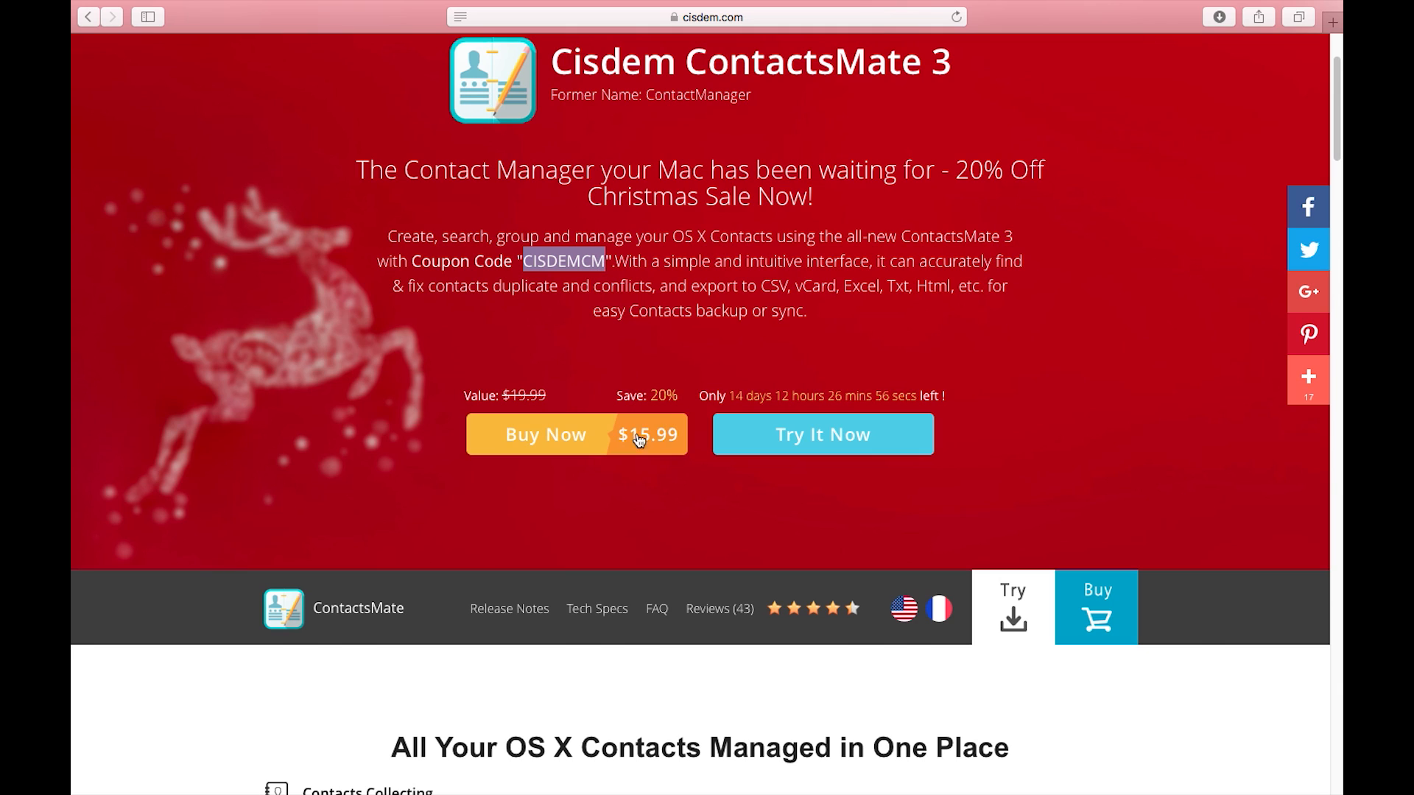
{"action": "mouse_move", "coordinate": [676, 446]}
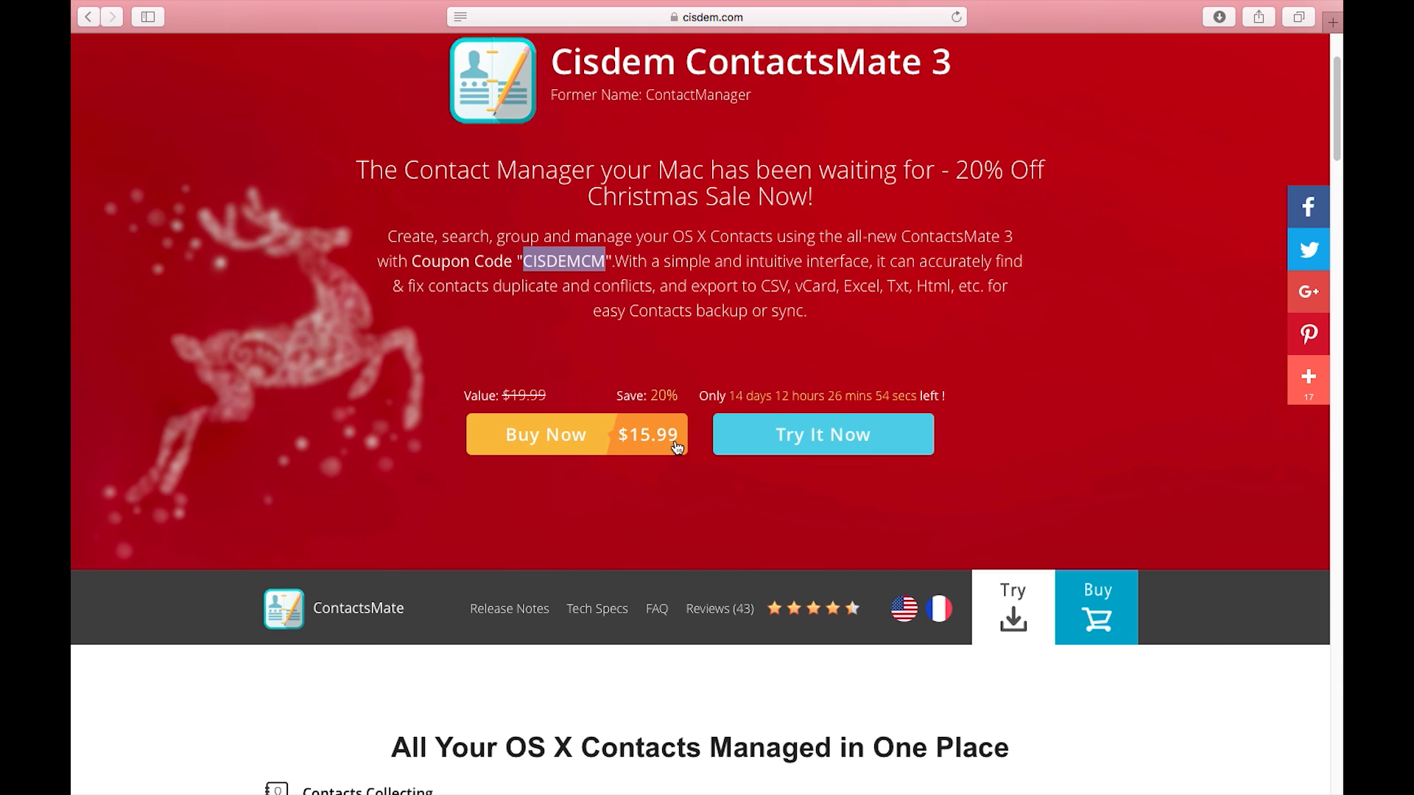
{"action": "mouse_move", "coordinate": [698, 368]}
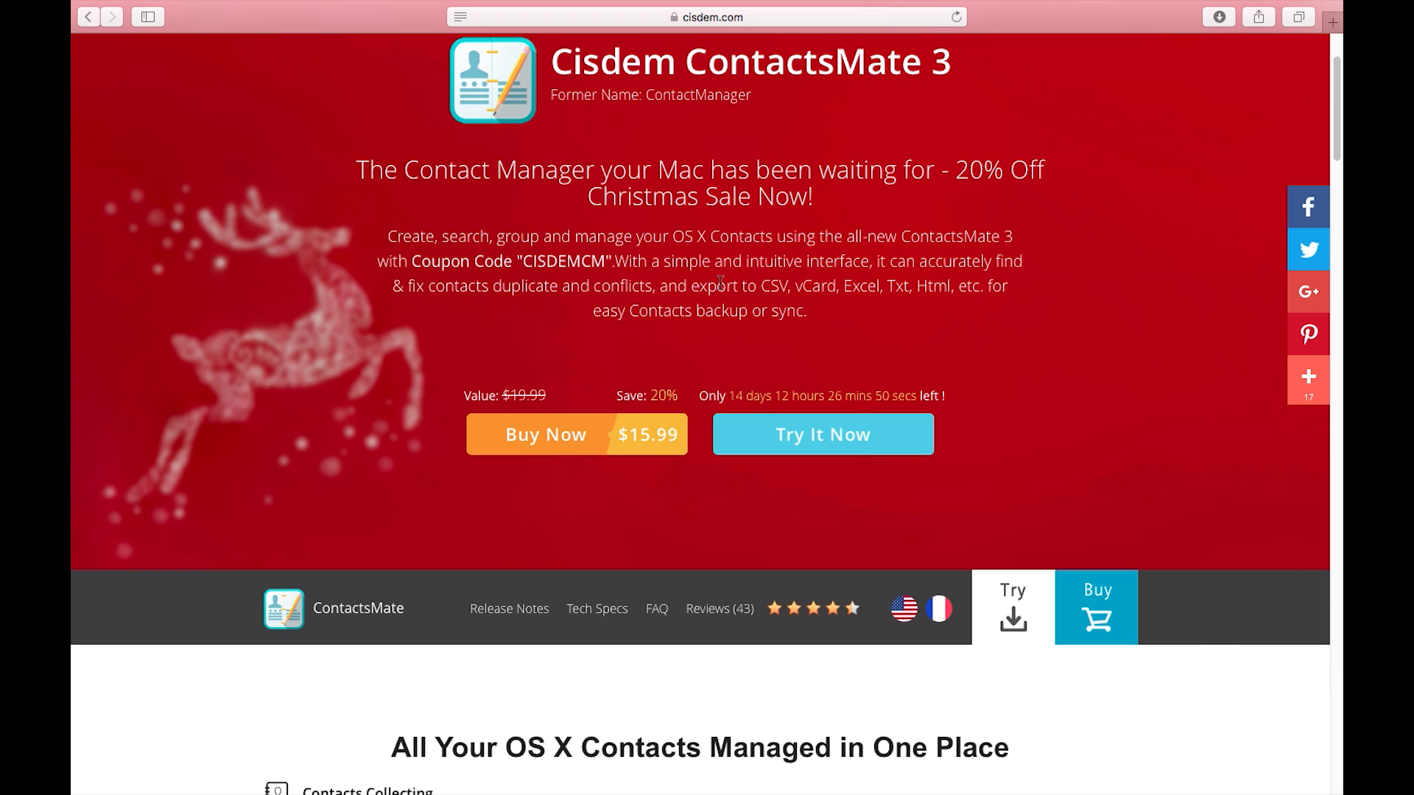
Step: View the Unify Fragmented Info, Suffix & Prefix Setting, then Conflict Resolution feature tabs
{"action": "scroll", "scroll_direction": "down", "scroll_amount": 3}
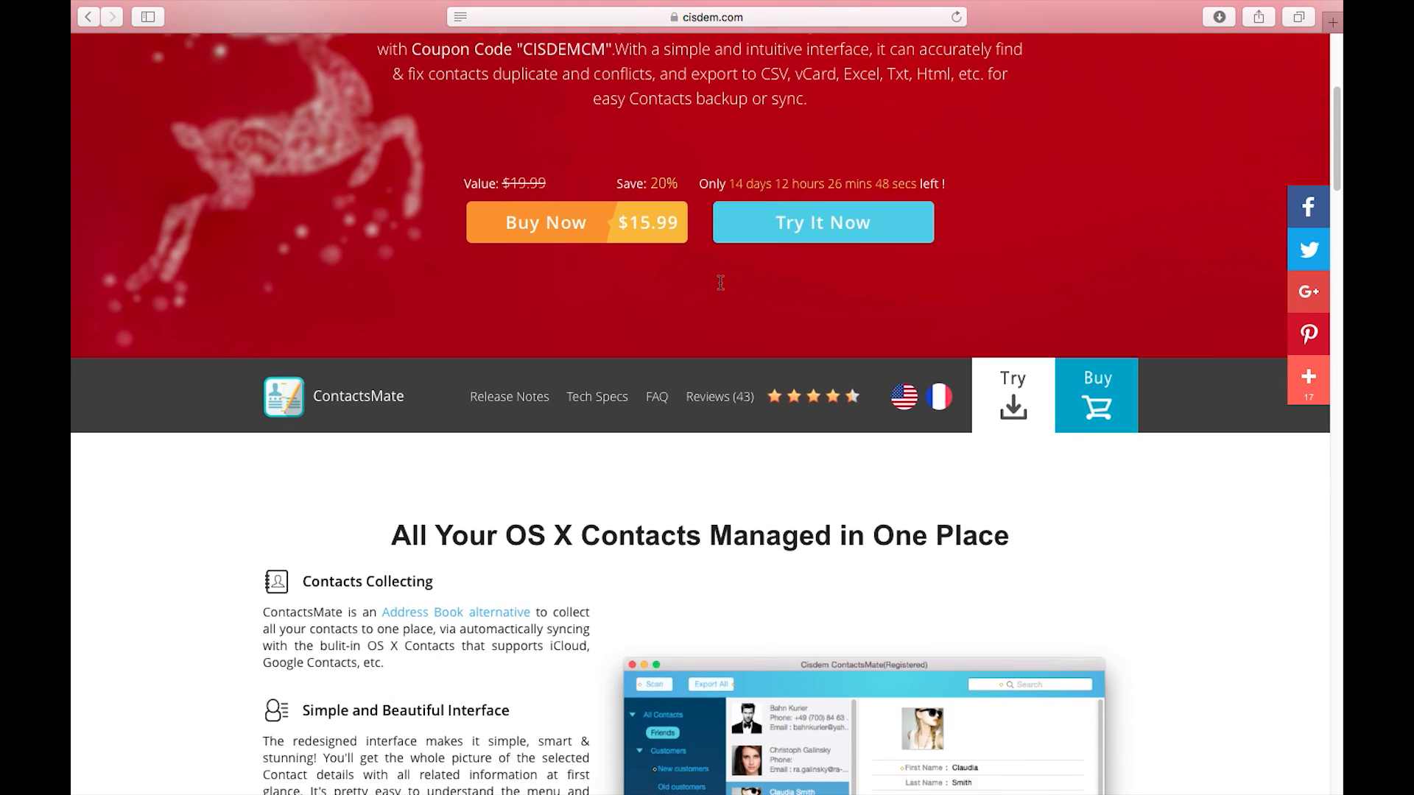
{"action": "scroll", "scroll_direction": "down", "scroll_amount": 3}
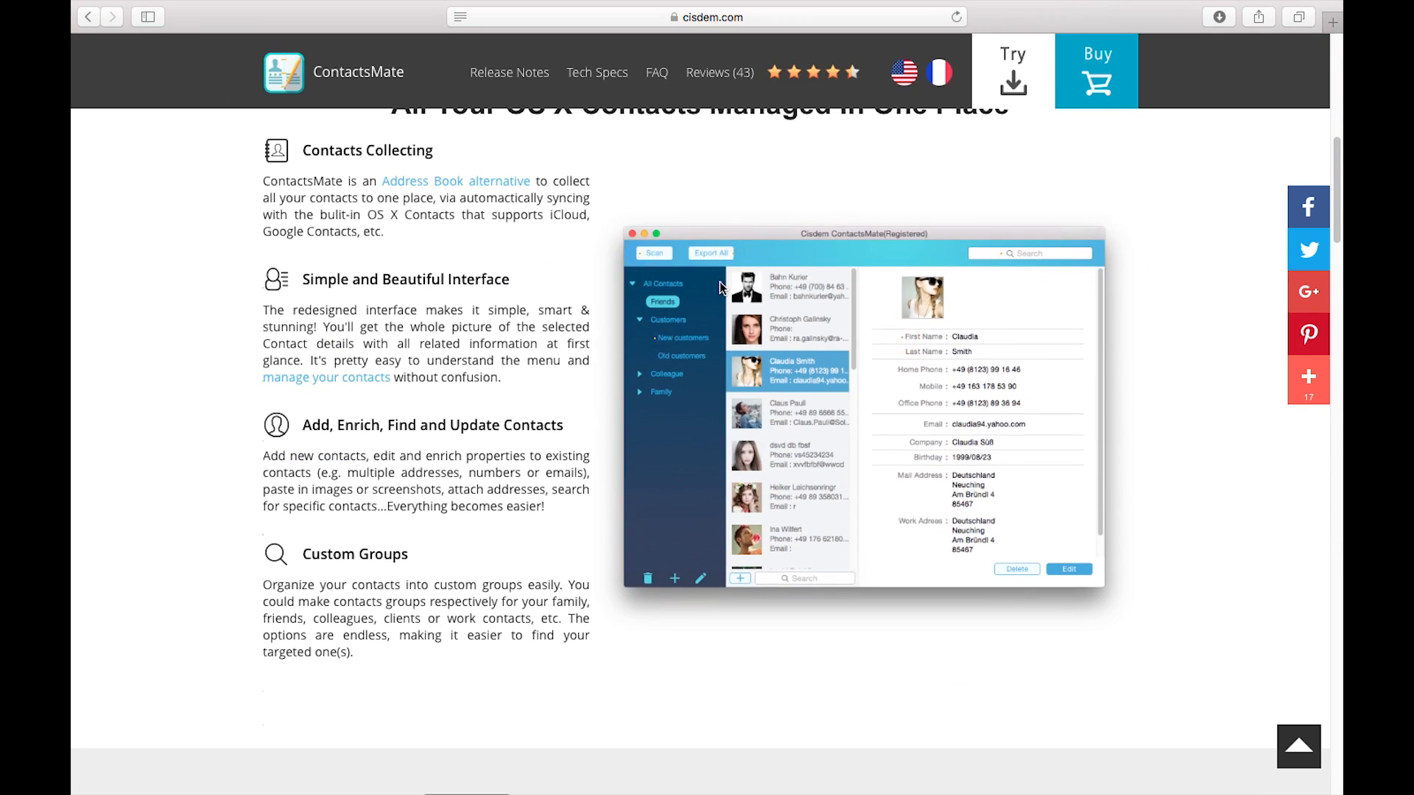
{"action": "scroll", "scroll_direction": "down", "scroll_amount": 3}
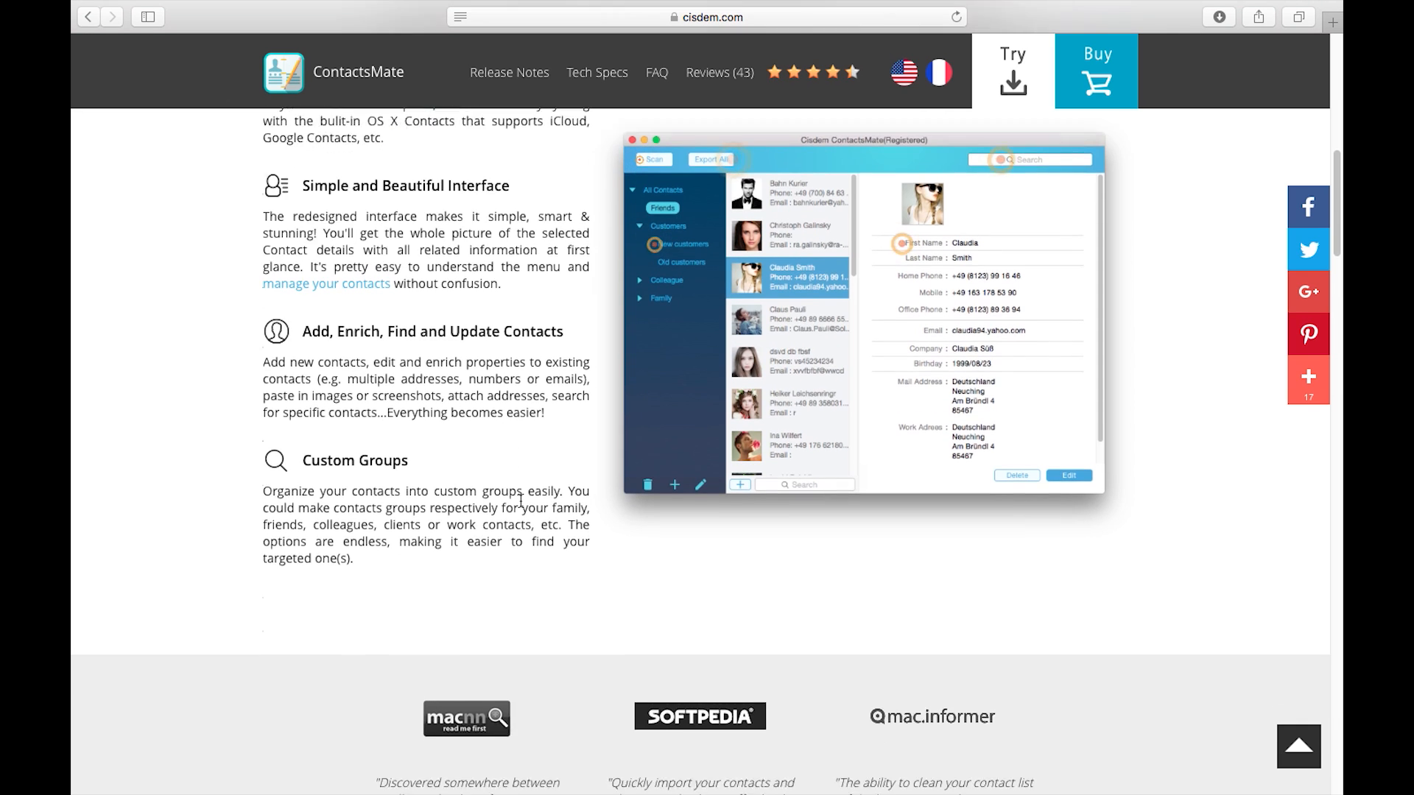
{"action": "scroll", "scroll_direction": "down", "scroll_amount": 3}
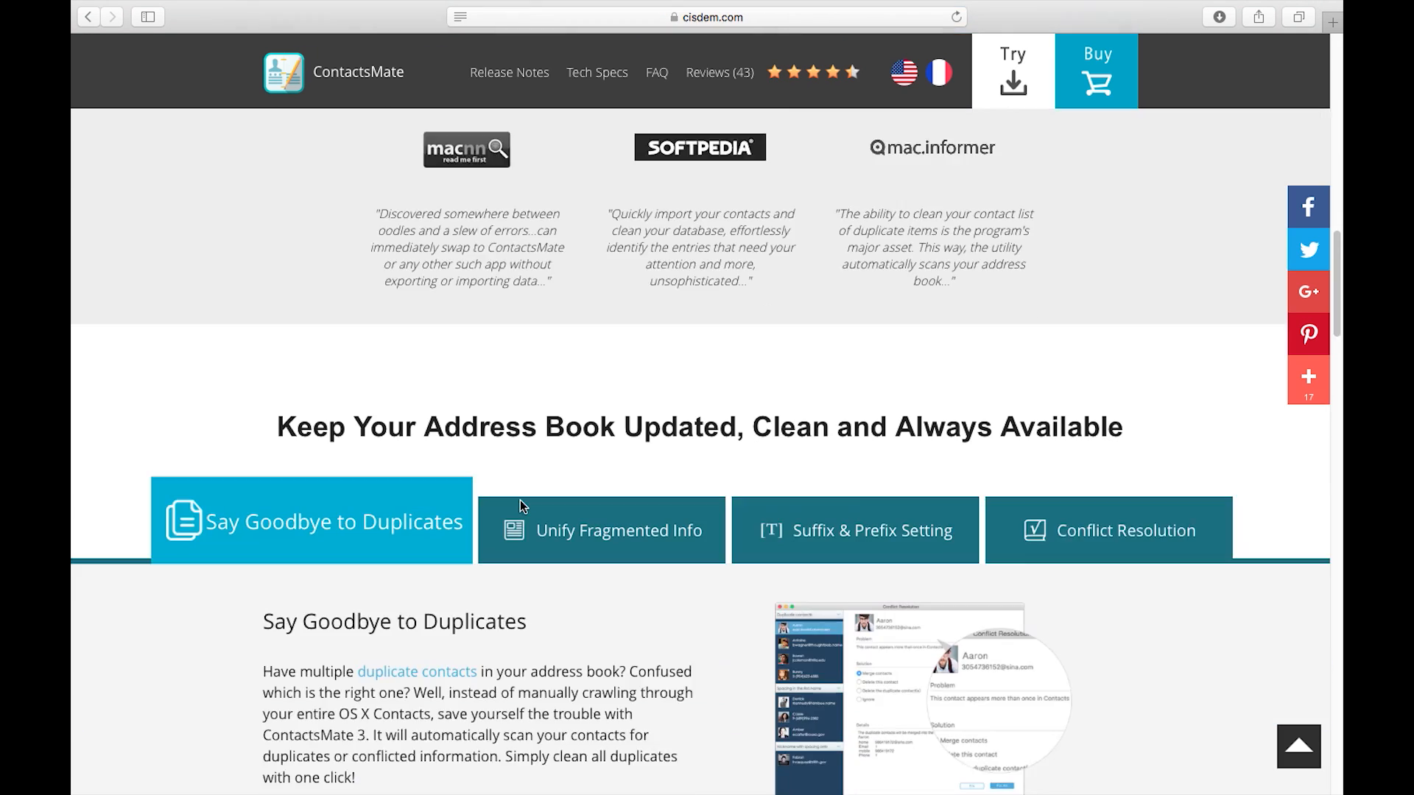
{"action": "scroll", "scroll_direction": "down", "scroll_amount": 3}
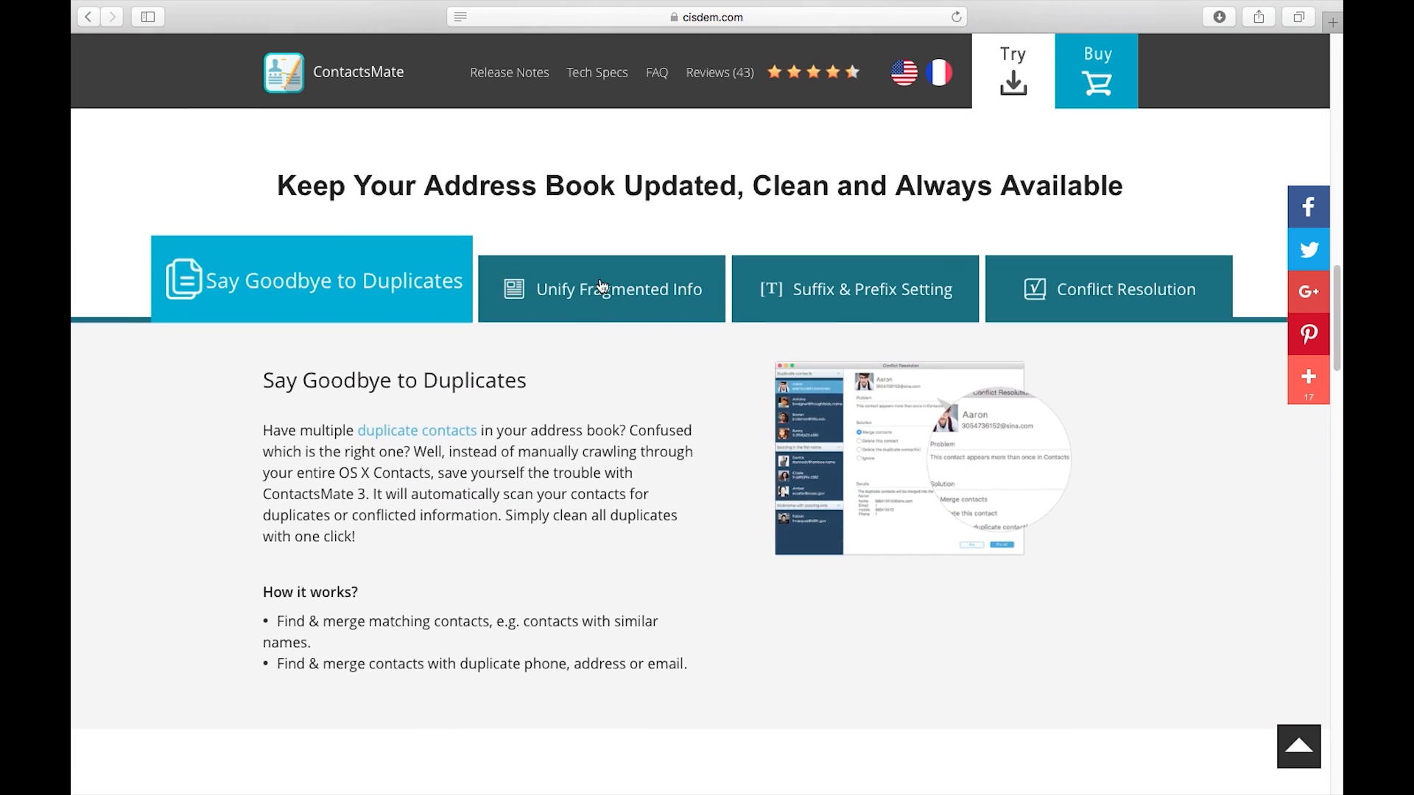
{"action": "left_click", "coordinate": [599, 289]}
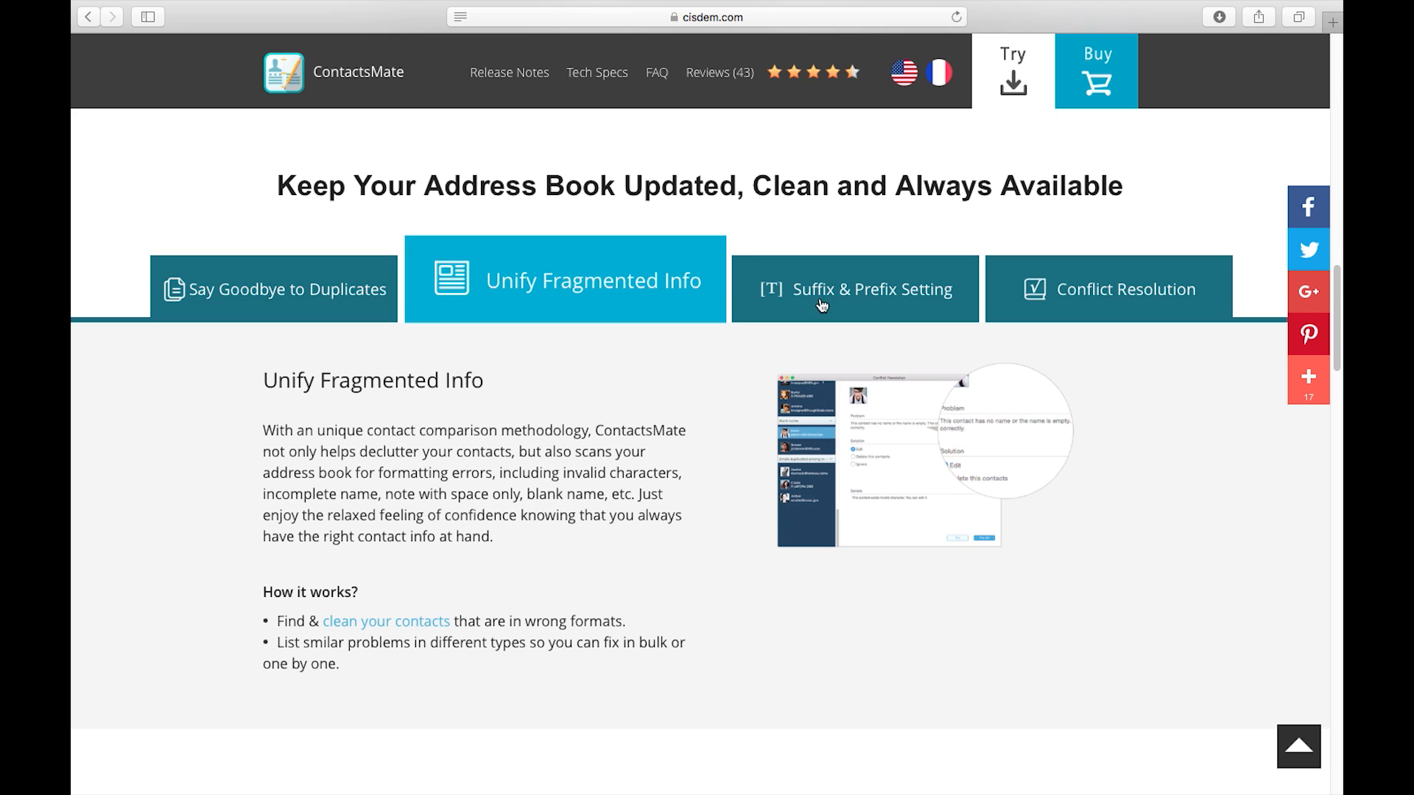
{"action": "left_click", "coordinate": [855, 289]}
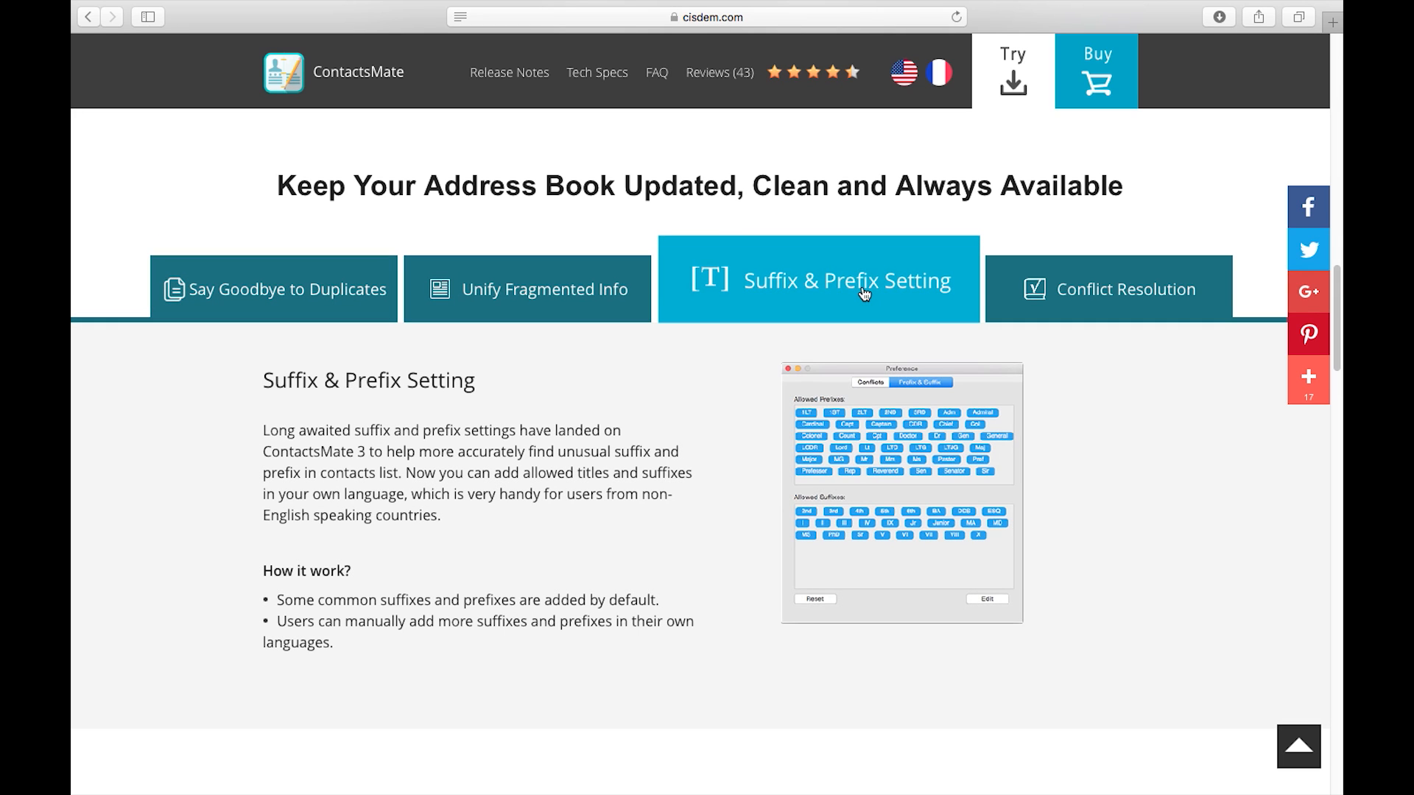
{"action": "left_click", "coordinate": [1108, 289]}
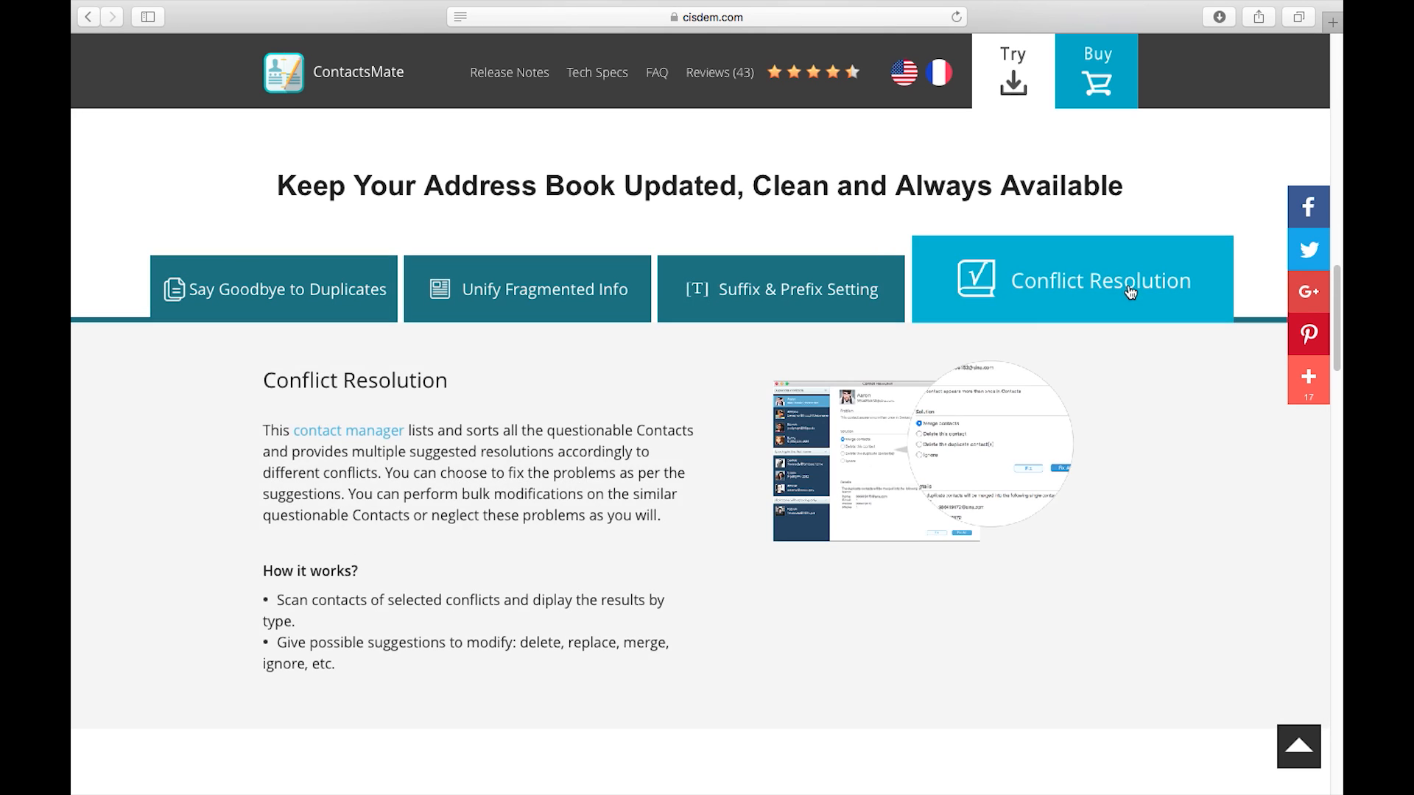
{"action": "scroll", "scroll_direction": "down", "scroll_amount": 3}
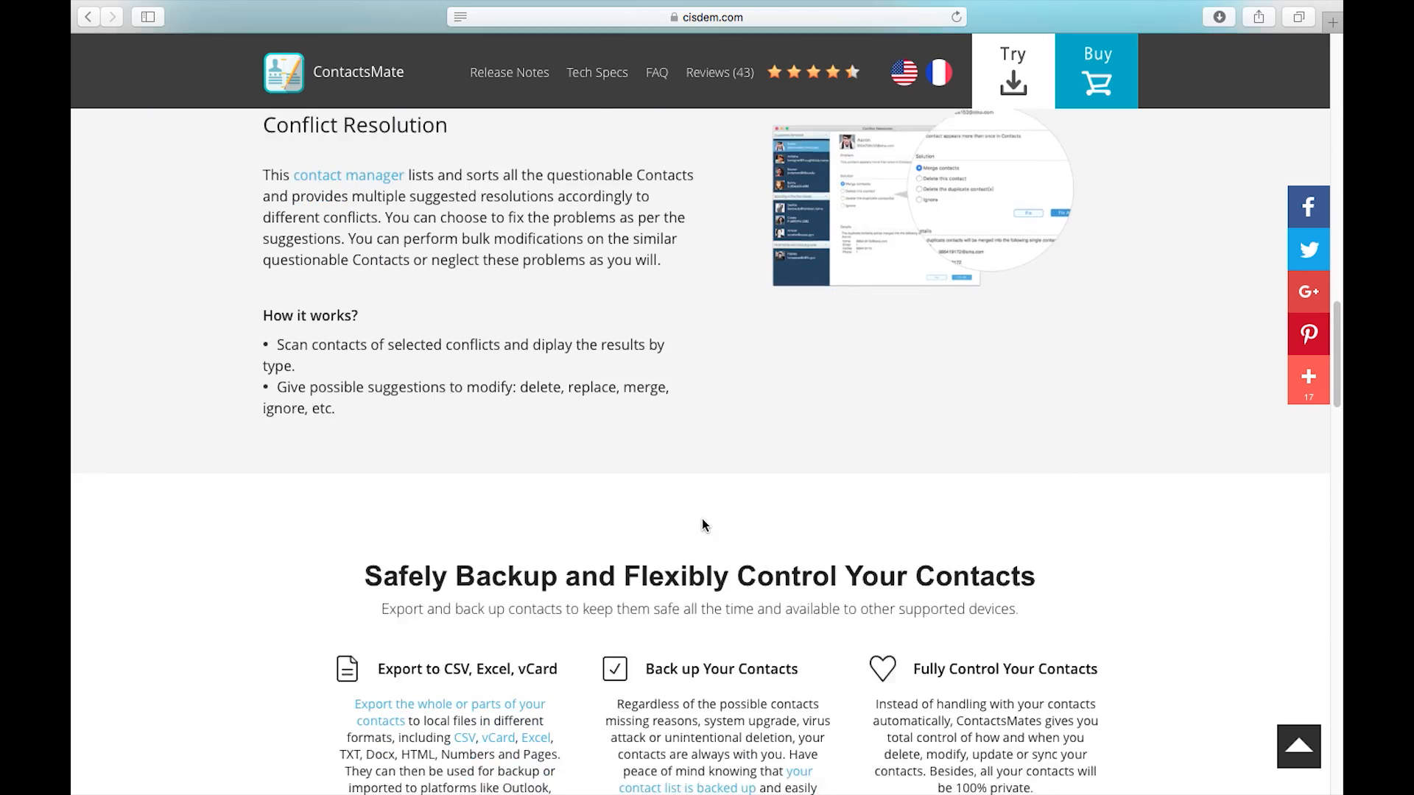
{"action": "scroll", "scroll_direction": "down", "scroll_amount": 3}
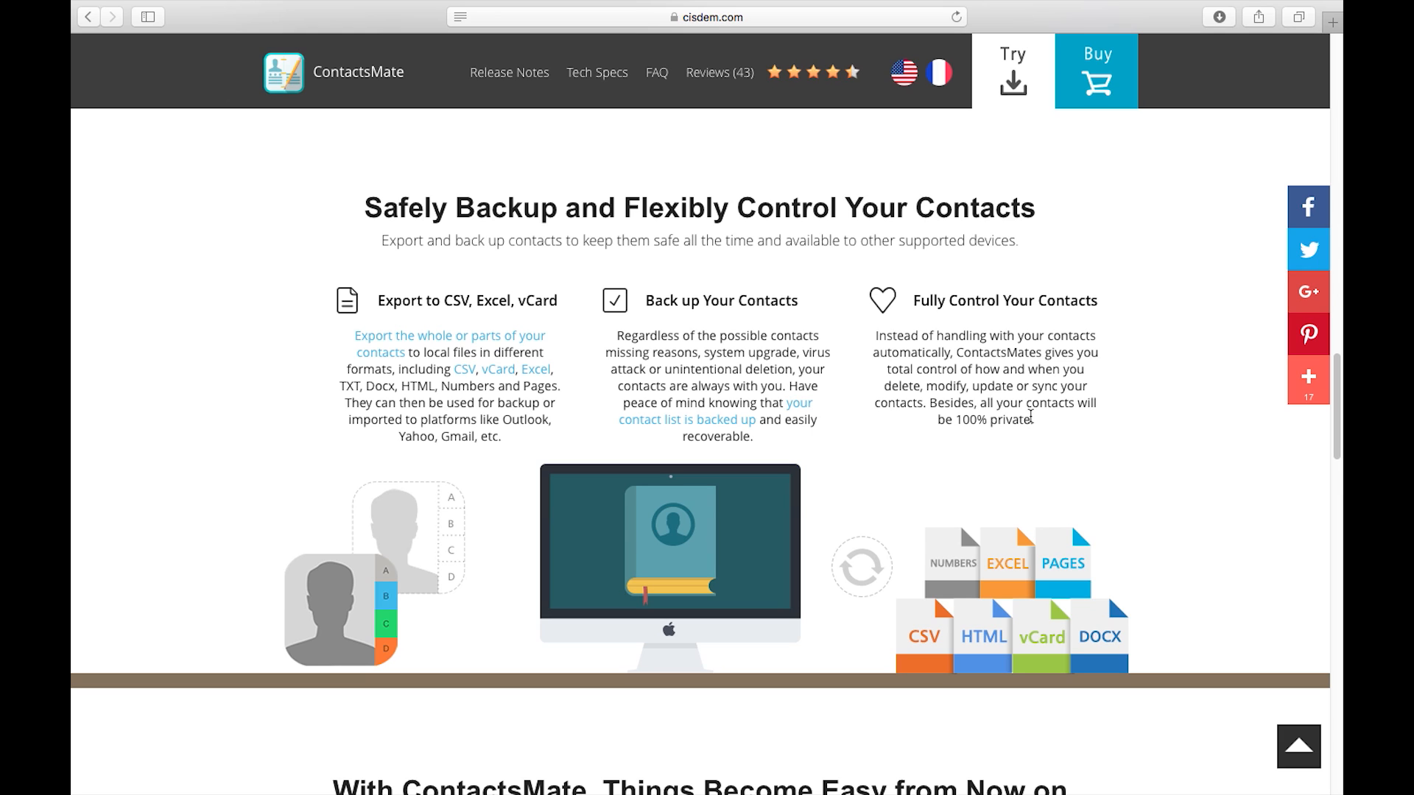
{"action": "double_click", "coordinate": [990, 420]}
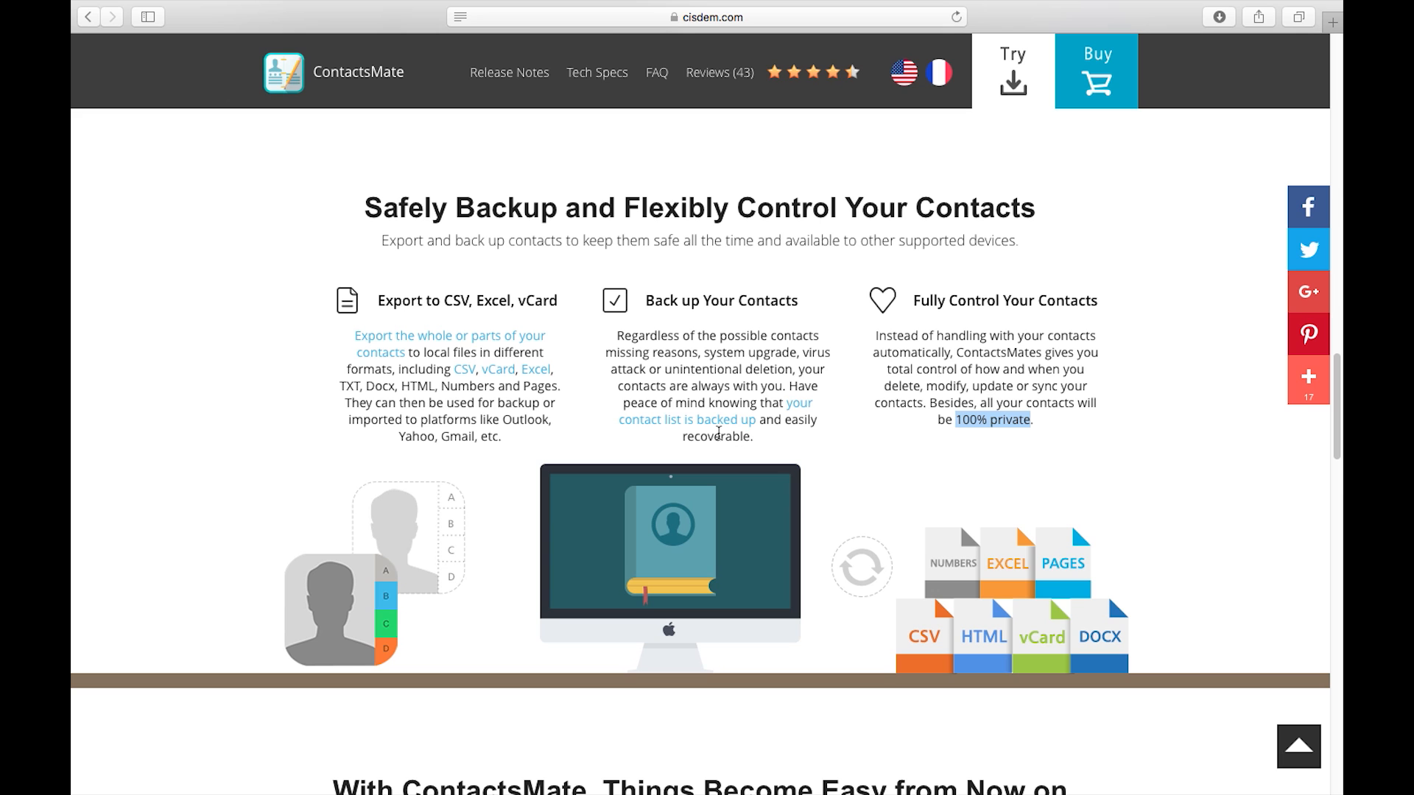
{"action": "scroll", "scroll_direction": "down", "scroll_amount": 3}
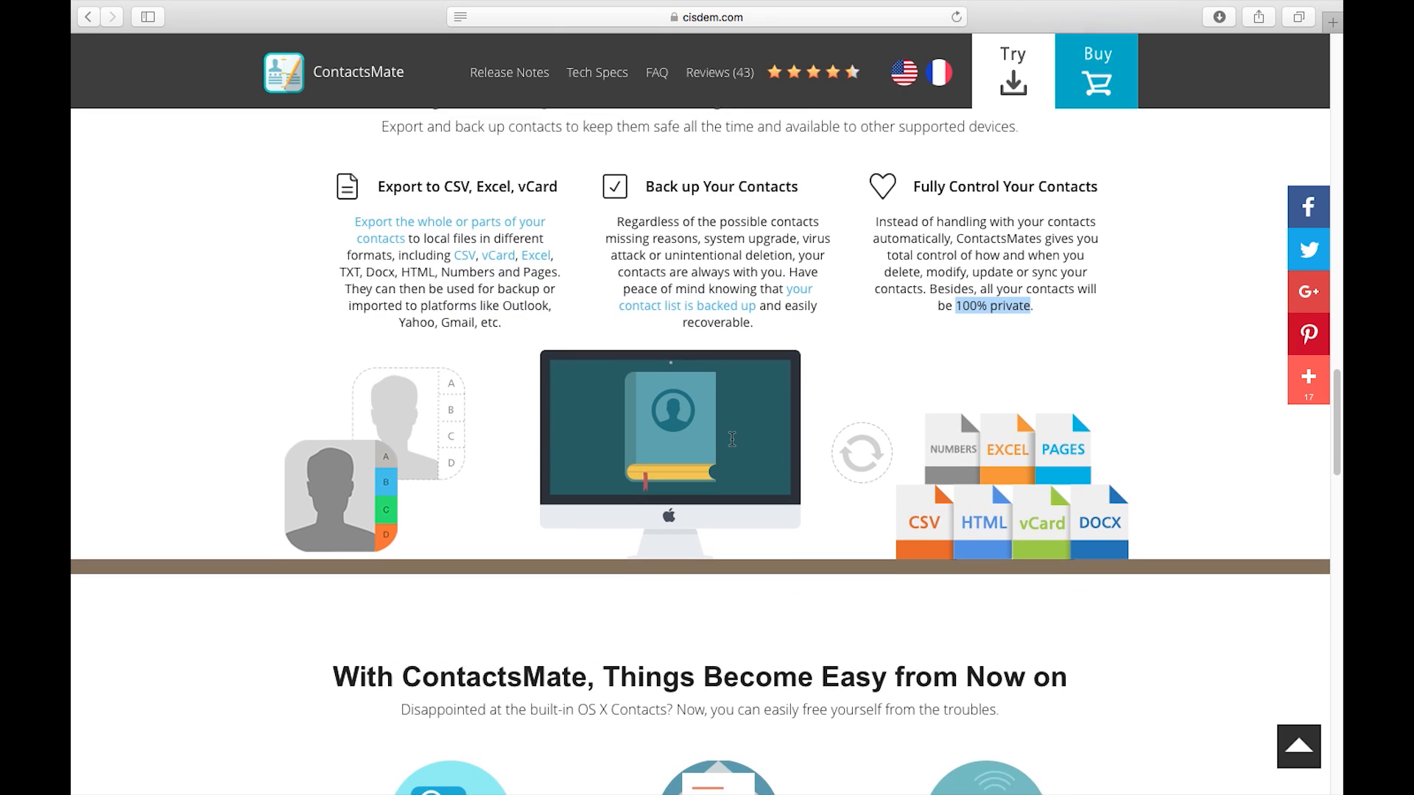
{"action": "scroll", "scroll_direction": "down", "scroll_amount": 3}
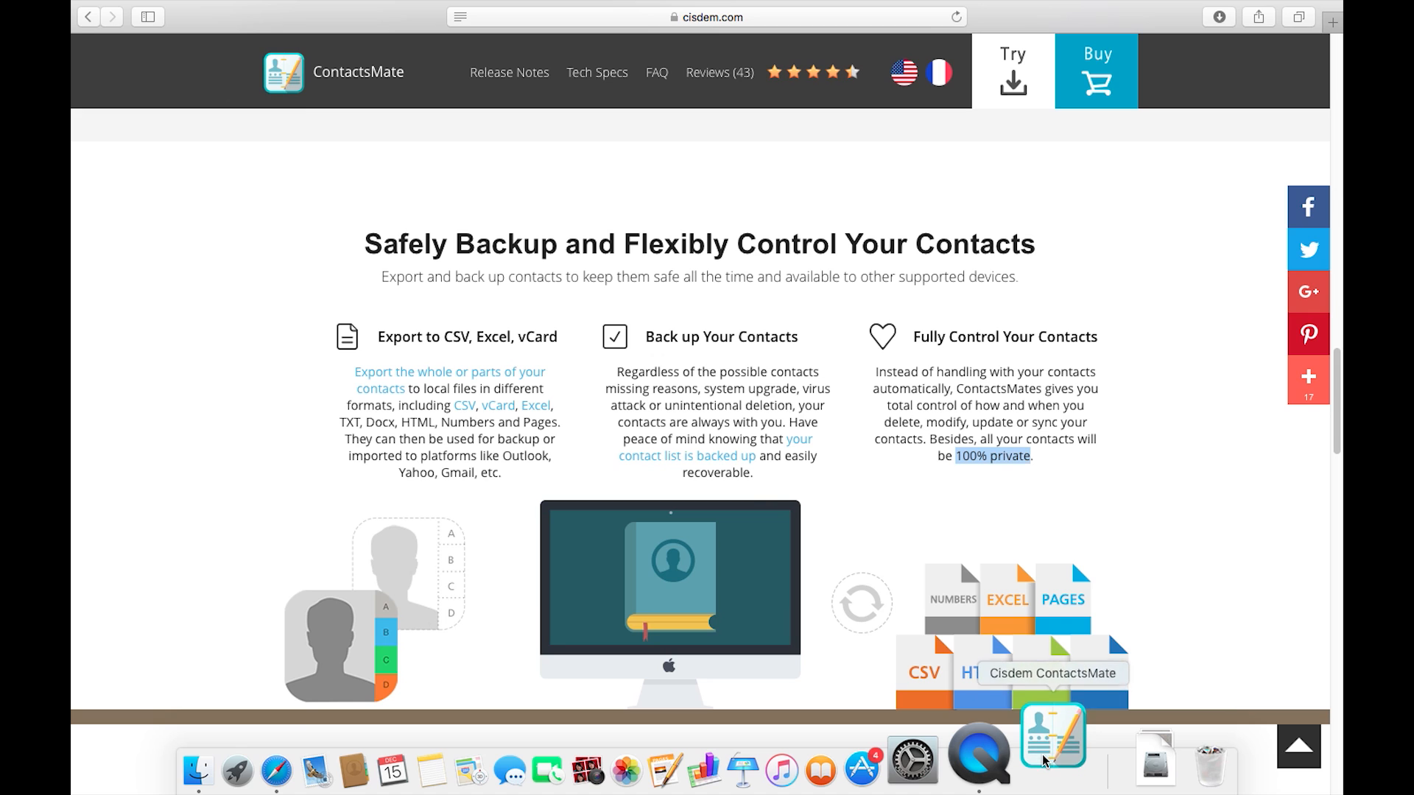
Step: Switch to Cisdem ContactsMate from the Dock and make its window full screen
{"action": "left_click", "coordinate": [1052, 734]}
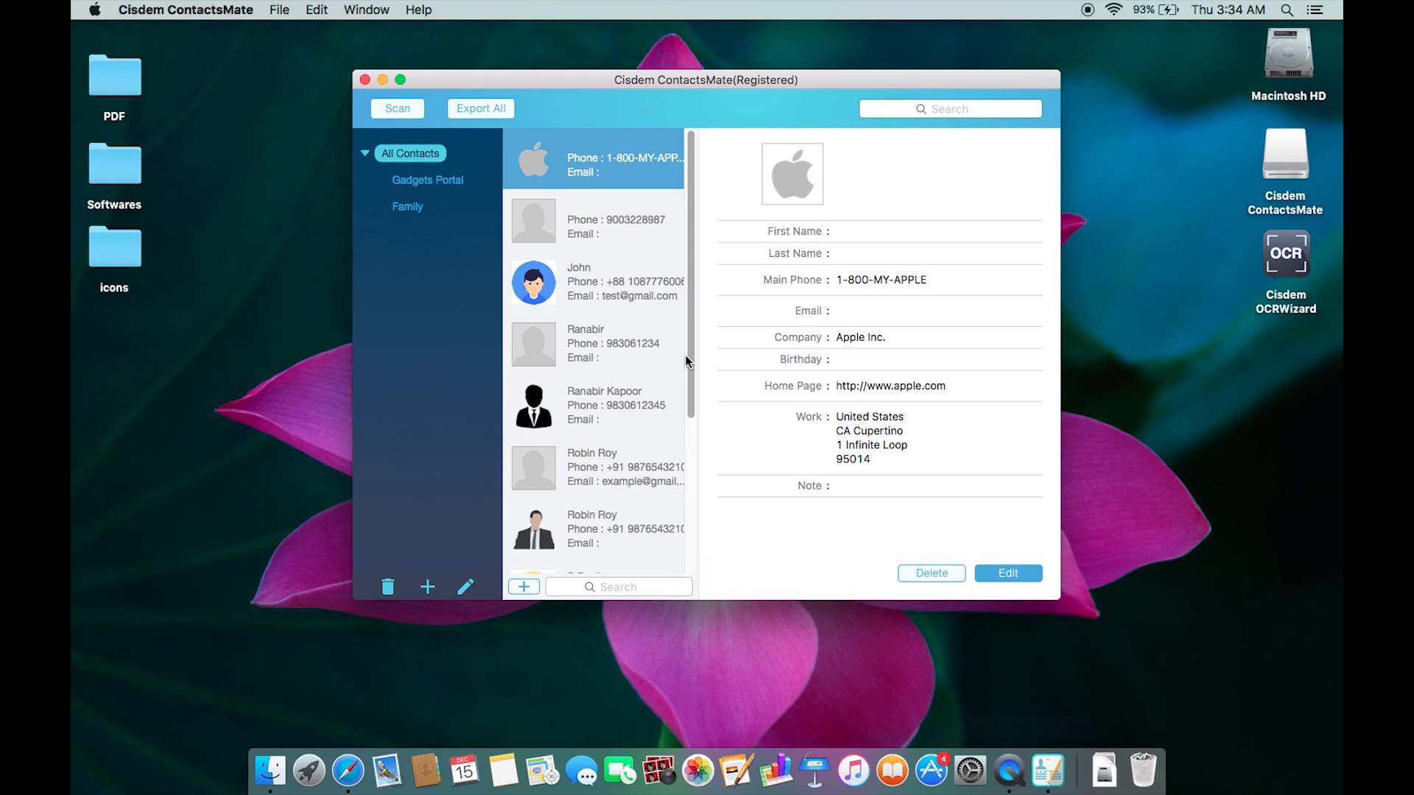
{"action": "left_click", "coordinate": [401, 79]}
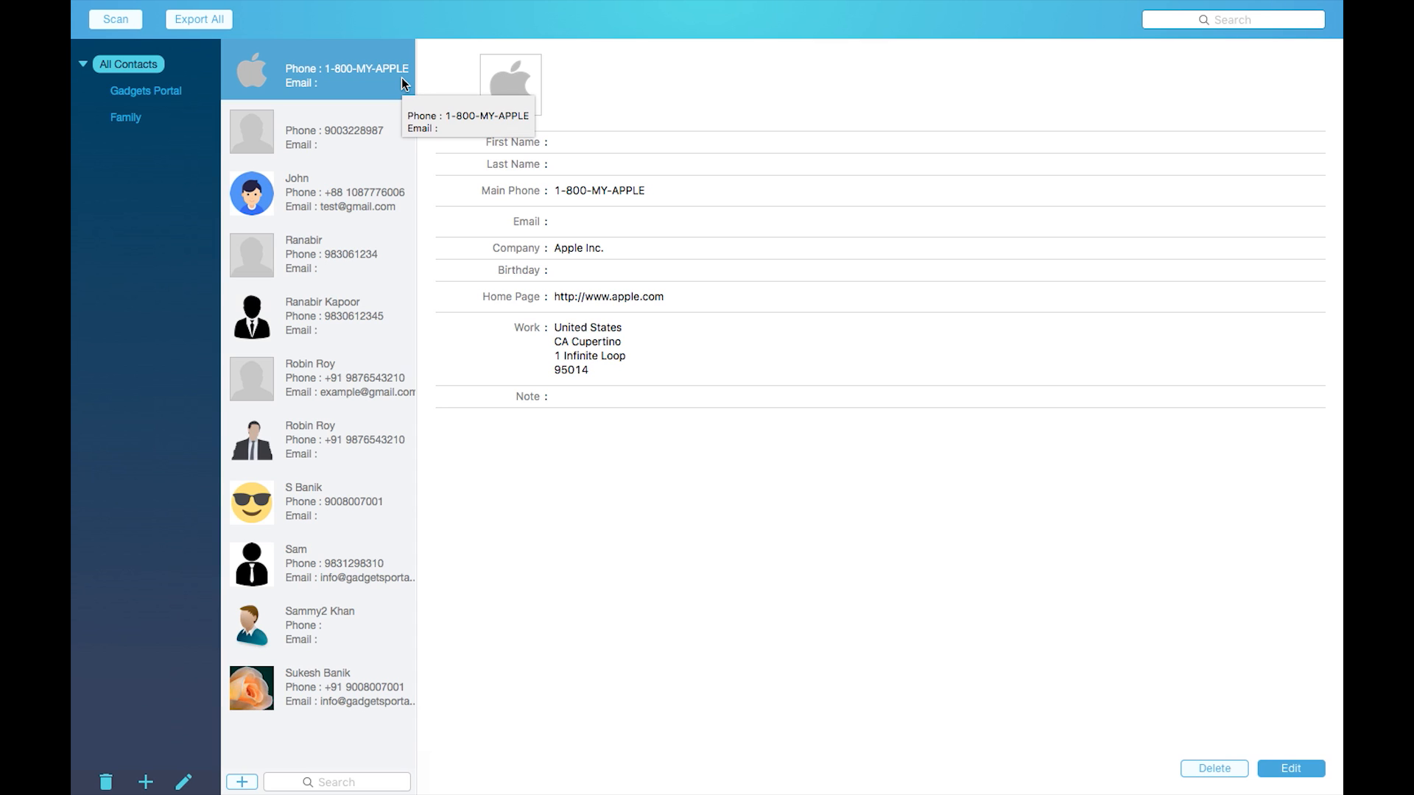
{"action": "mouse_move", "coordinate": [333, 346]}
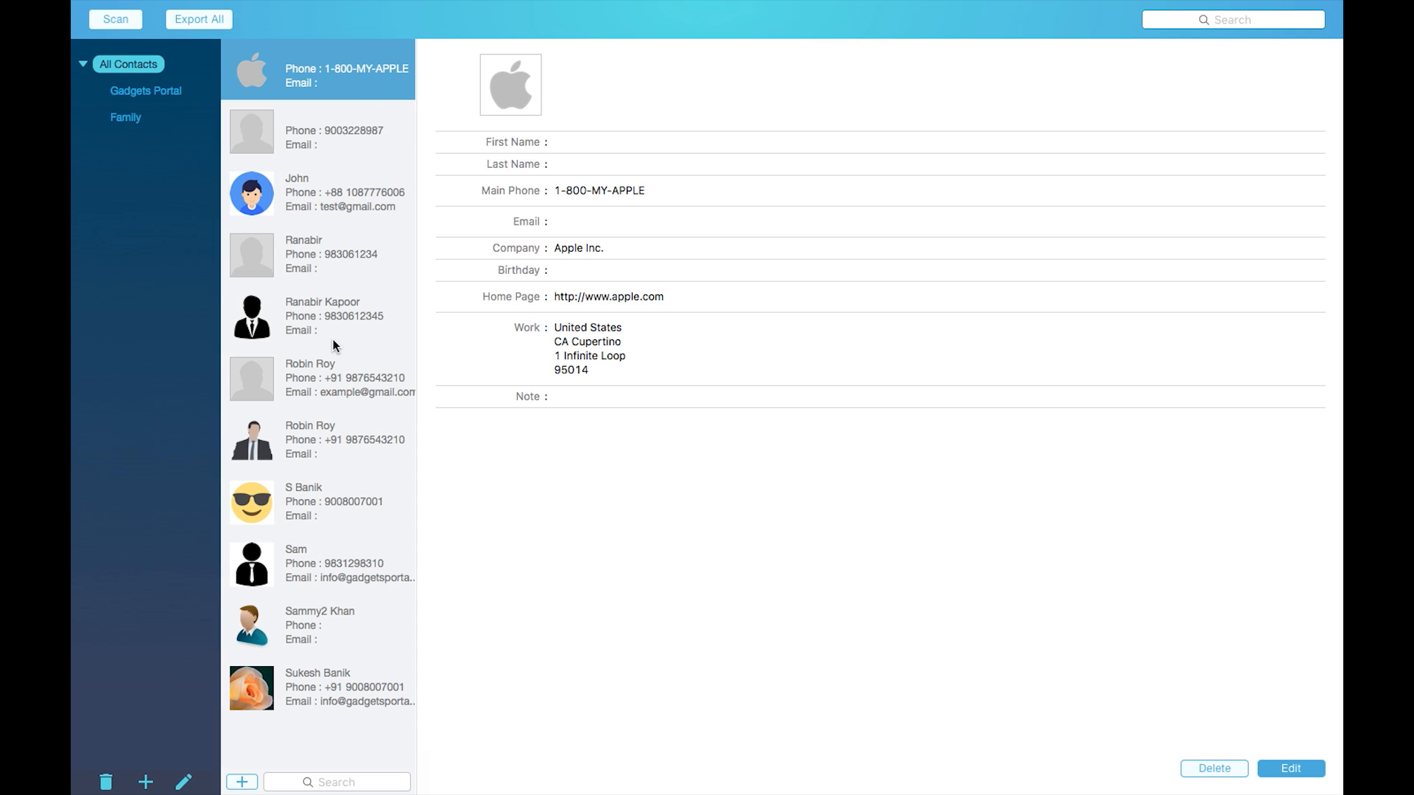
{"action": "mouse_move", "coordinate": [341, 104]}
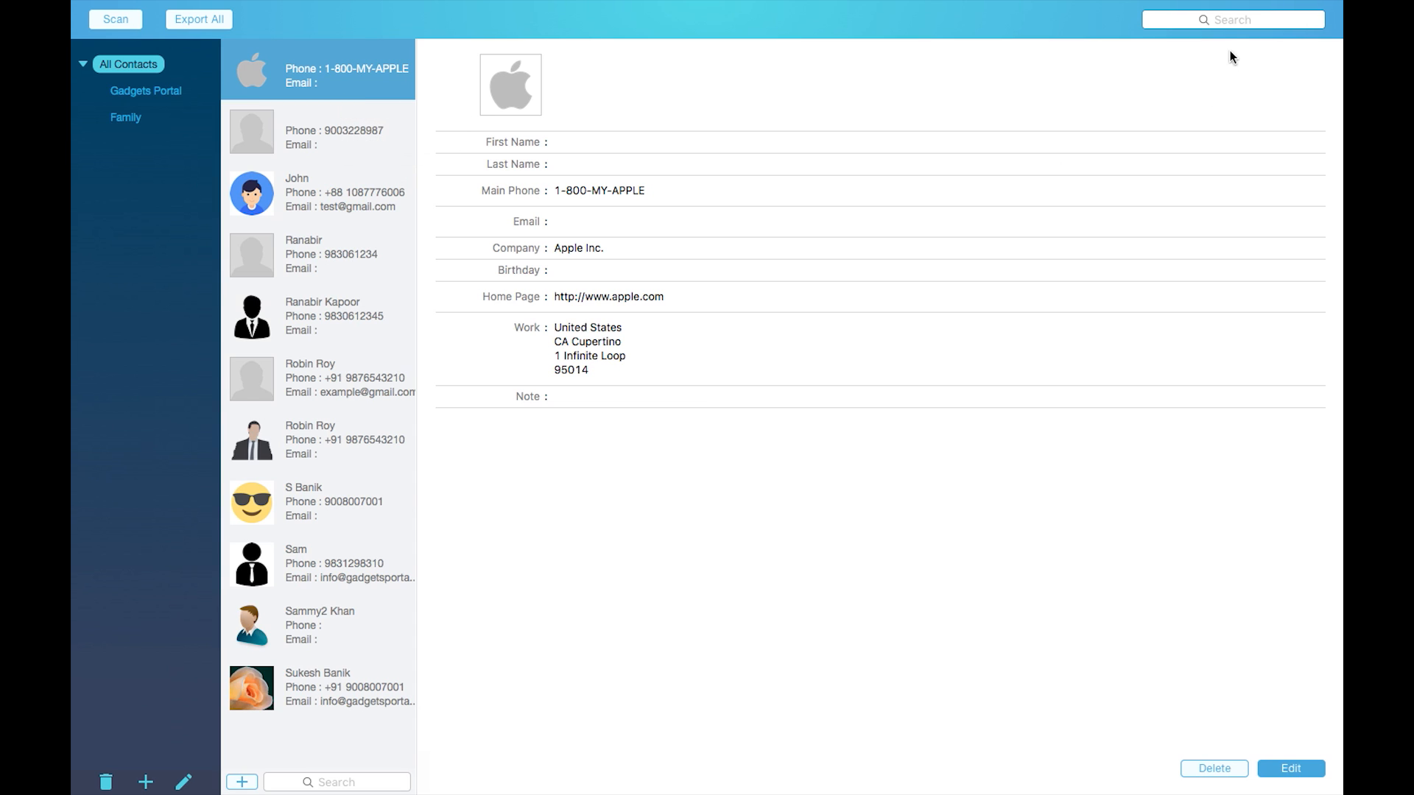
{"action": "type", "text": "banik"}
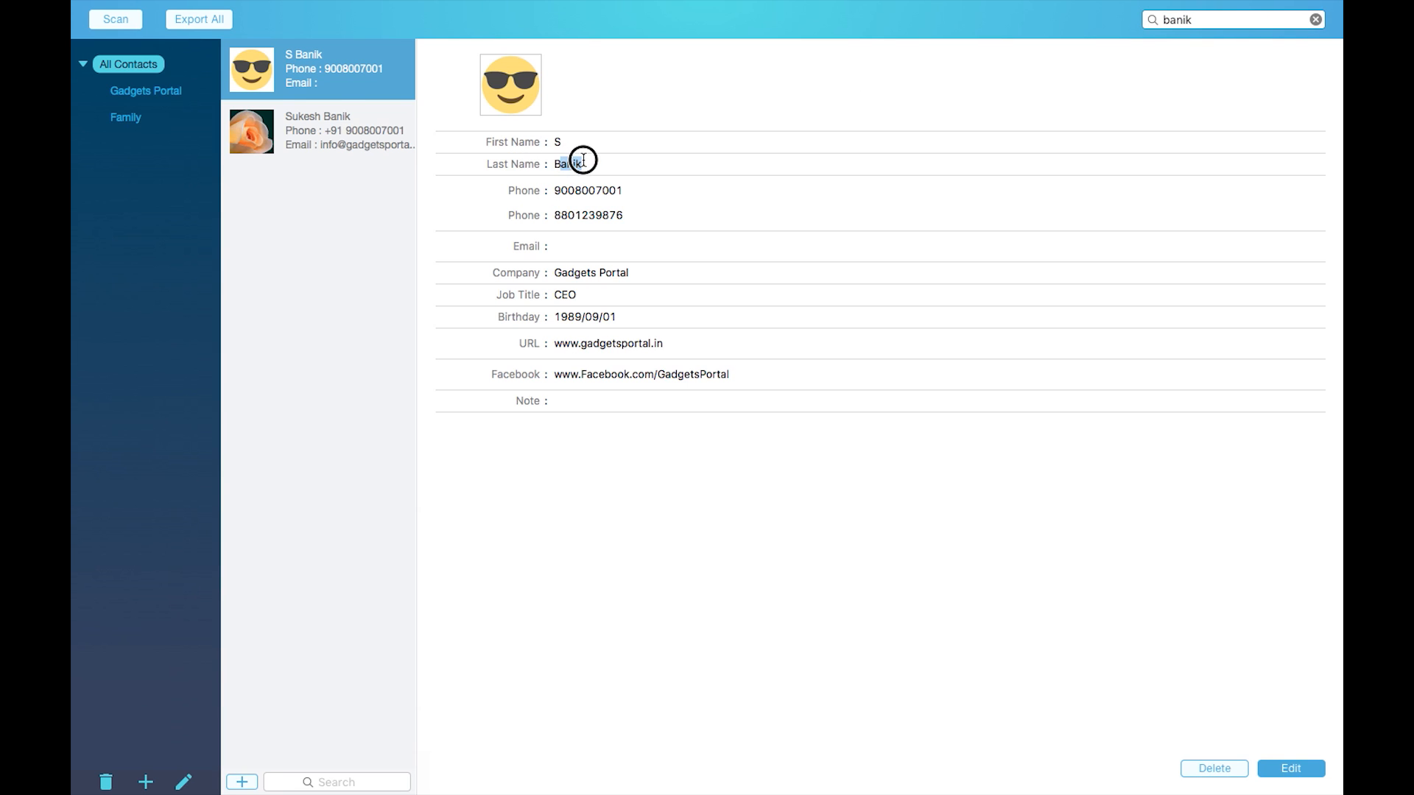
{"action": "left_click", "coordinate": [318, 131]}
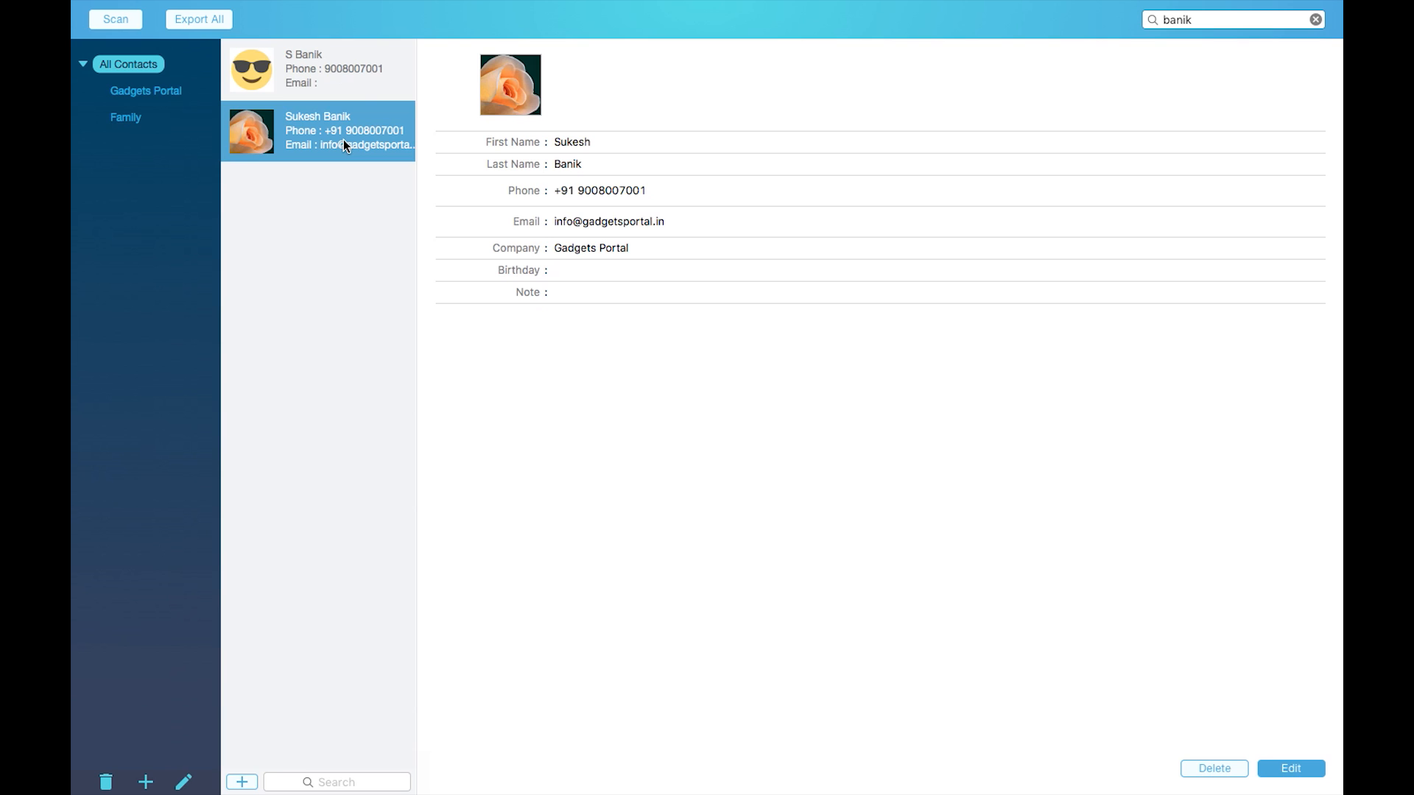
{"action": "left_click", "coordinate": [317, 69]}
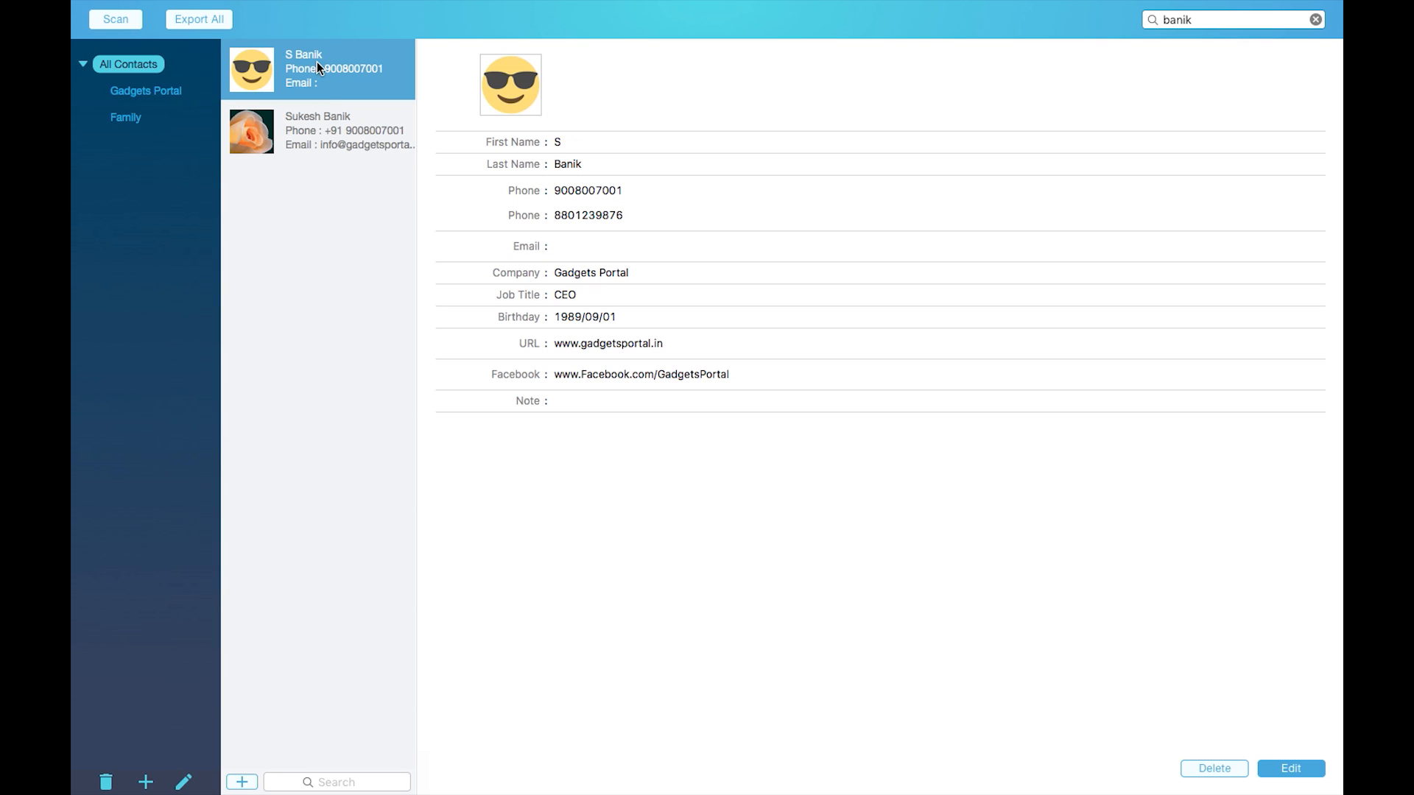
{"action": "mouse_move", "coordinate": [1303, 81]}
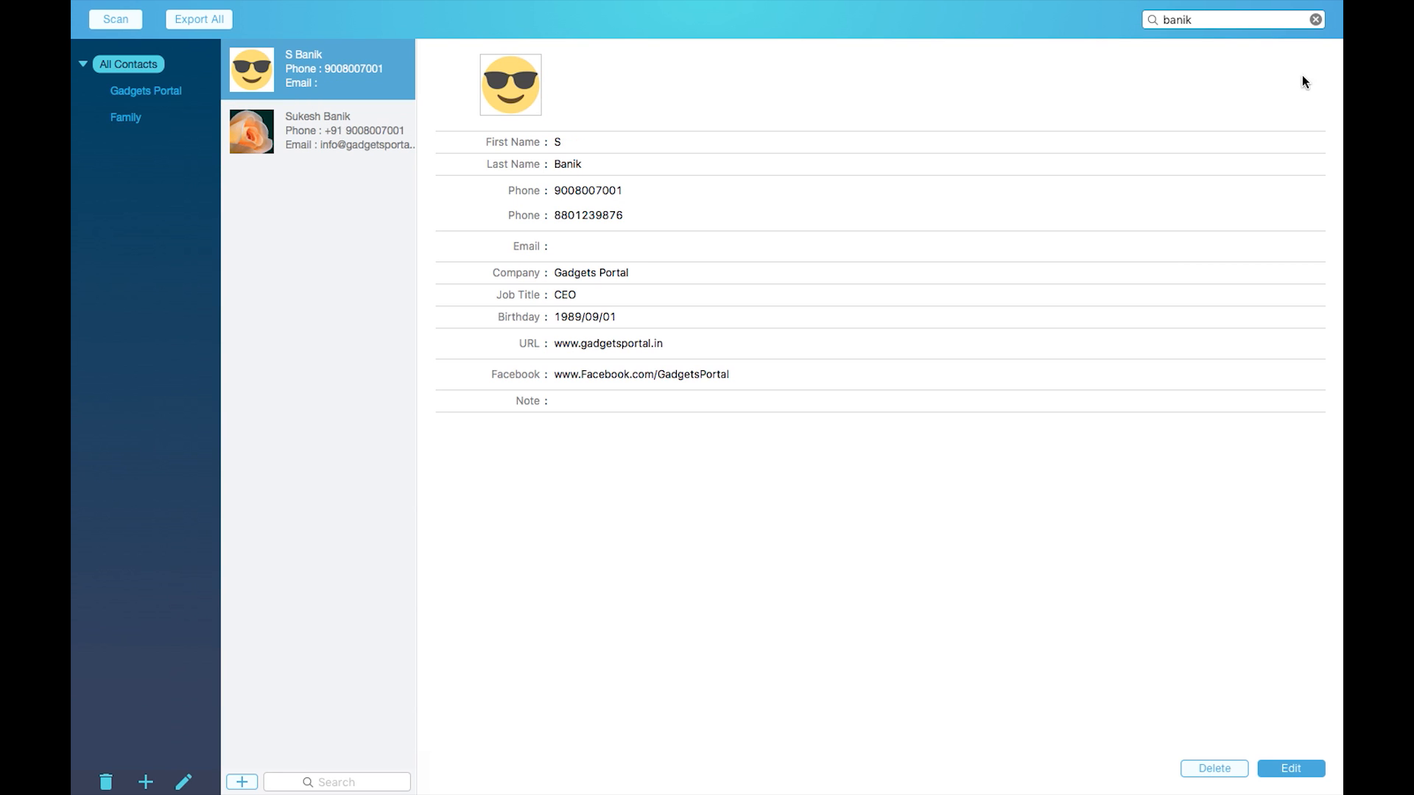
{"action": "left_click", "coordinate": [1316, 19]}
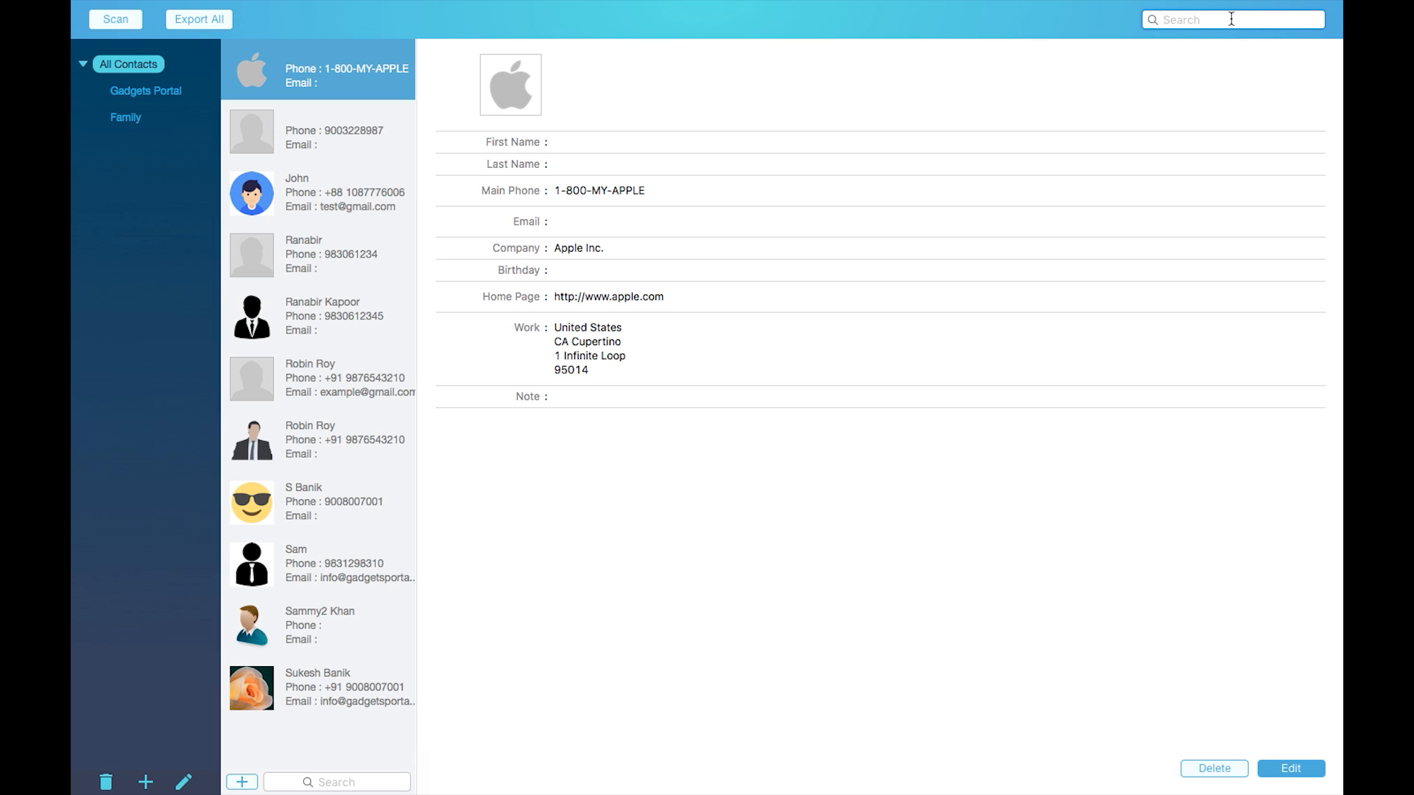
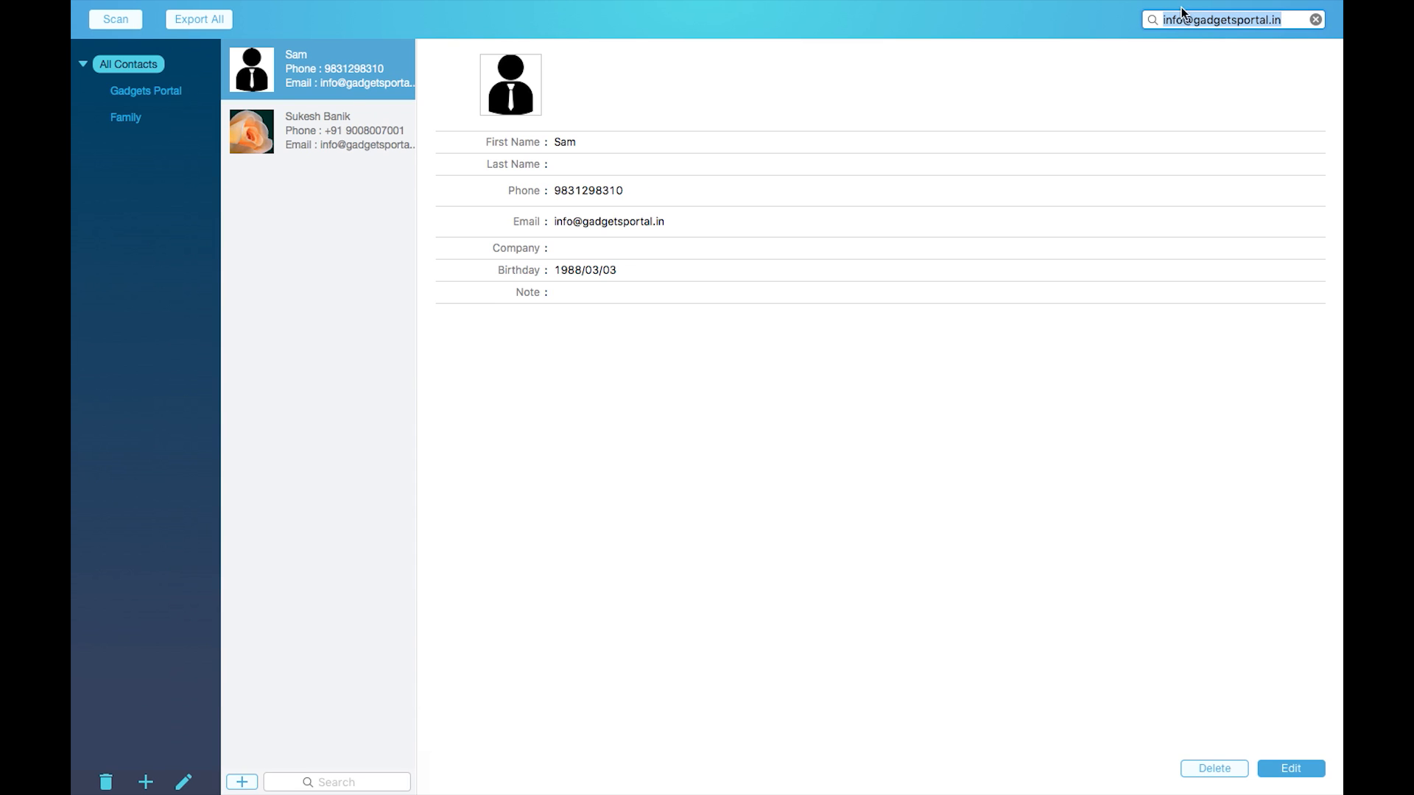
{"action": "left_click", "coordinate": [318, 131]}
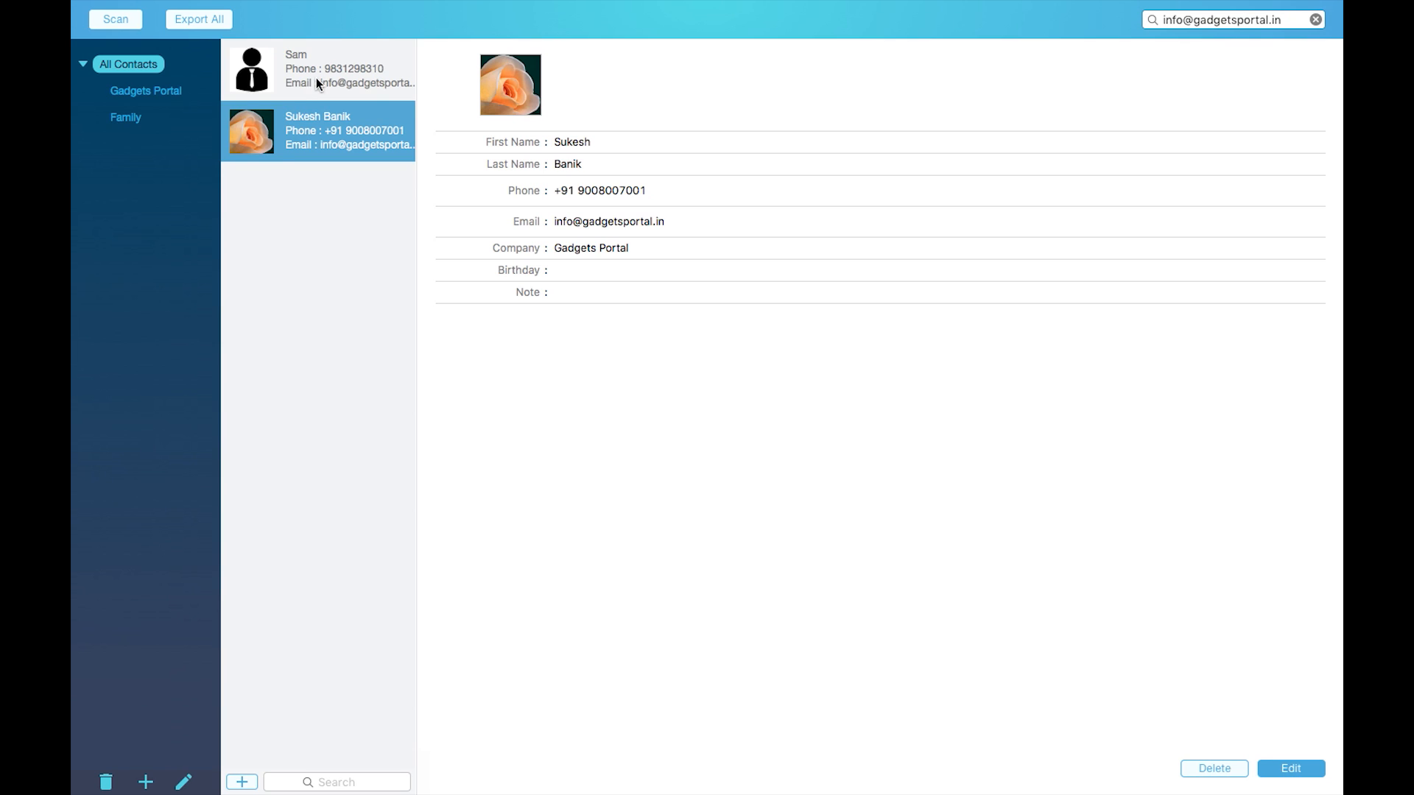
{"action": "left_click", "coordinate": [318, 69]}
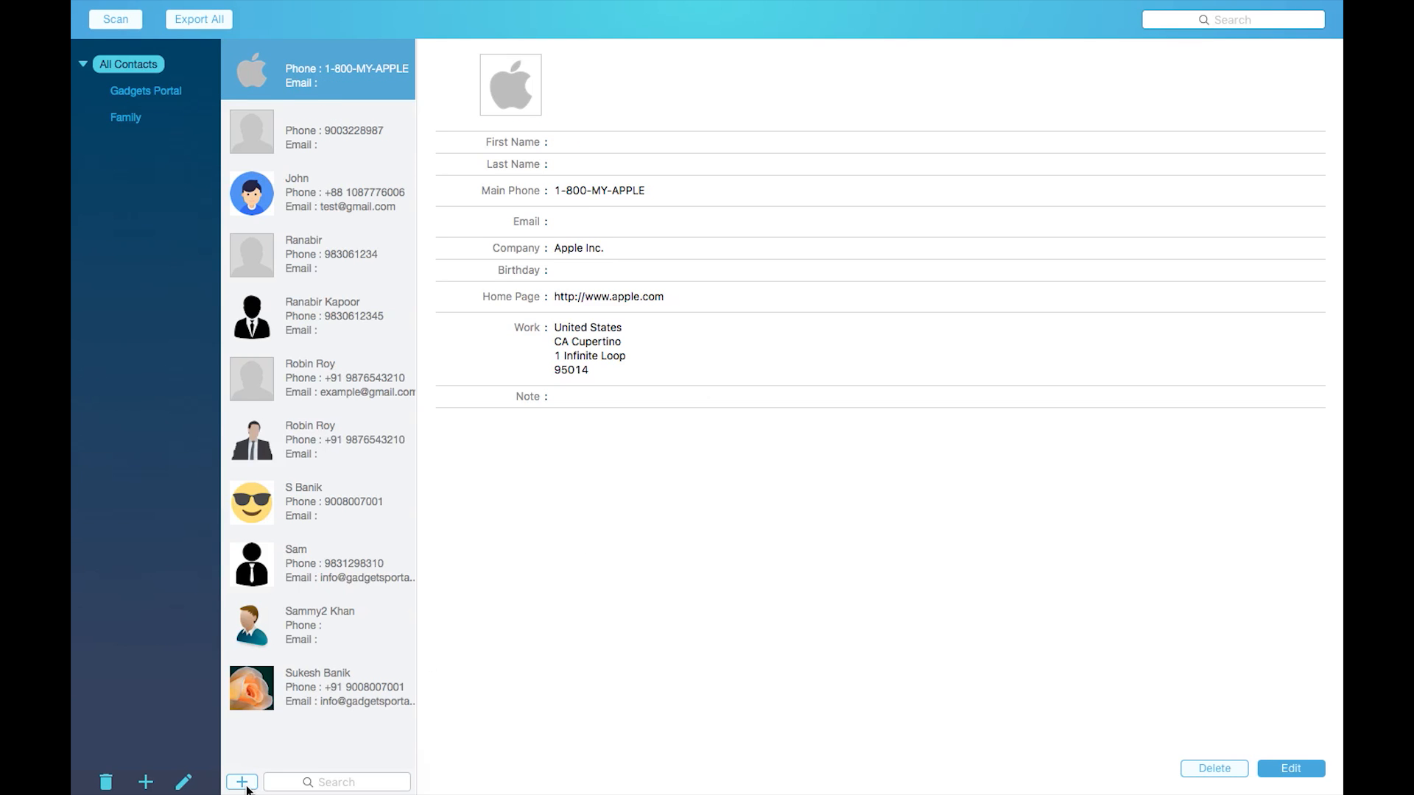
{"action": "left_click", "coordinate": [241, 782]}
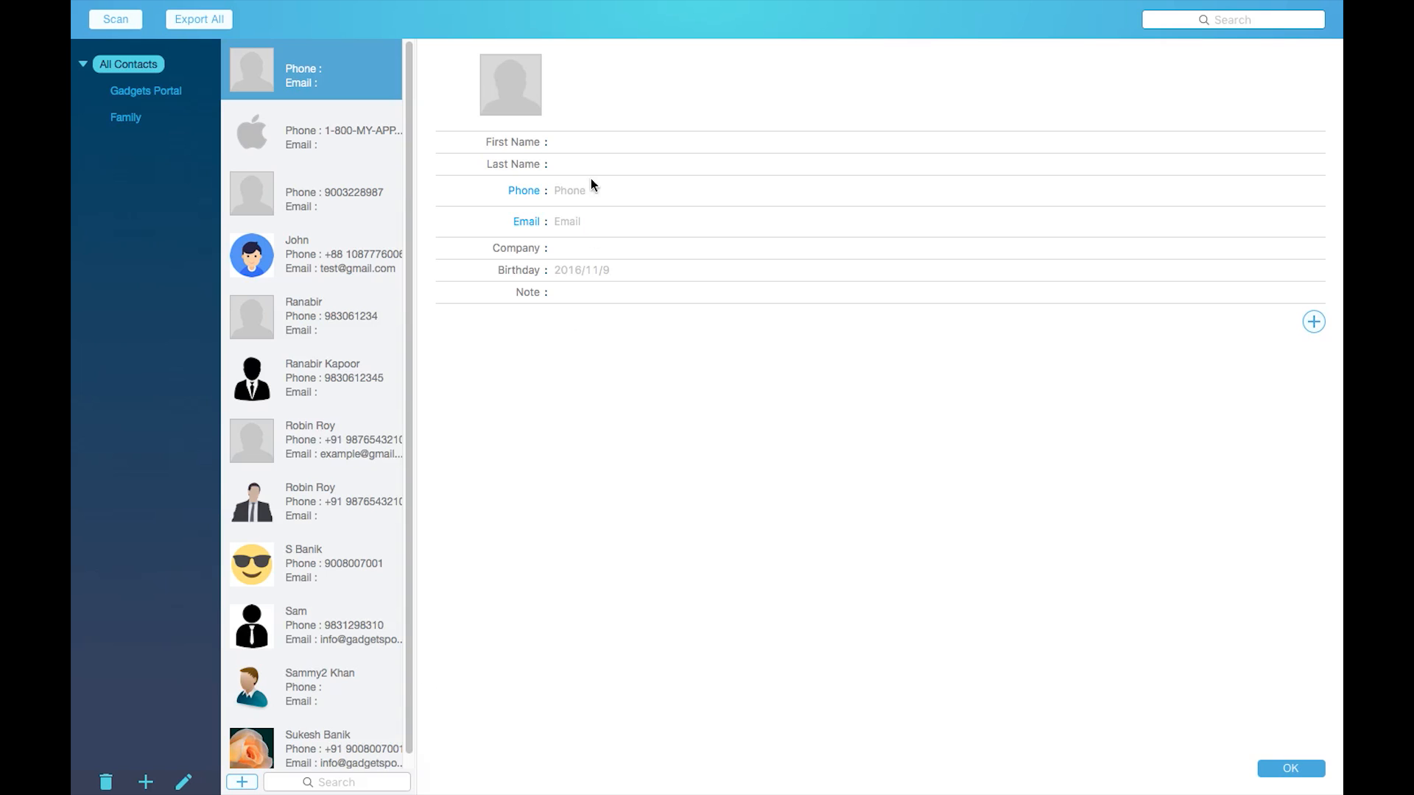
{"action": "left_click", "coordinate": [559, 141]}
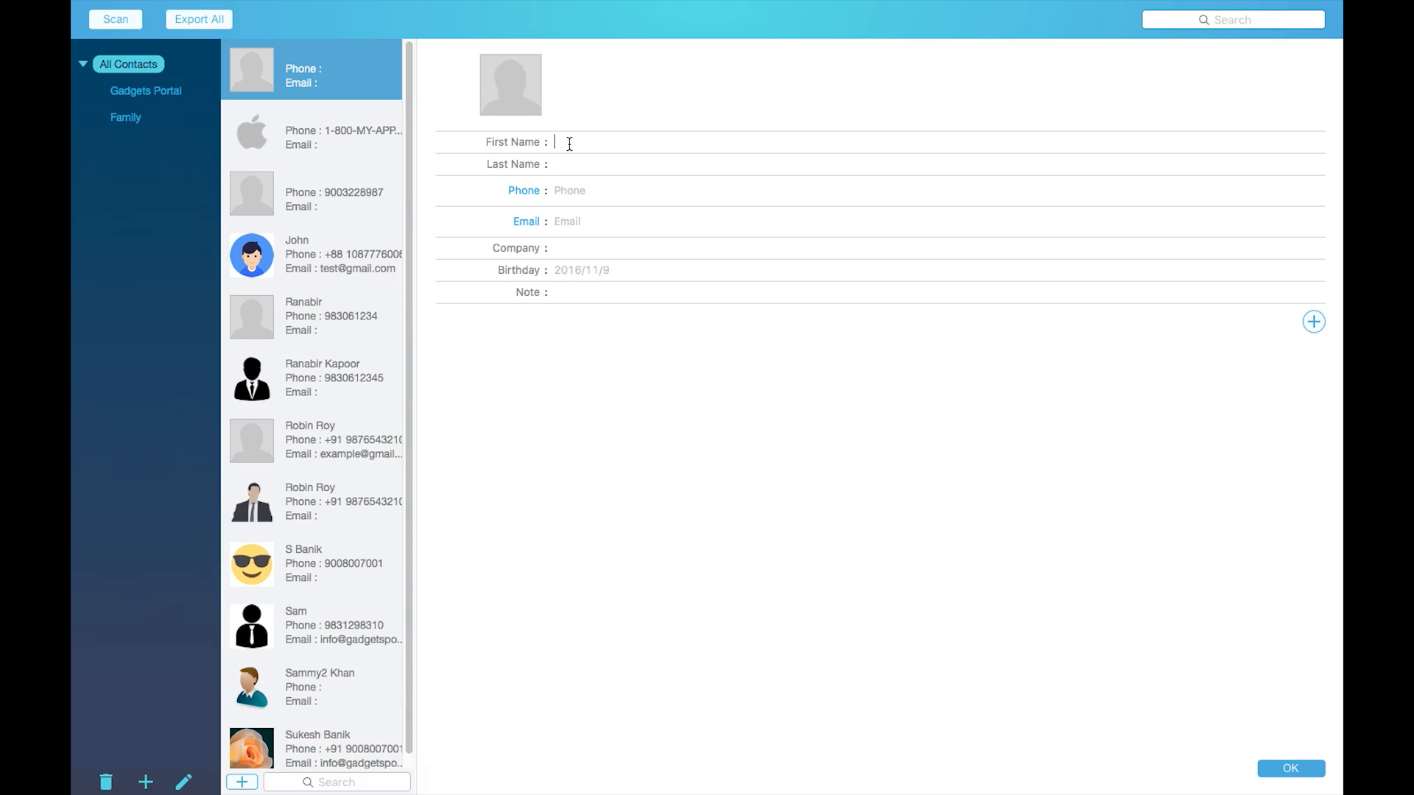
{"action": "type", "text": "Smith"}
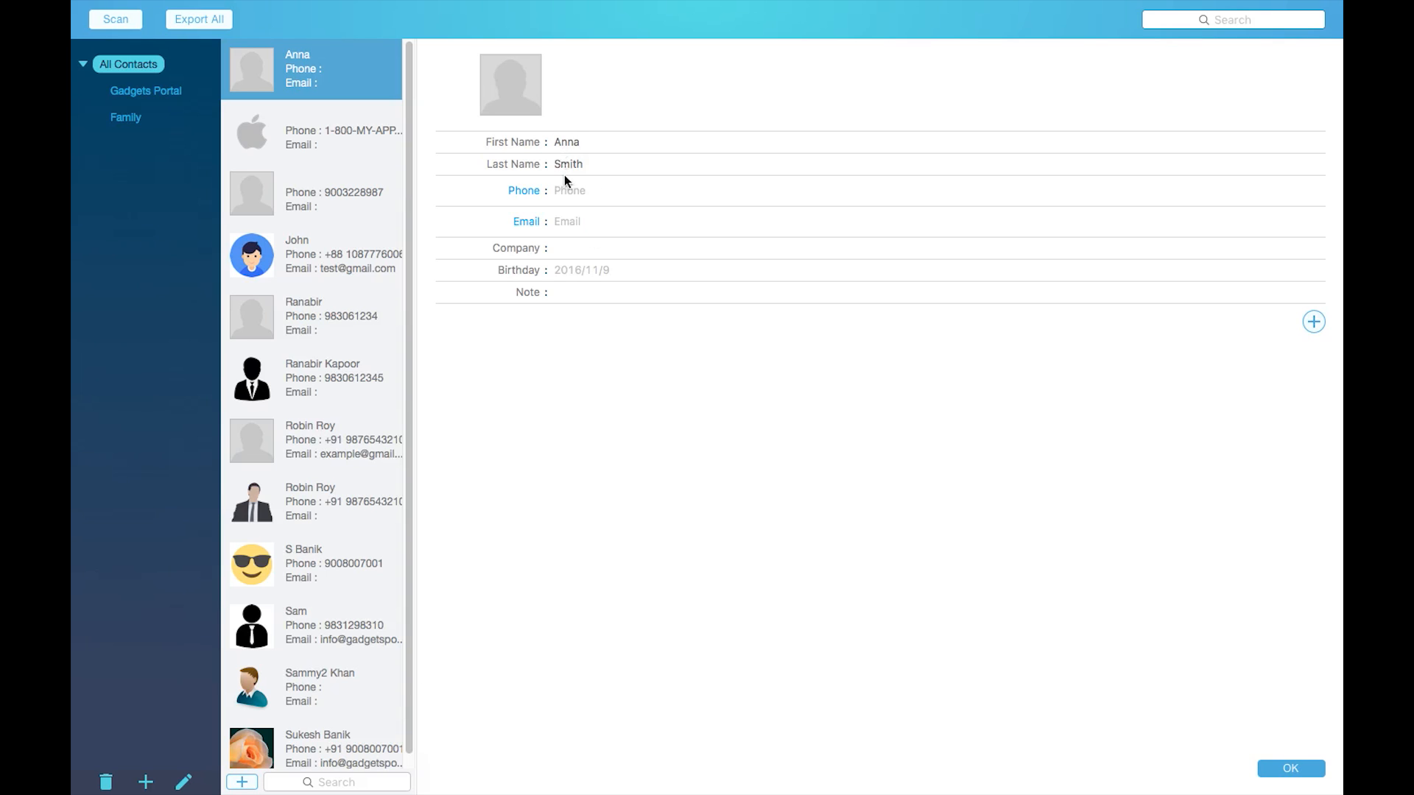
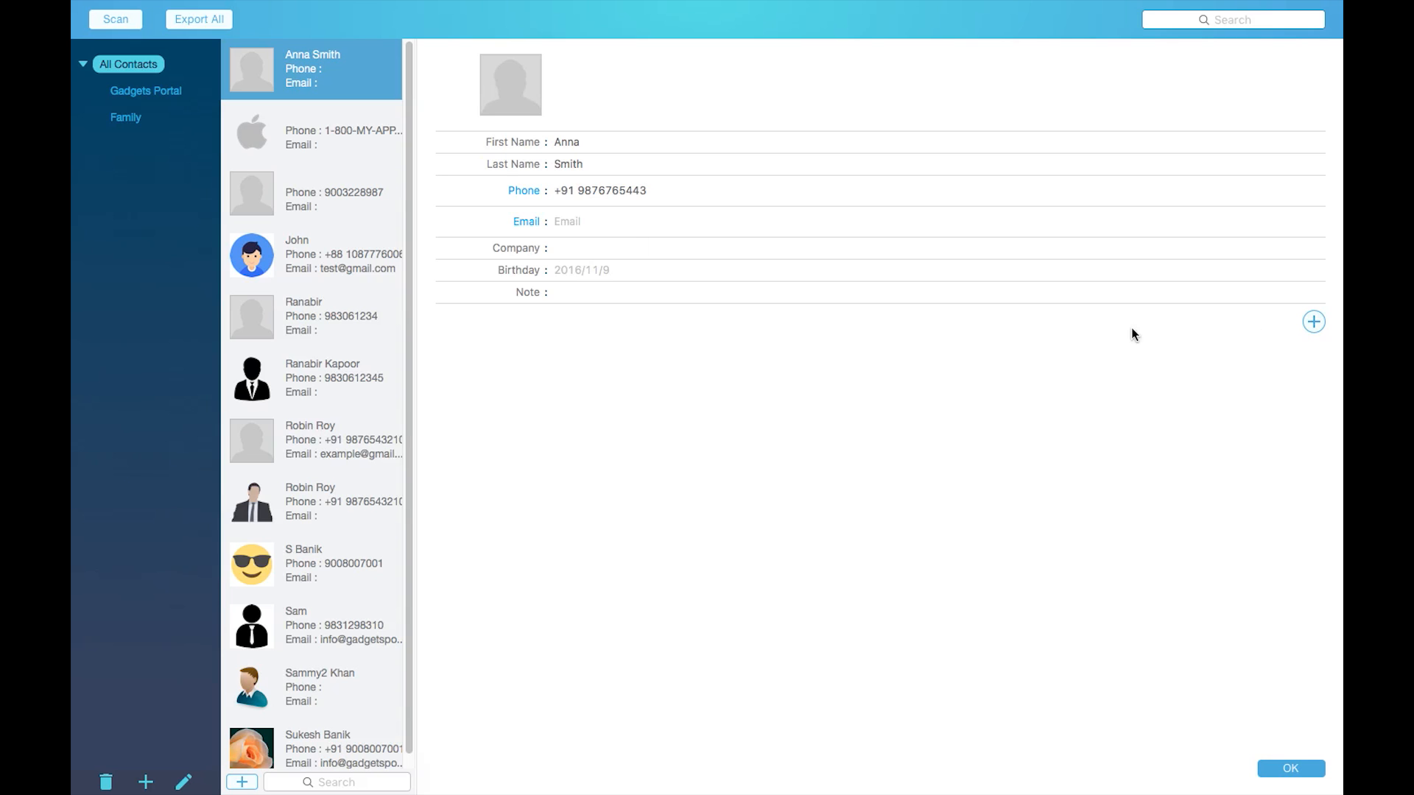
{"action": "left_click", "coordinate": [1313, 321]}
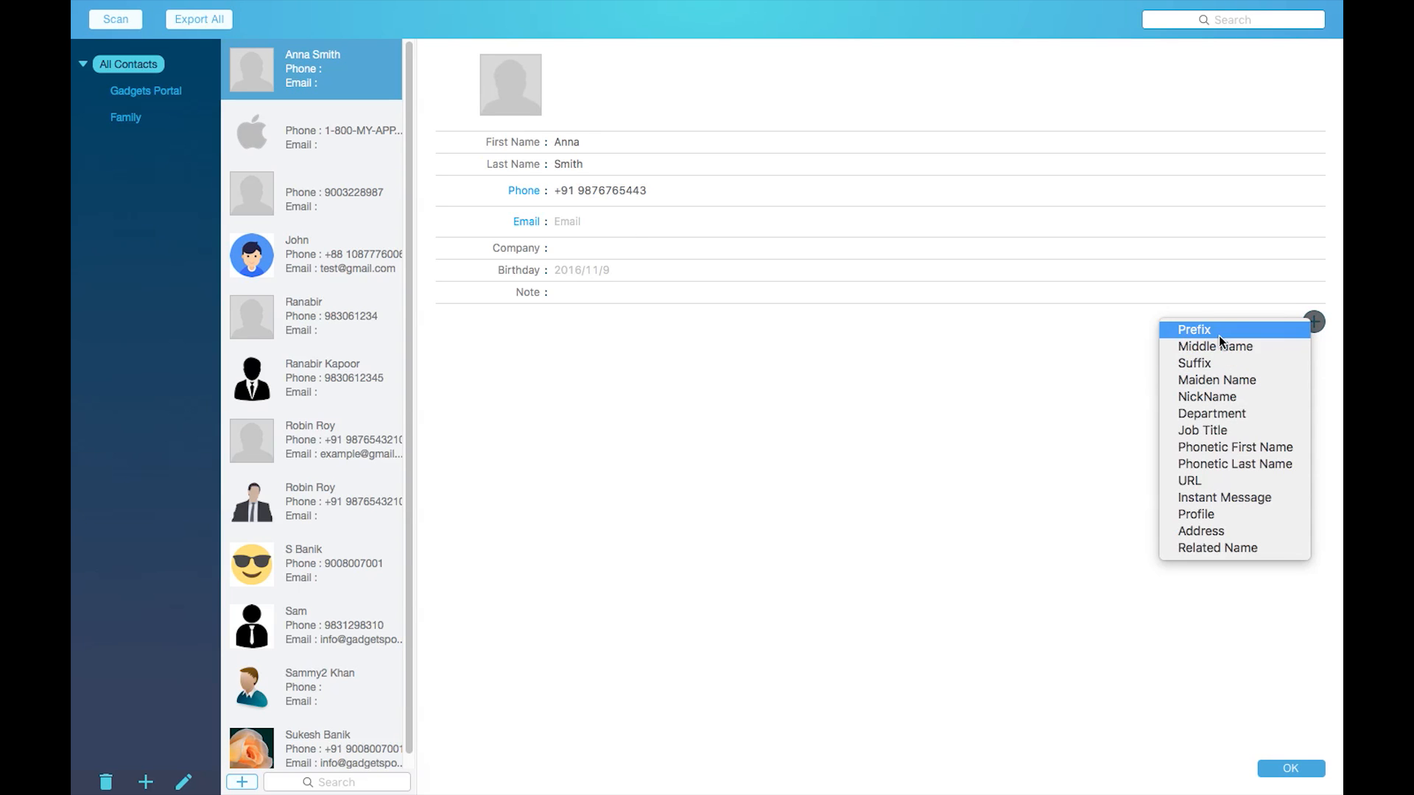
{"action": "left_click", "coordinate": [1193, 329]}
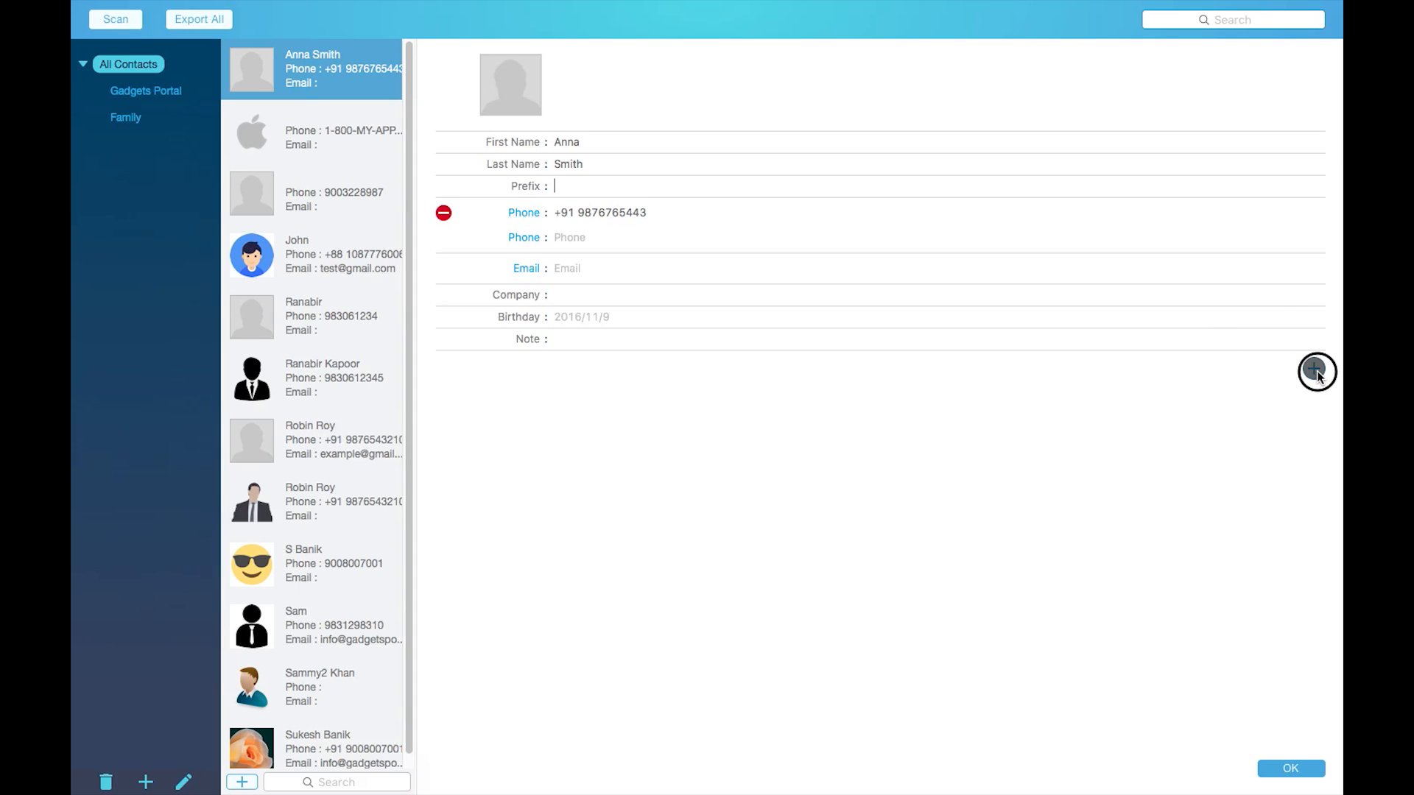
{"action": "left_click", "coordinate": [1314, 369]}
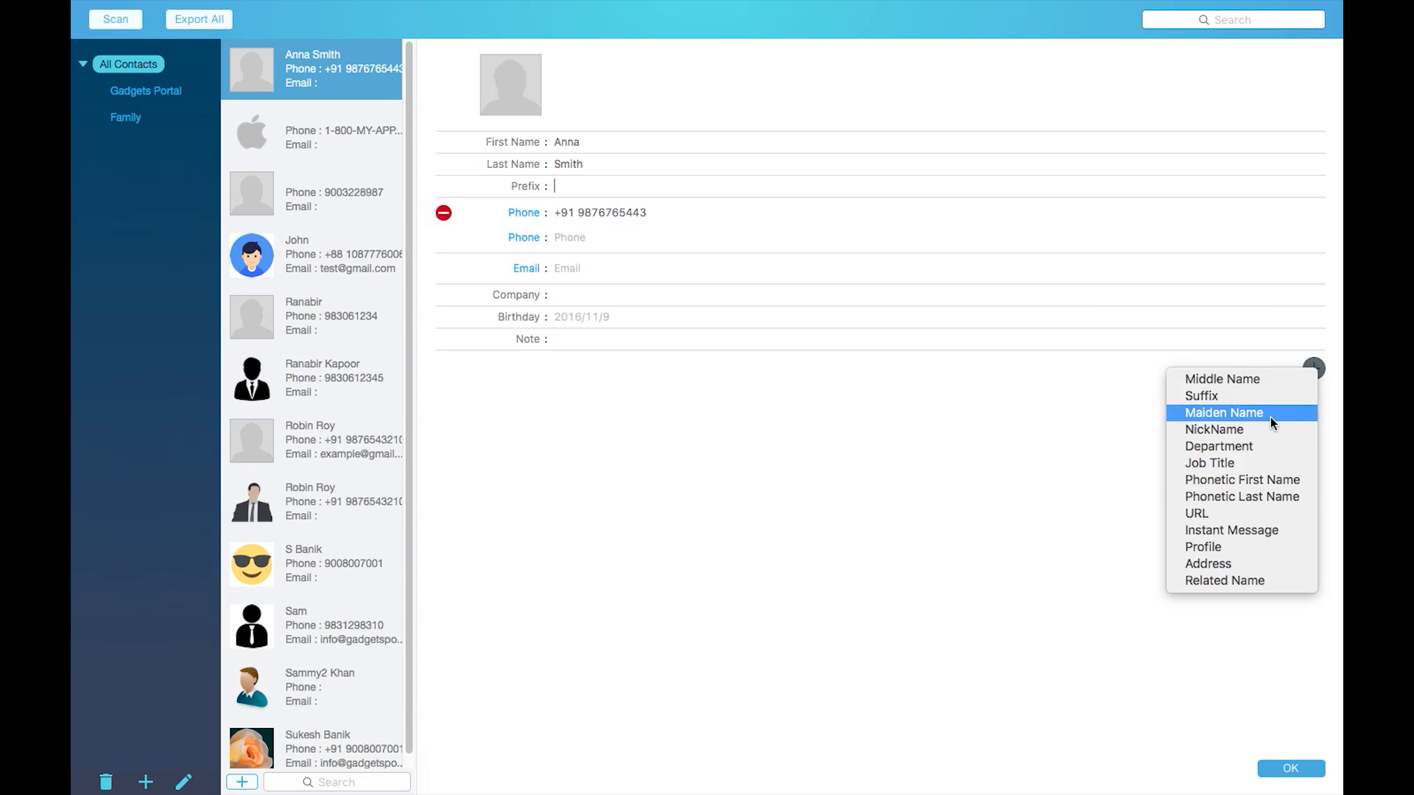
{"action": "mouse_move", "coordinate": [1248, 446]}
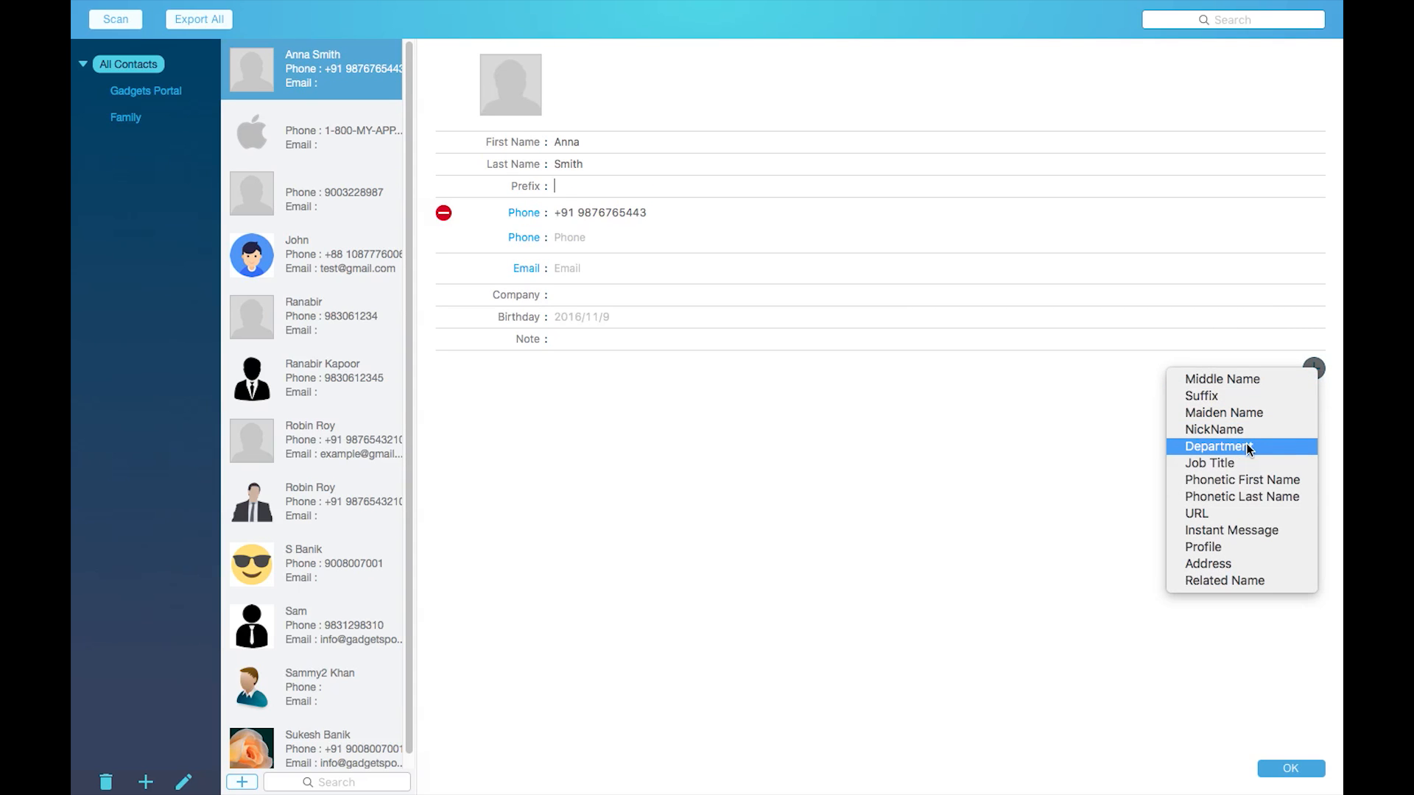
{"action": "left_click", "coordinate": [1209, 462]}
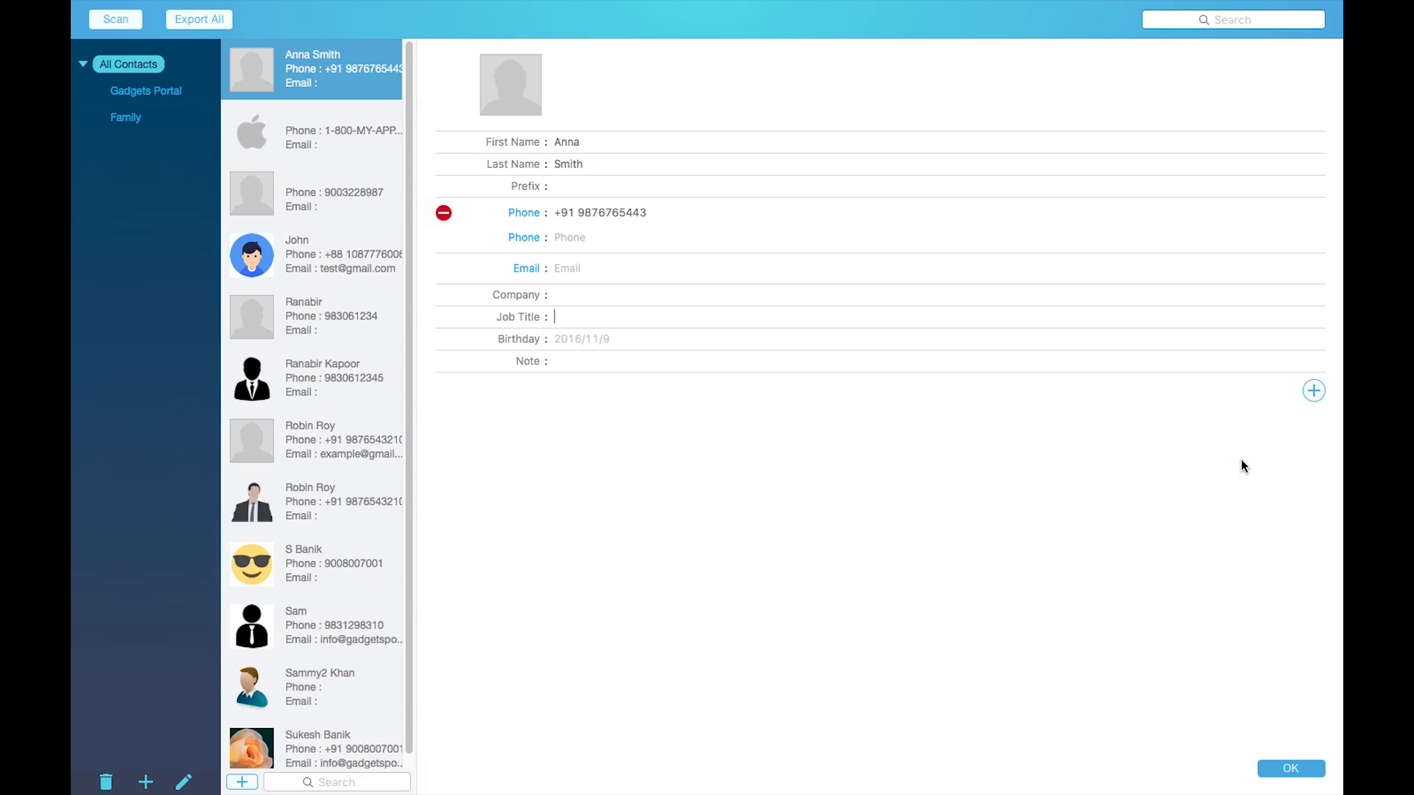
{"action": "type", "text": "D"}
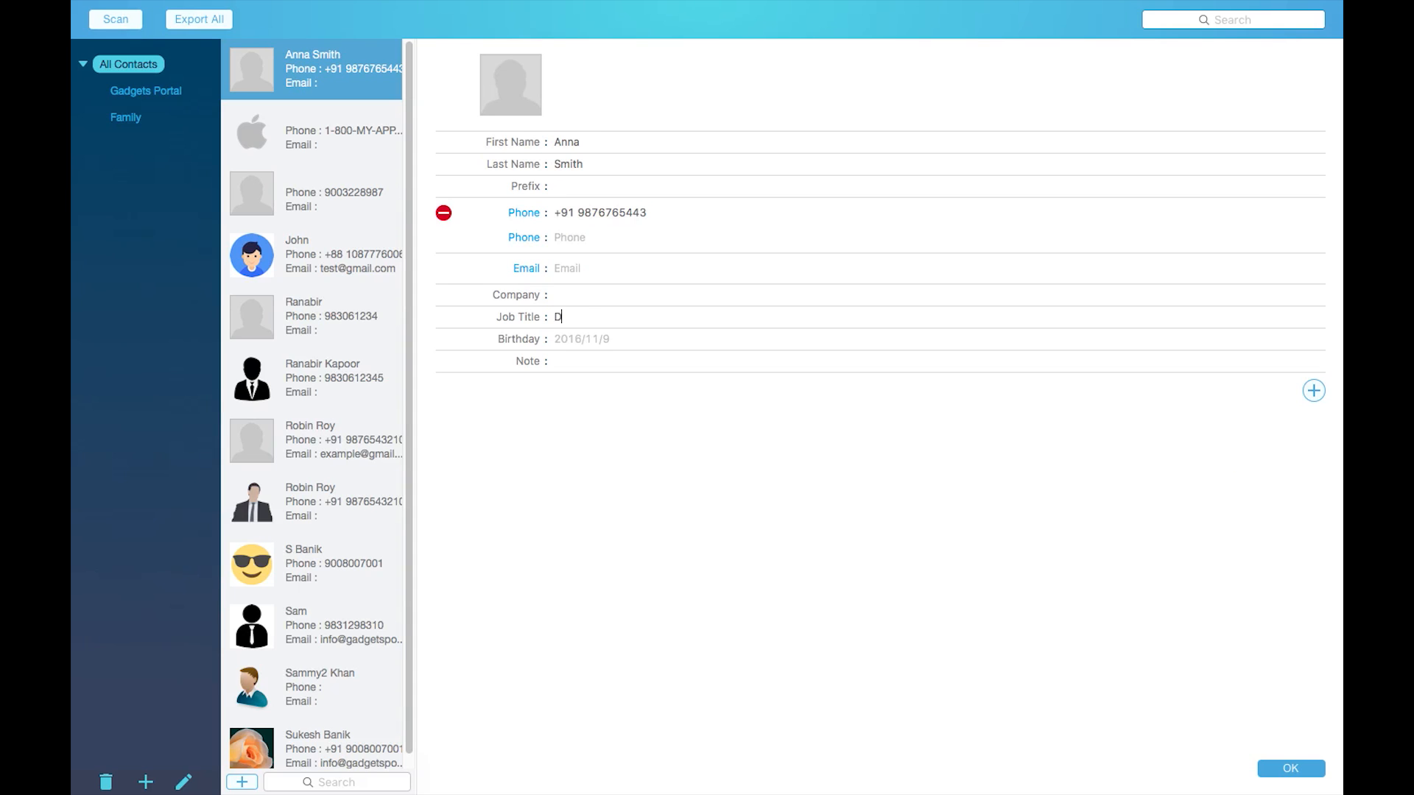
{"action": "left_click", "coordinate": [1313, 390]}
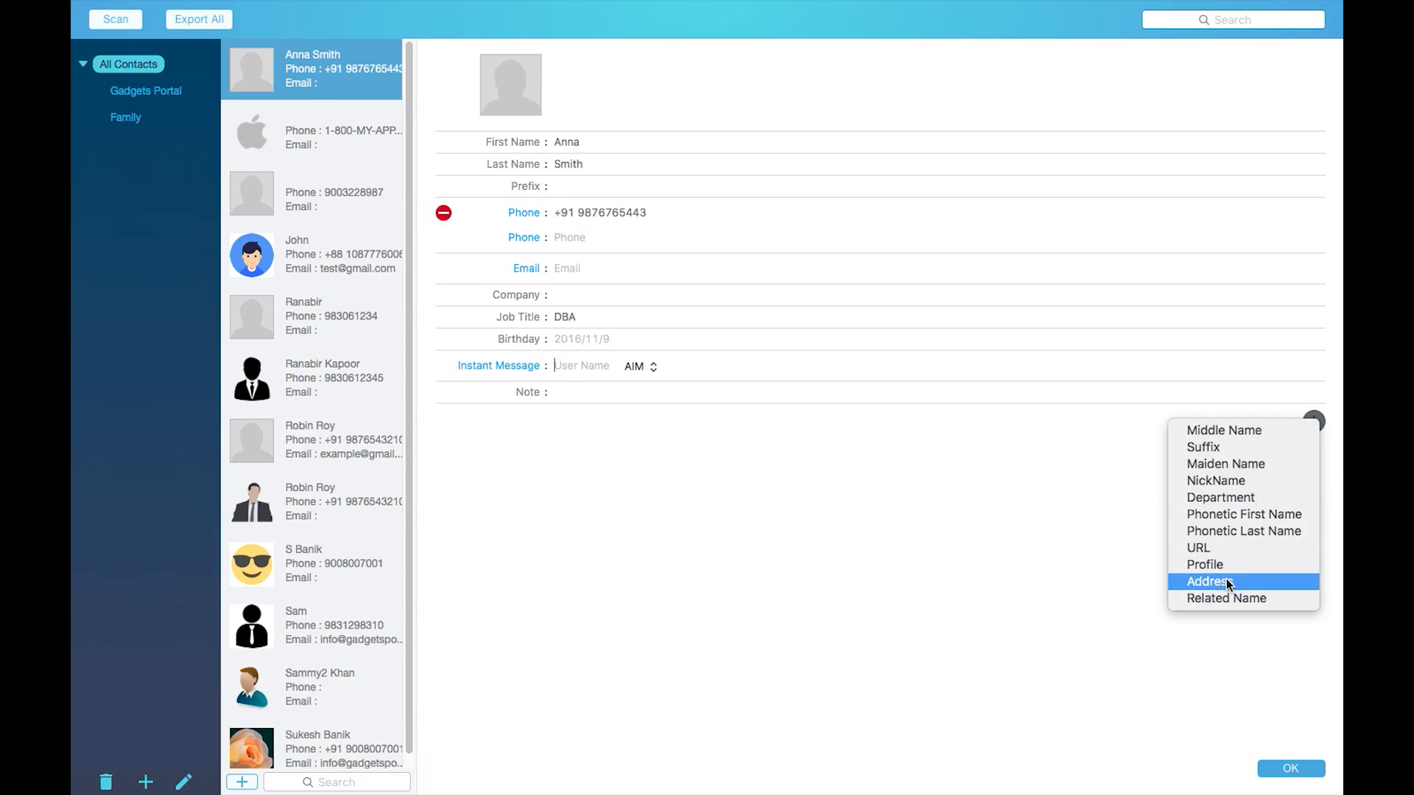
{"action": "mouse_move", "coordinate": [1226, 570]}
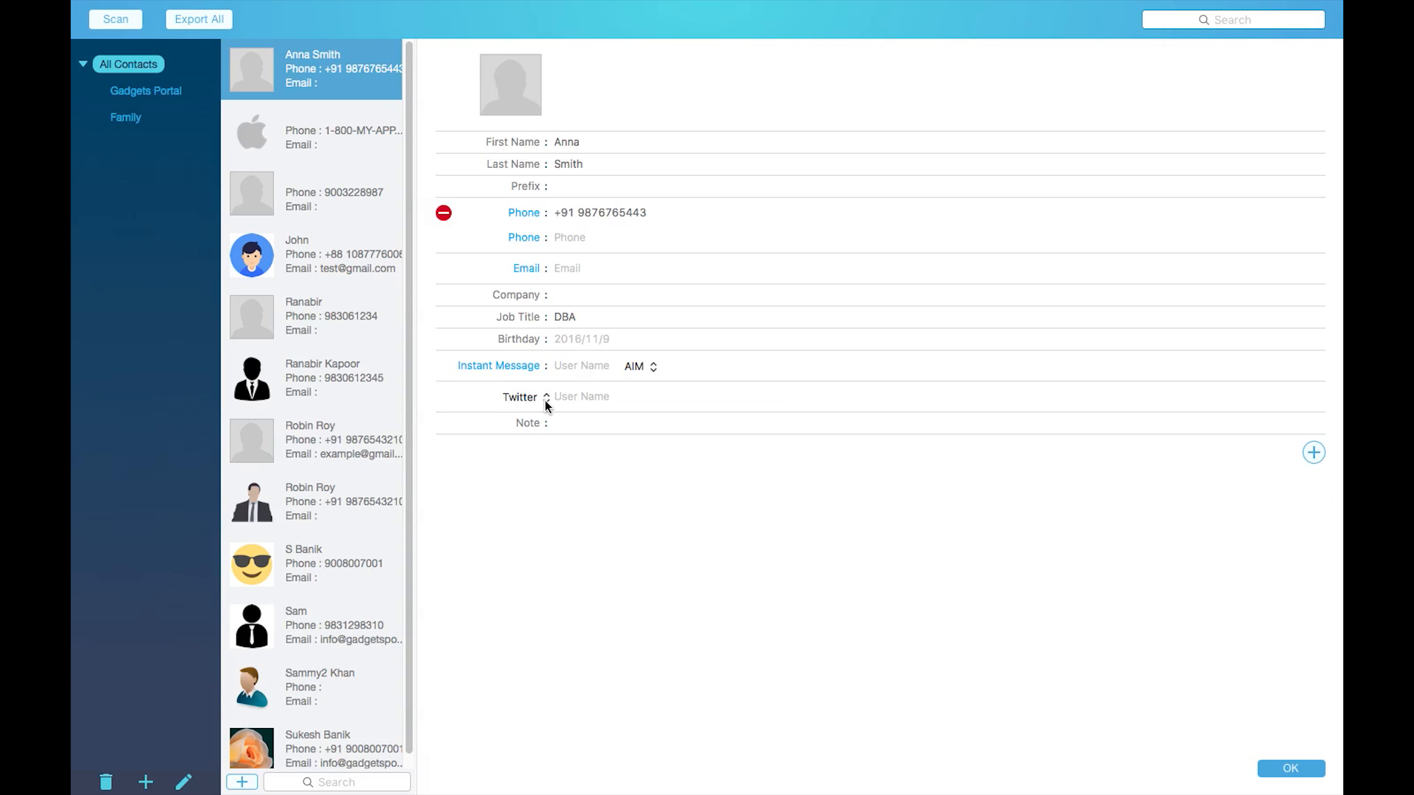
{"action": "left_click", "coordinate": [546, 397]}
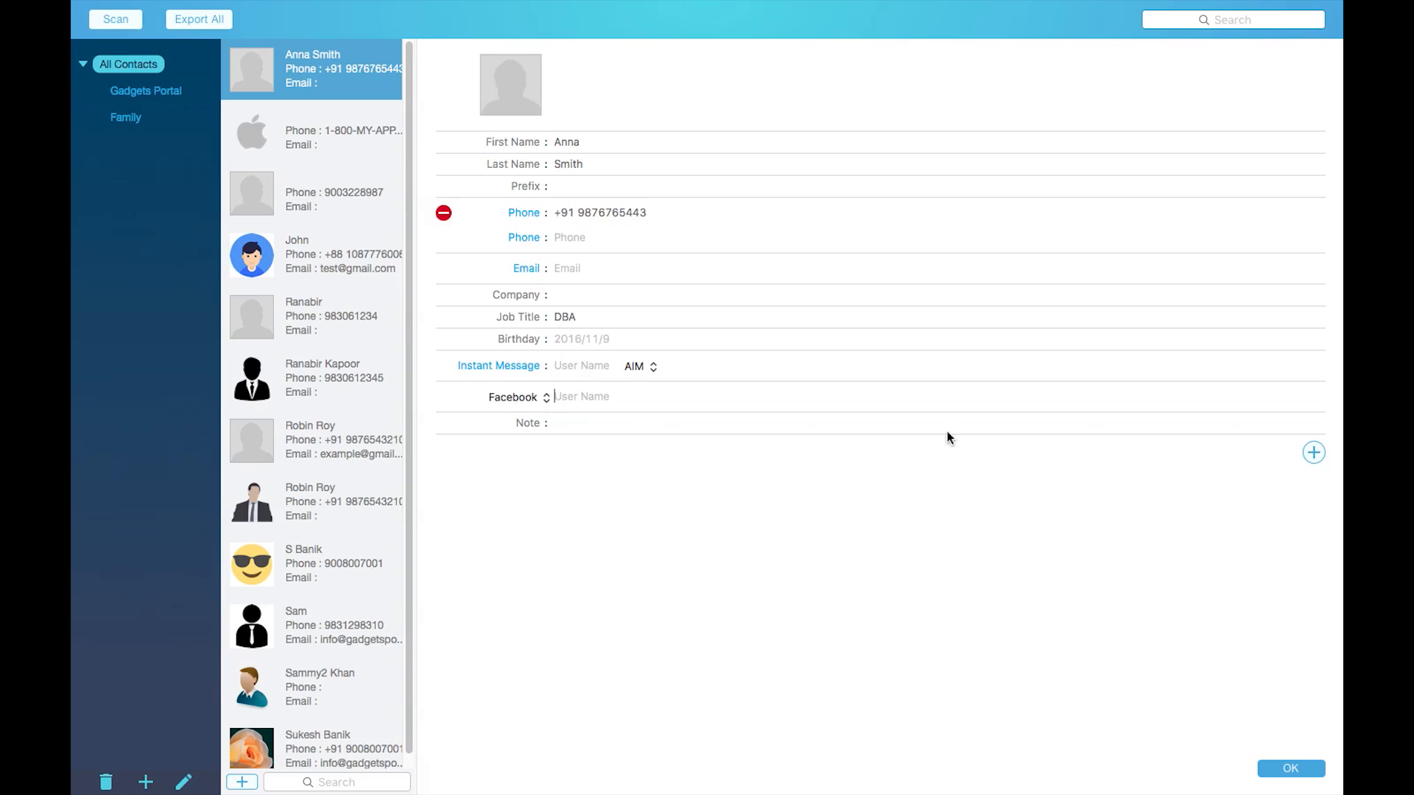
{"action": "left_click", "coordinate": [330, 316]}
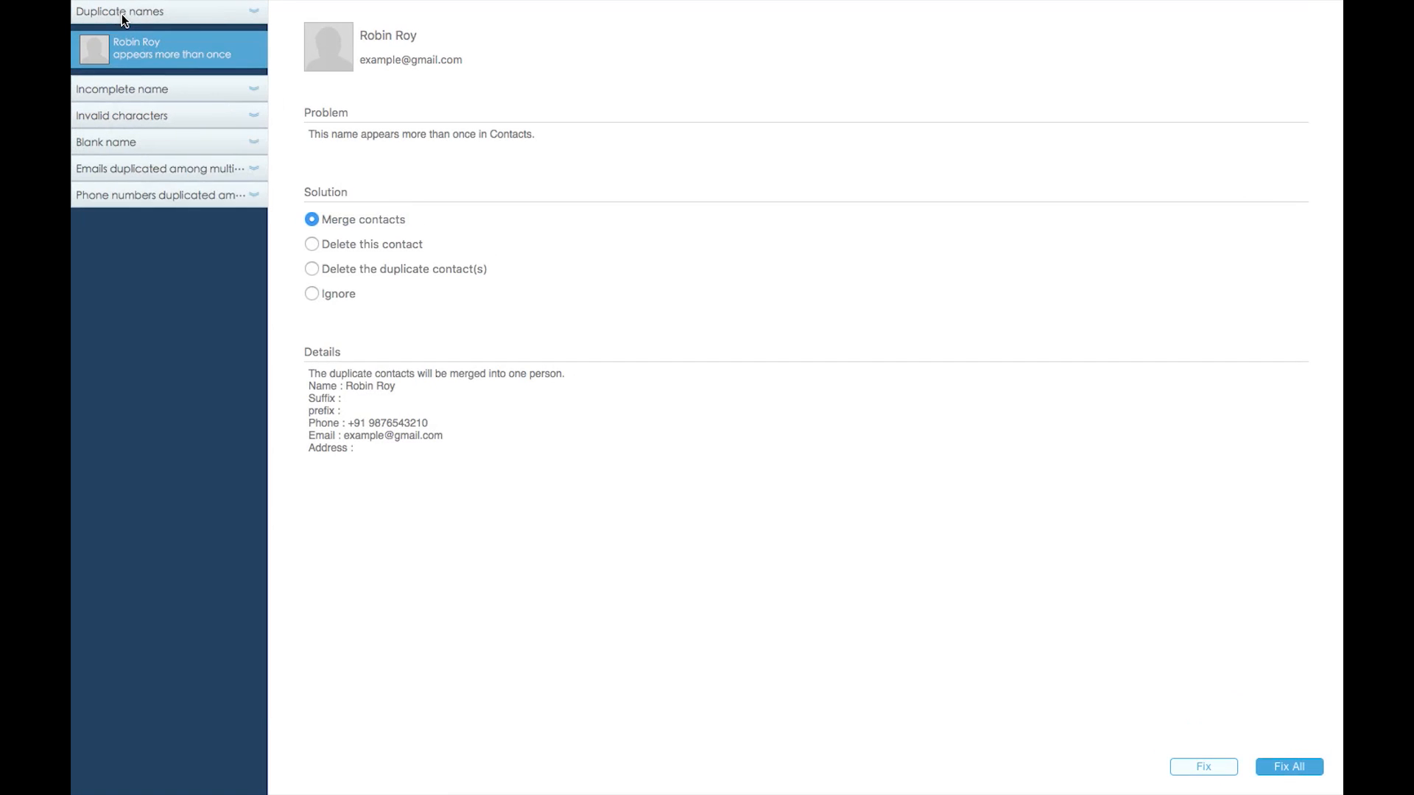
{"action": "mouse_move", "coordinate": [190, 77]}
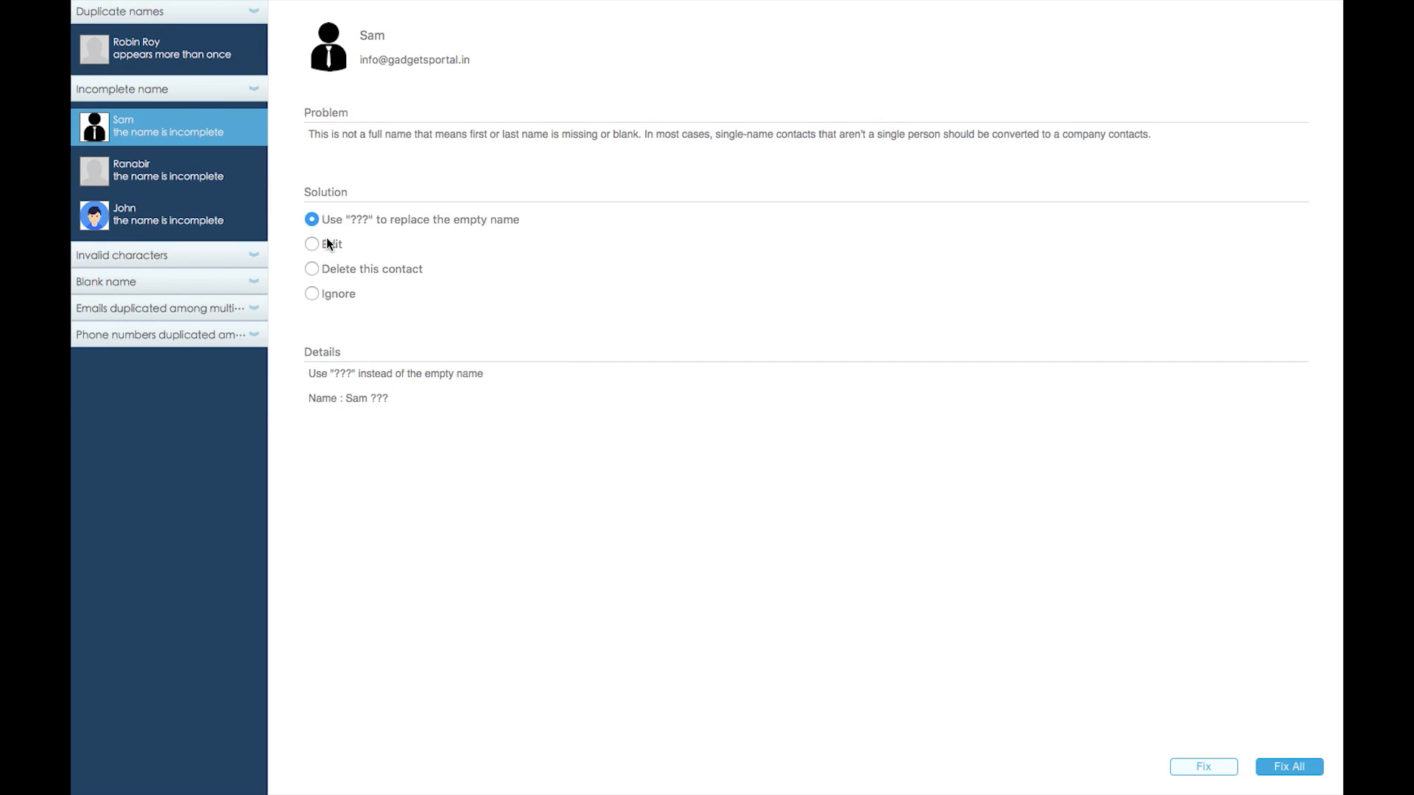
{"action": "left_click", "coordinate": [168, 49]}
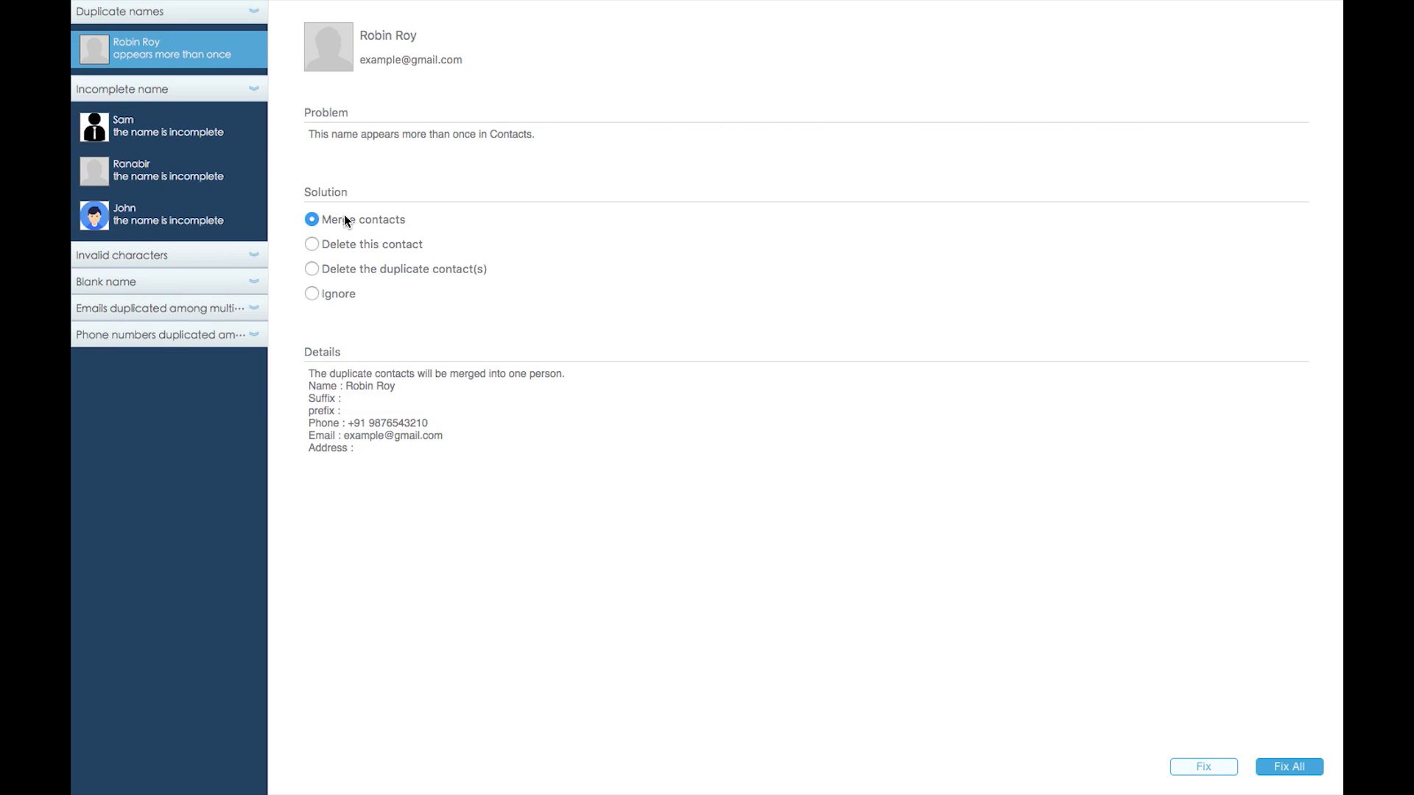
{"action": "mouse_move", "coordinate": [158, 261]}
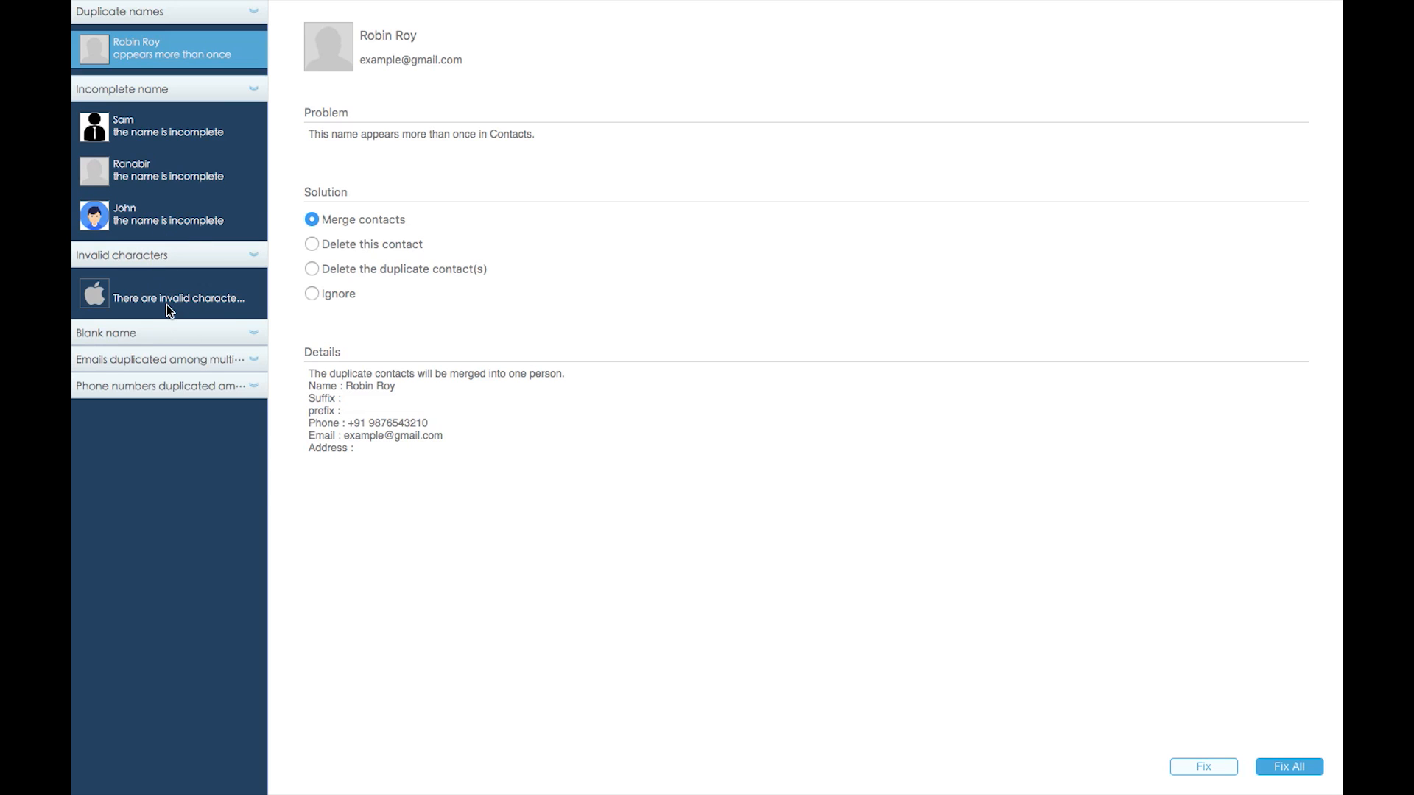
{"action": "left_click", "coordinate": [169, 333]}
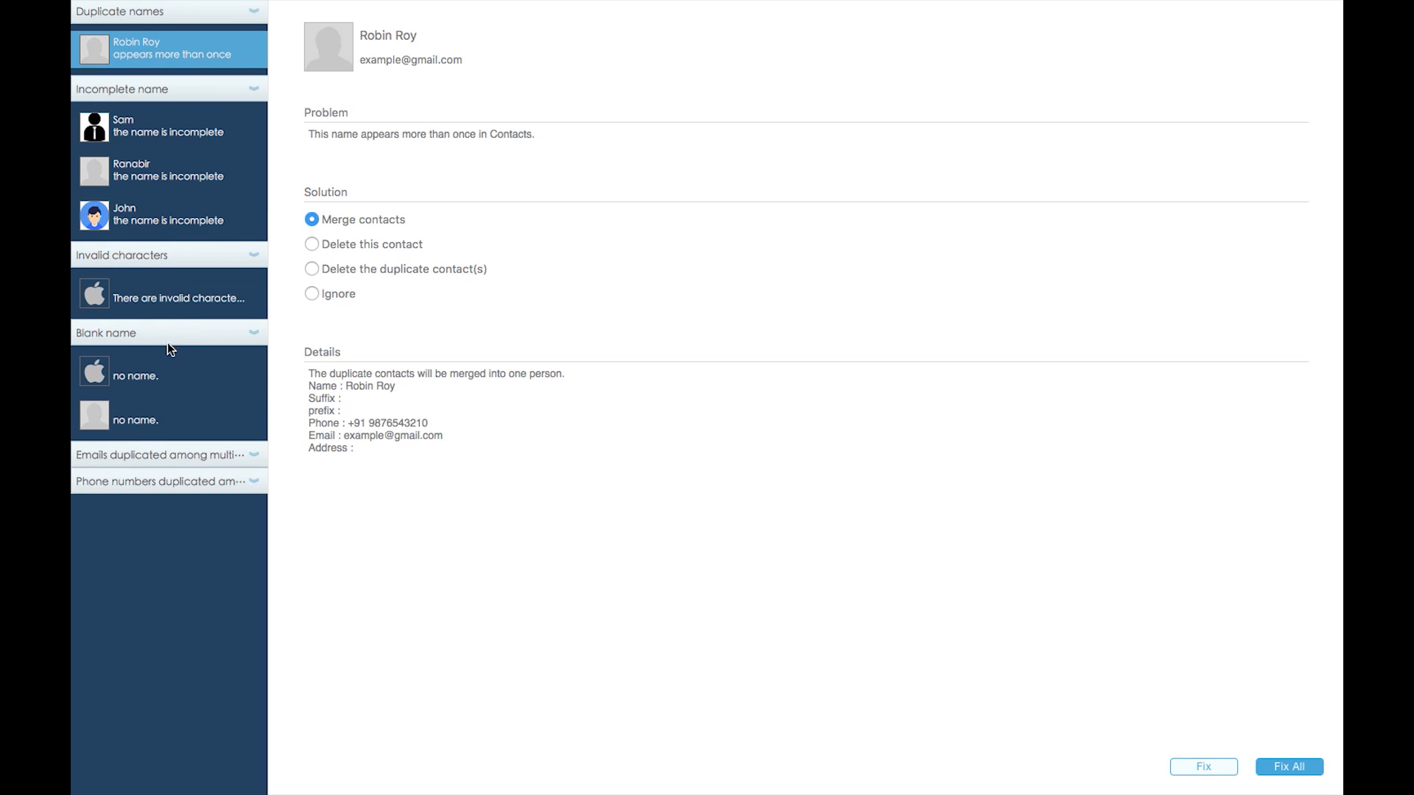
{"action": "left_click", "coordinate": [168, 419]}
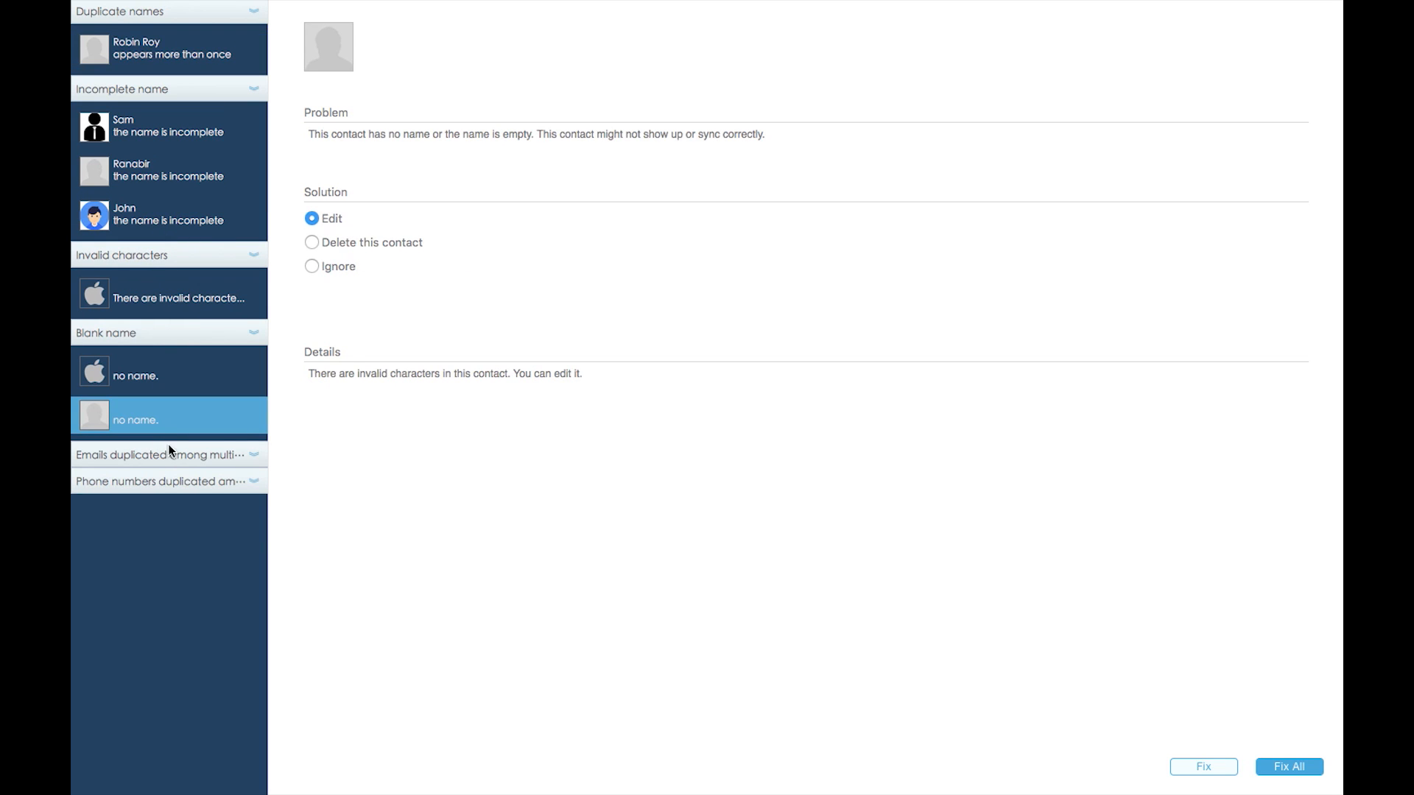
{"action": "left_click", "coordinate": [169, 491]}
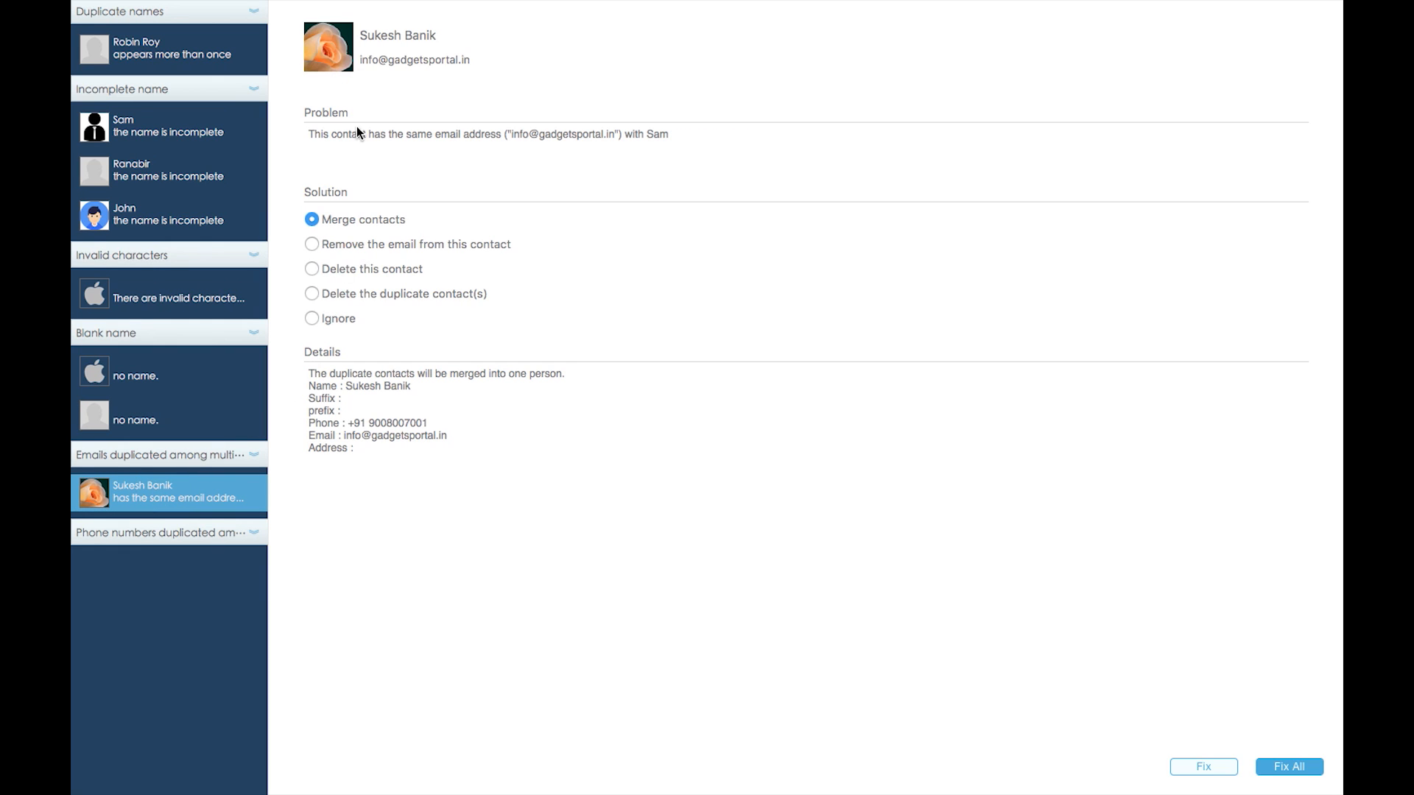
{"action": "mouse_move", "coordinate": [1072, 641]}
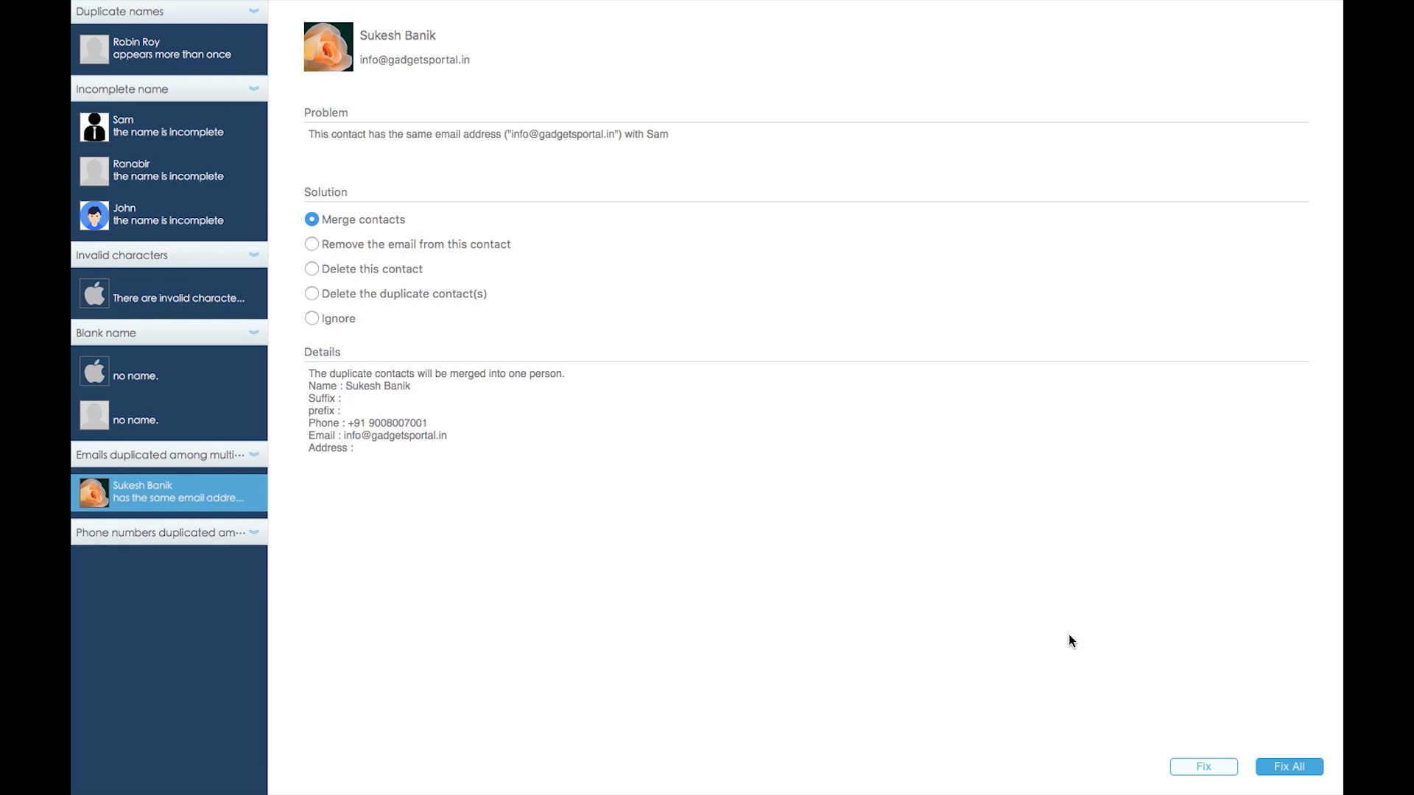
{"action": "left_click", "coordinate": [1202, 767]}
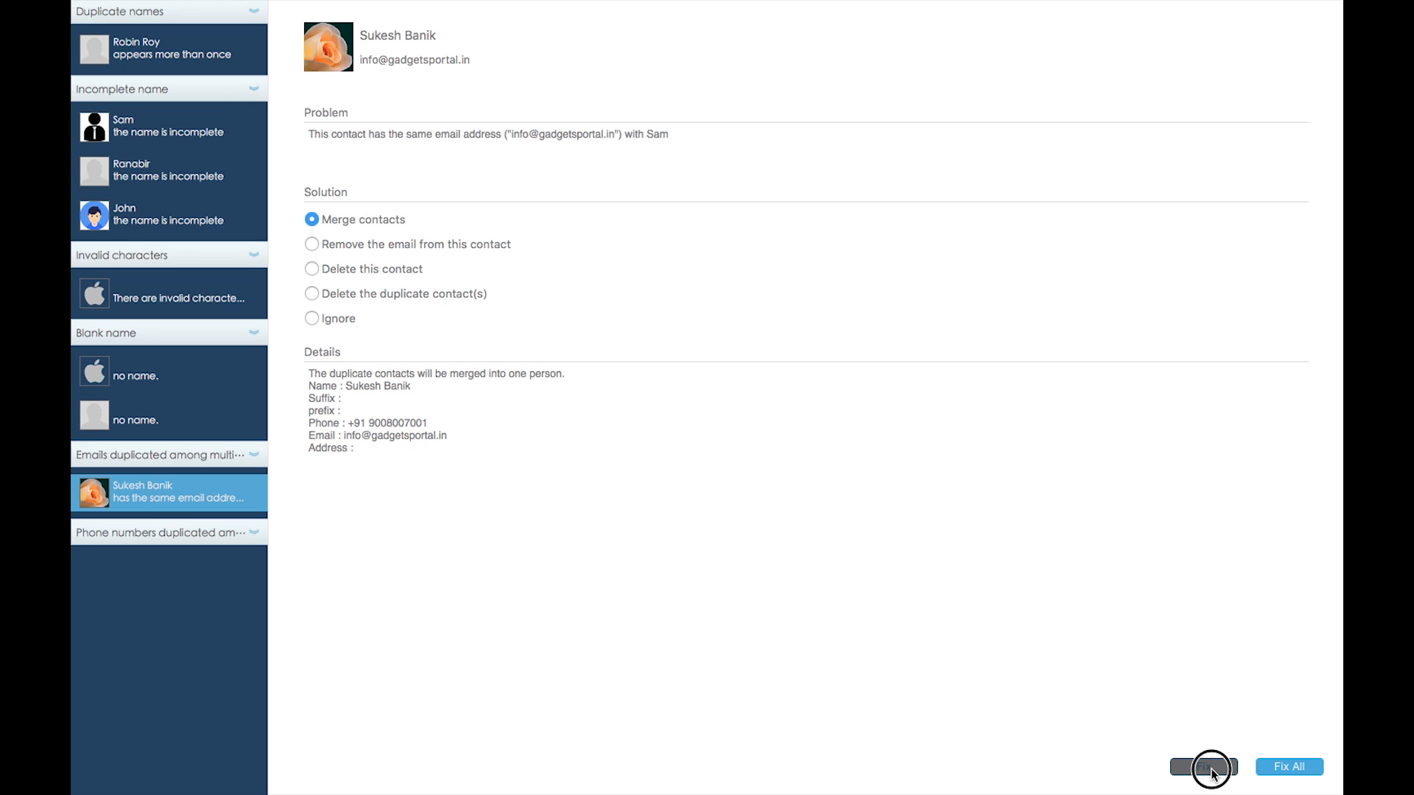
{"action": "left_click", "coordinate": [1204, 766]}
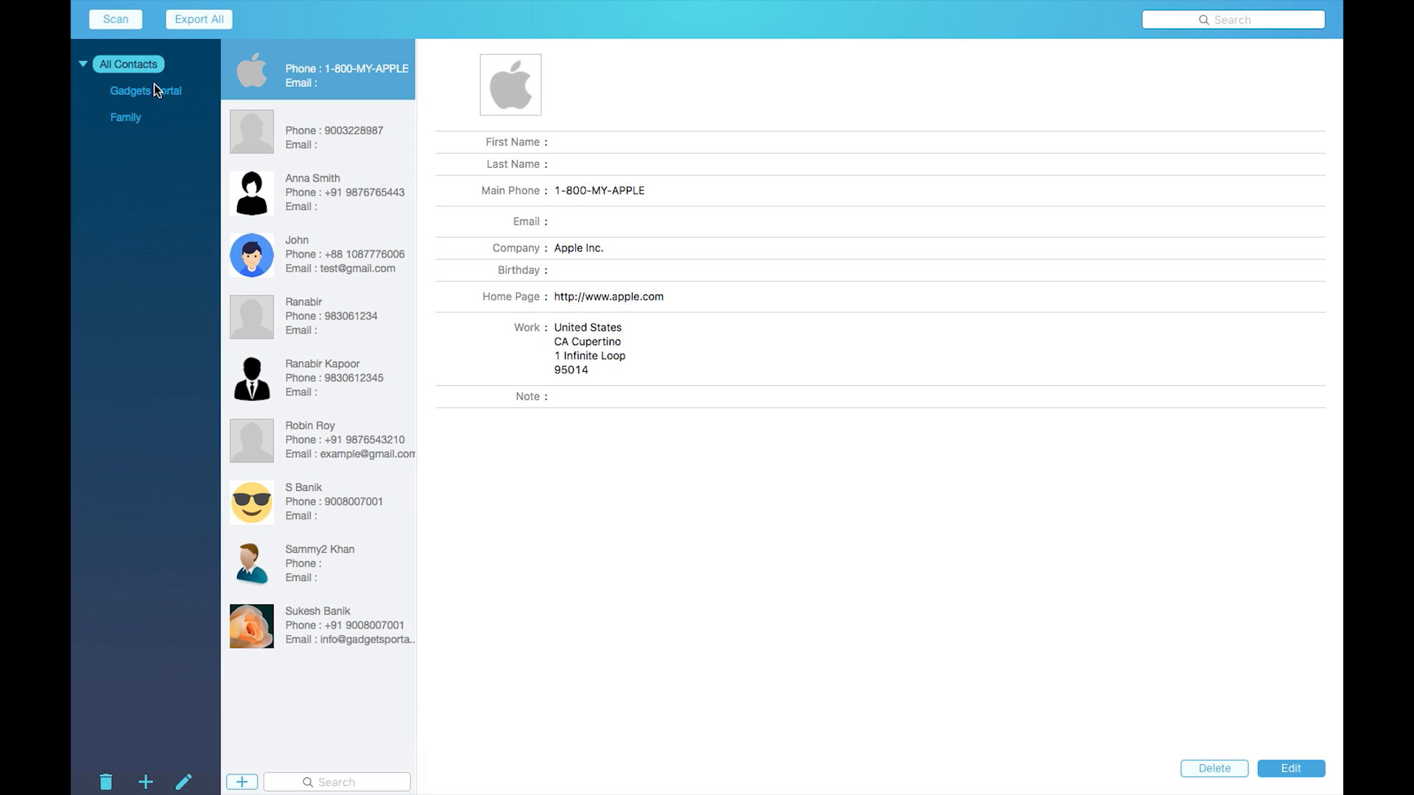
{"action": "left_click", "coordinate": [145, 90]}
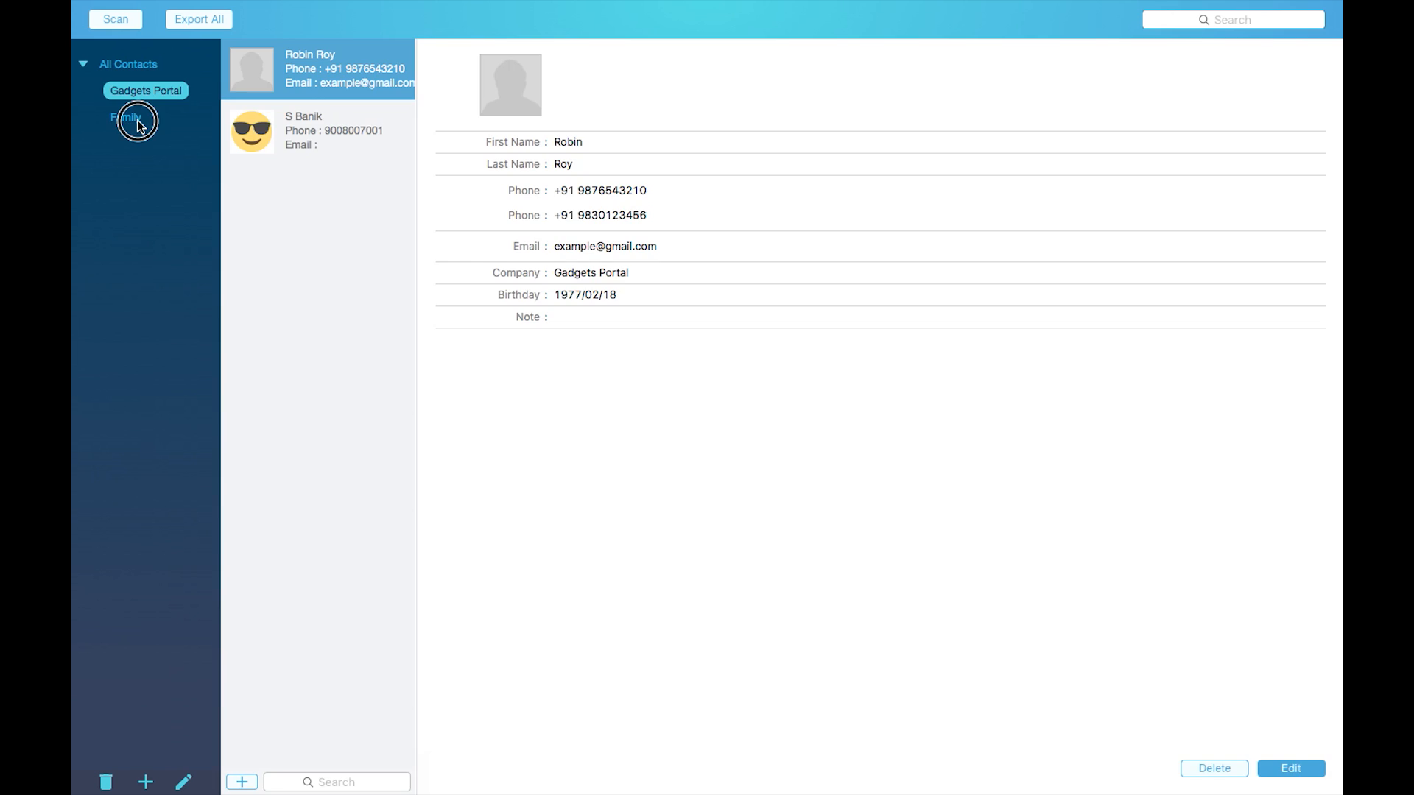
{"action": "left_click", "coordinate": [126, 117]}
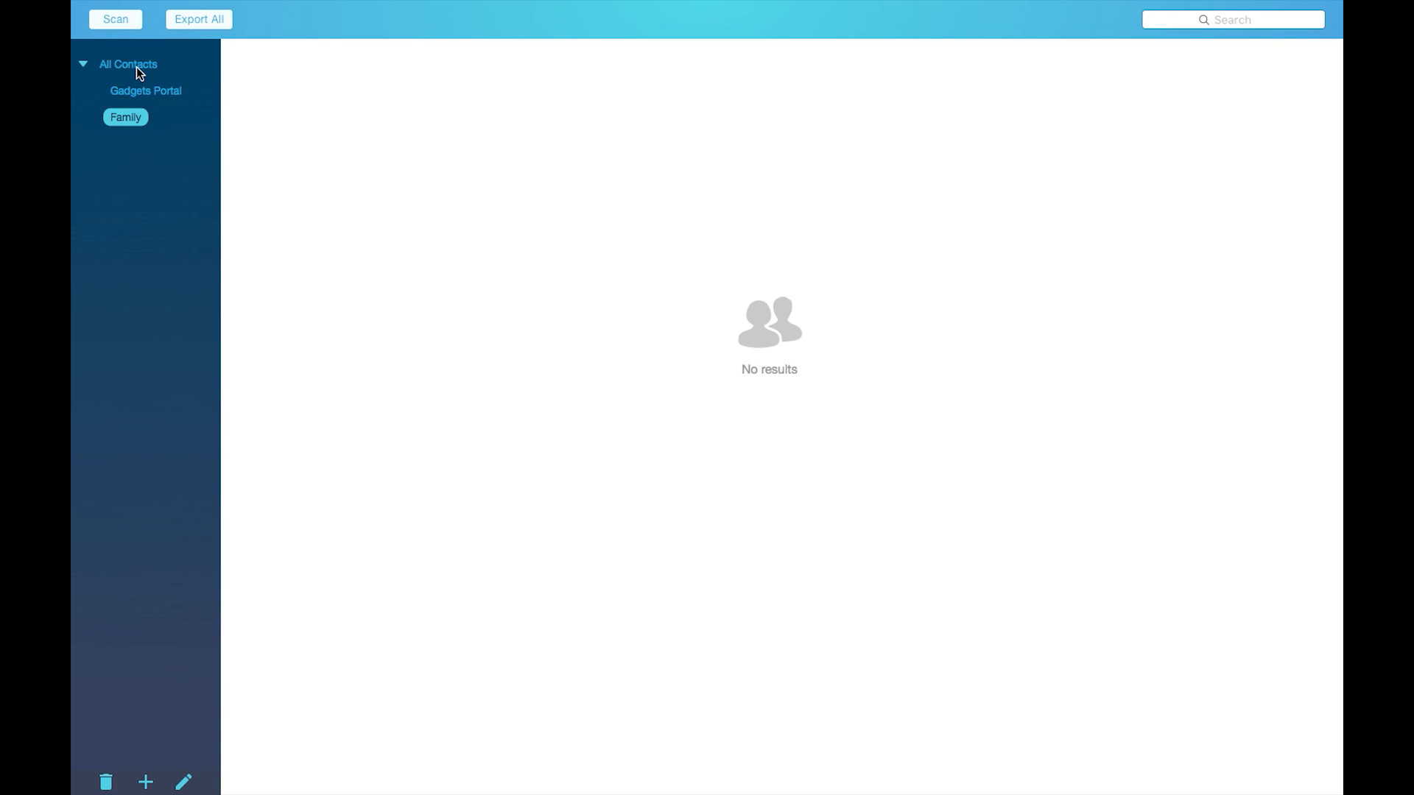
{"action": "left_click", "coordinate": [128, 64]}
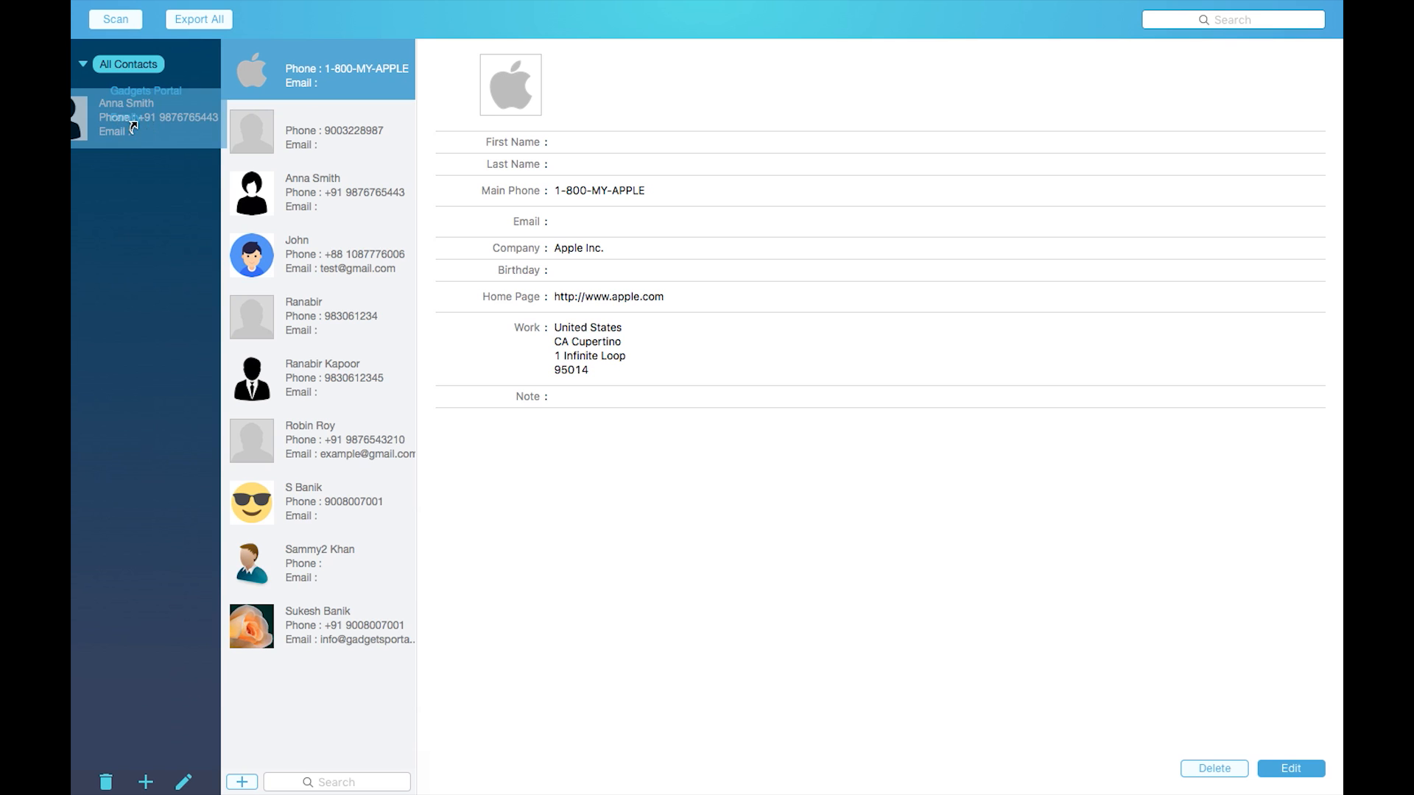
{"action": "left_click", "coordinate": [126, 117]}
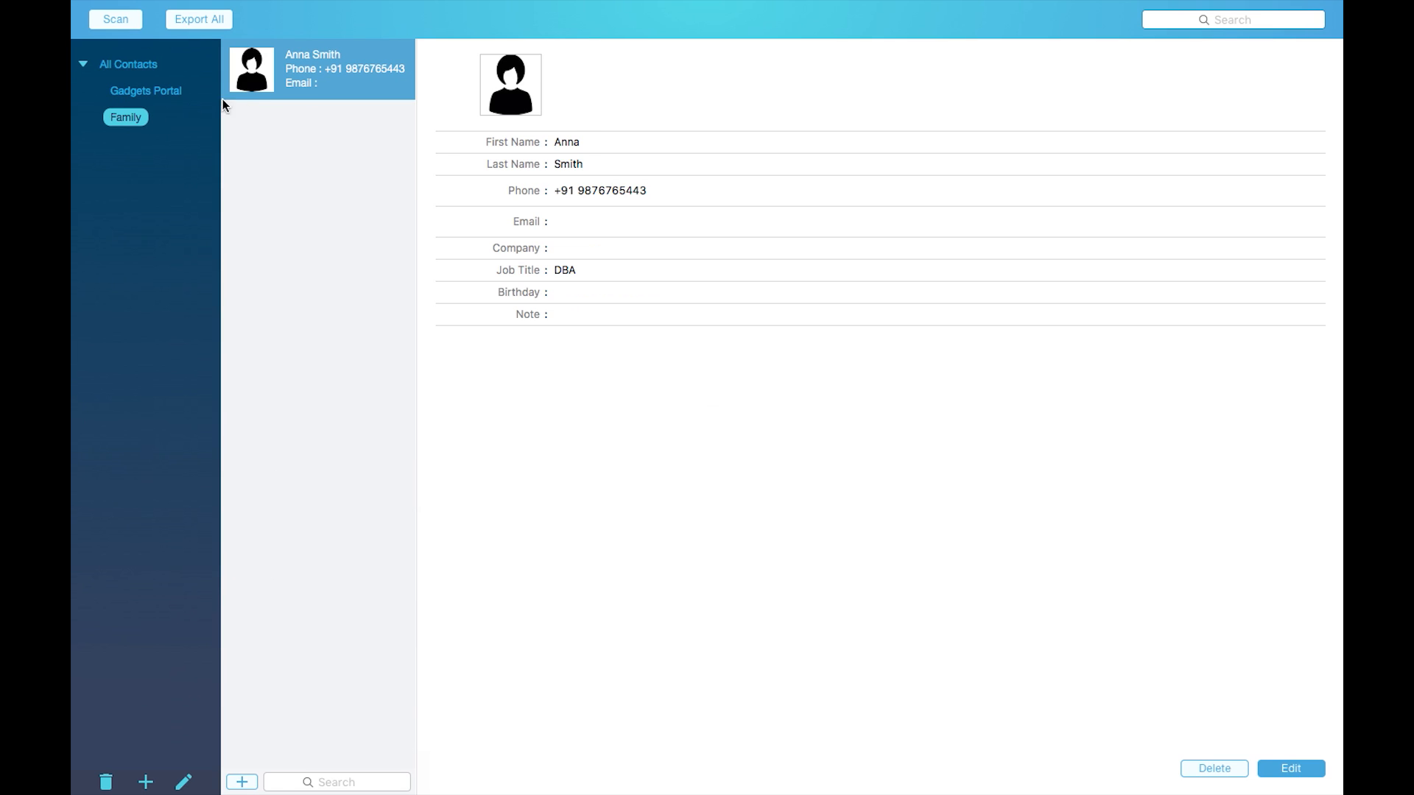
{"action": "left_click", "coordinate": [145, 90]}
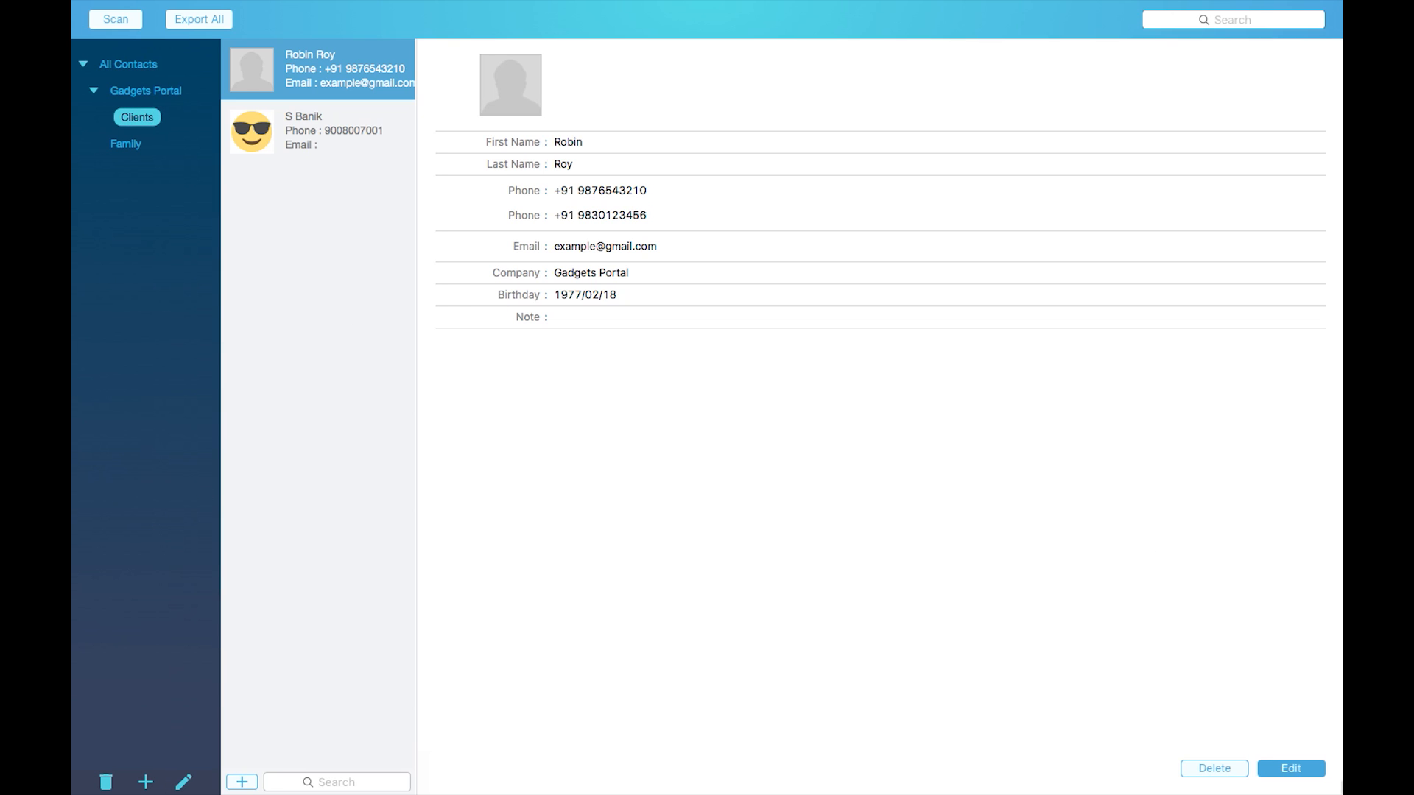
{"action": "left_click", "coordinate": [128, 64]}
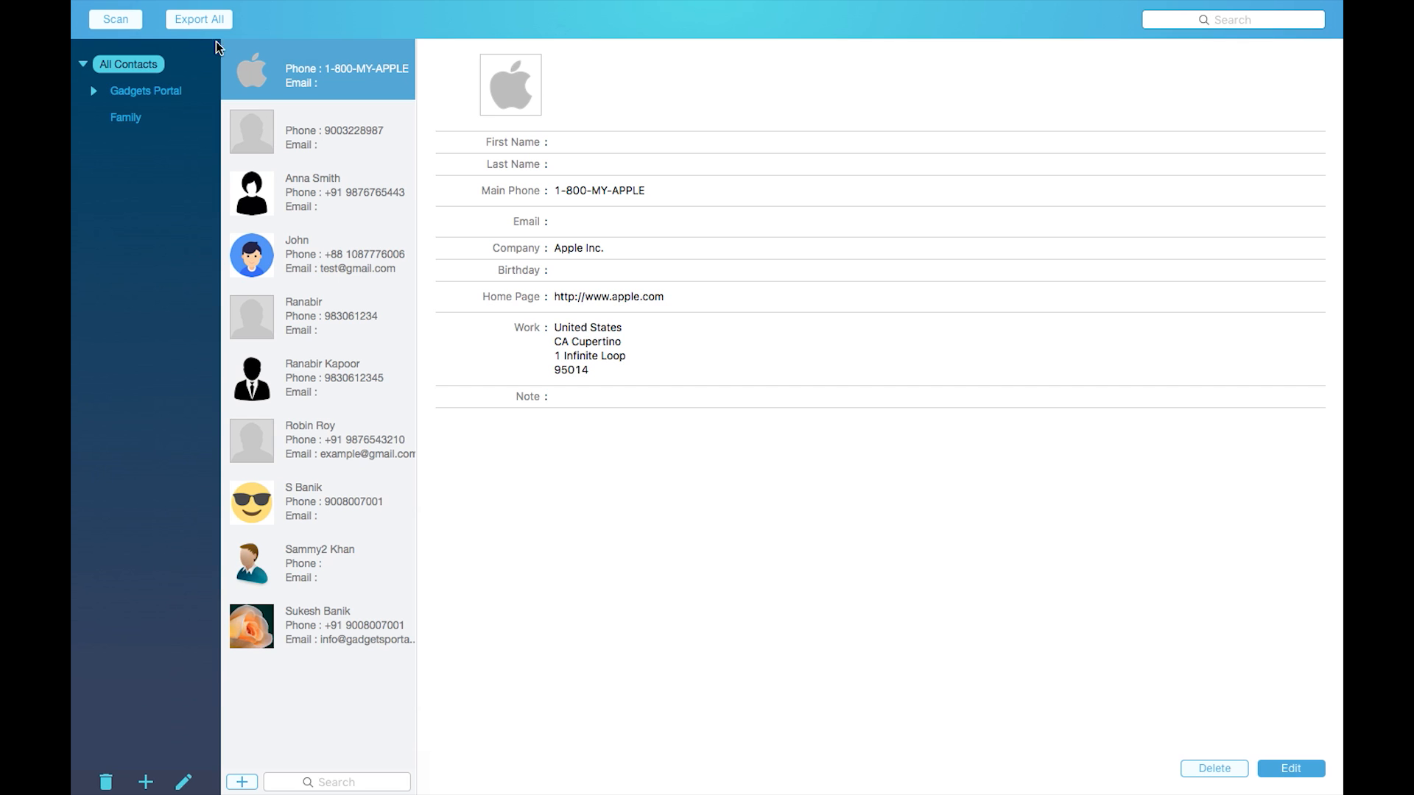
Step: Open Export All, browse the CSV, Docx, Excel, TXT, vCard and Html formats, then cancel
{"action": "left_click", "coordinate": [198, 20]}
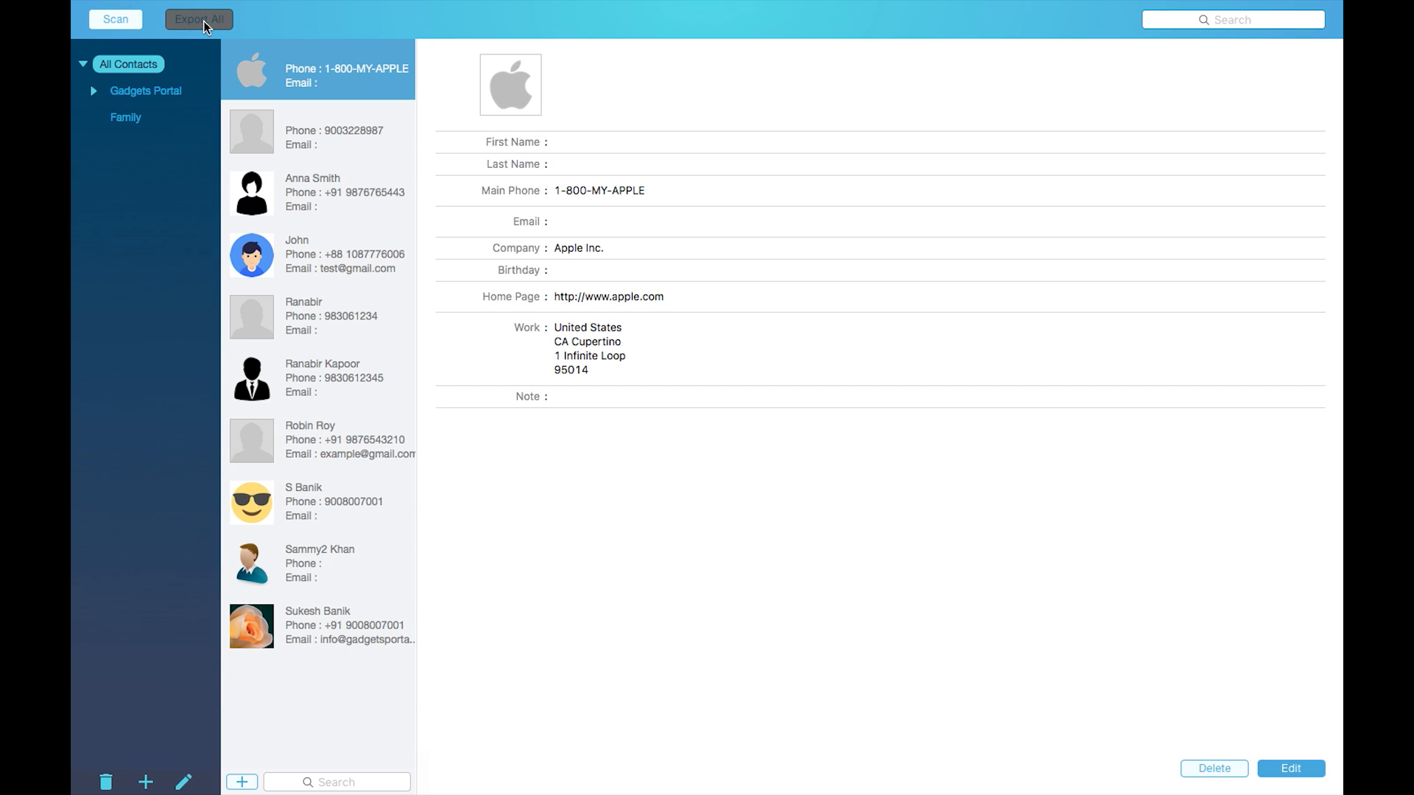
{"action": "left_click", "coordinate": [198, 19]}
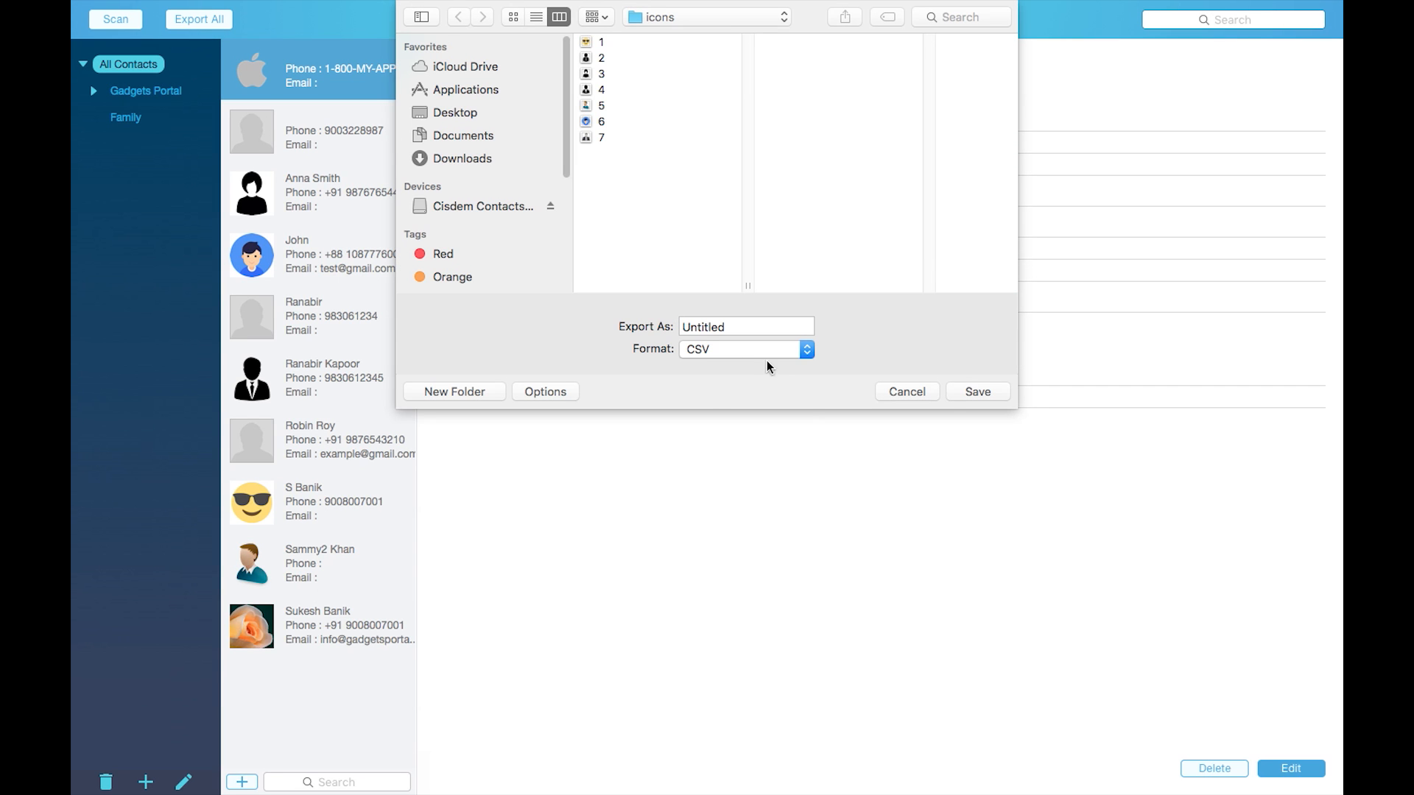
{"action": "left_click", "coordinate": [739, 349]}
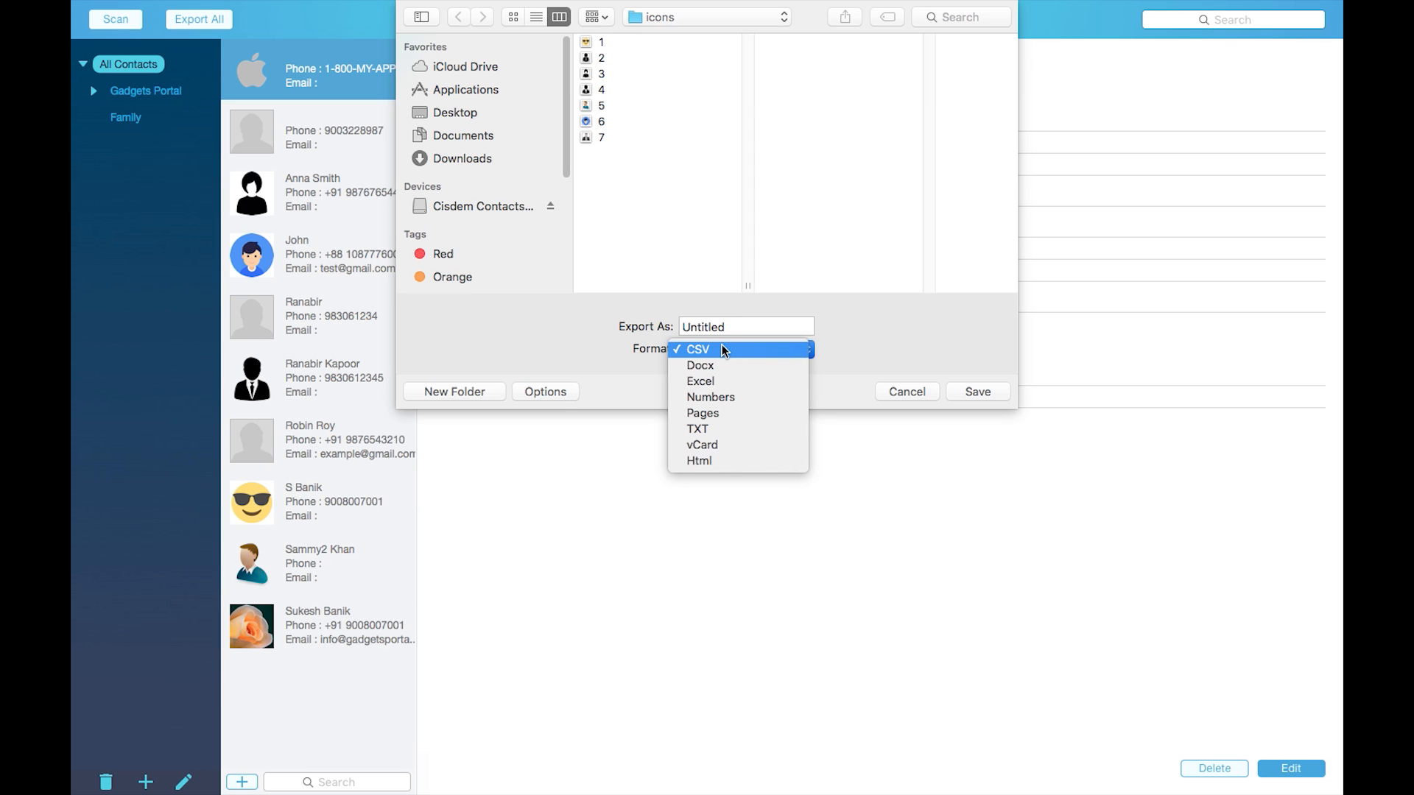
{"action": "mouse_move", "coordinate": [720, 382]}
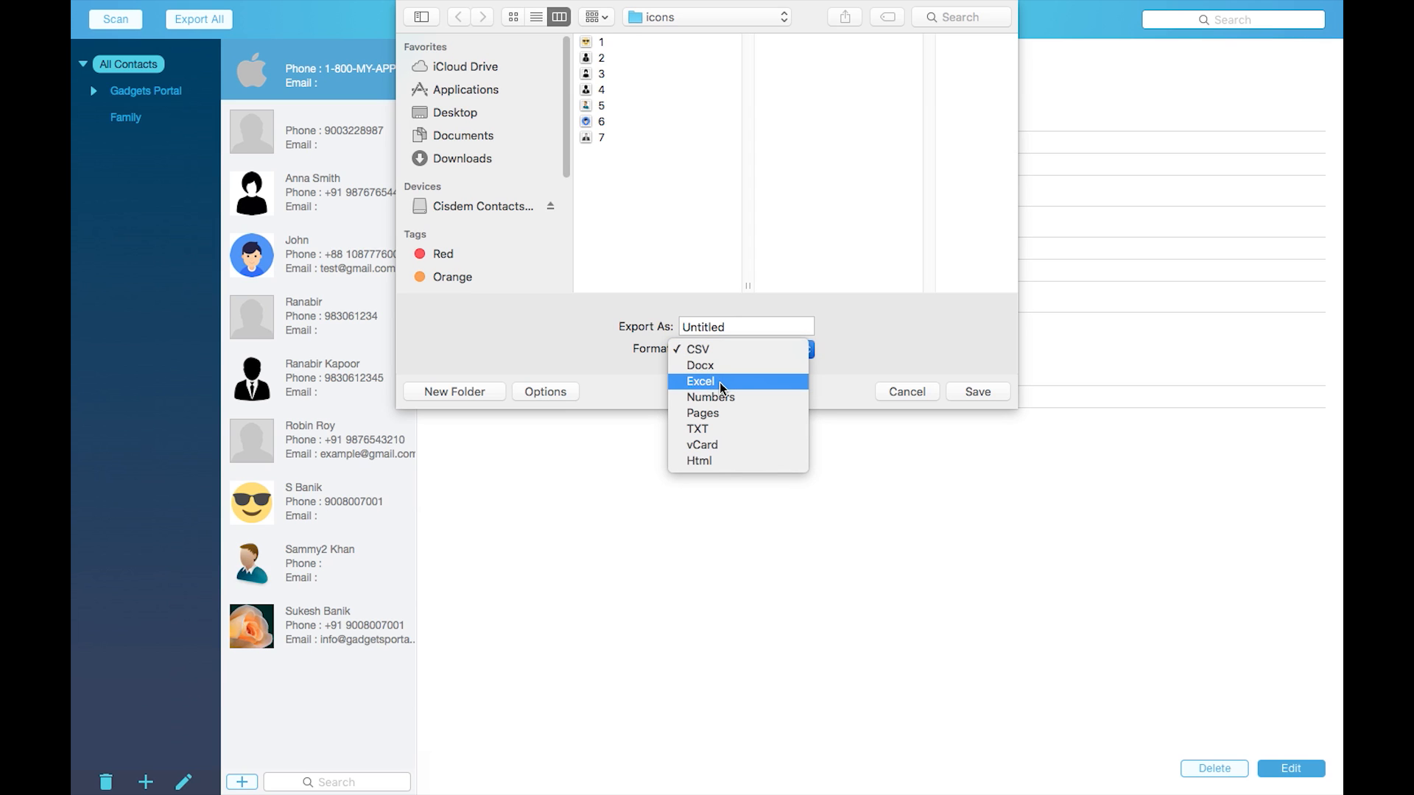
{"action": "mouse_move", "coordinate": [724, 431]}
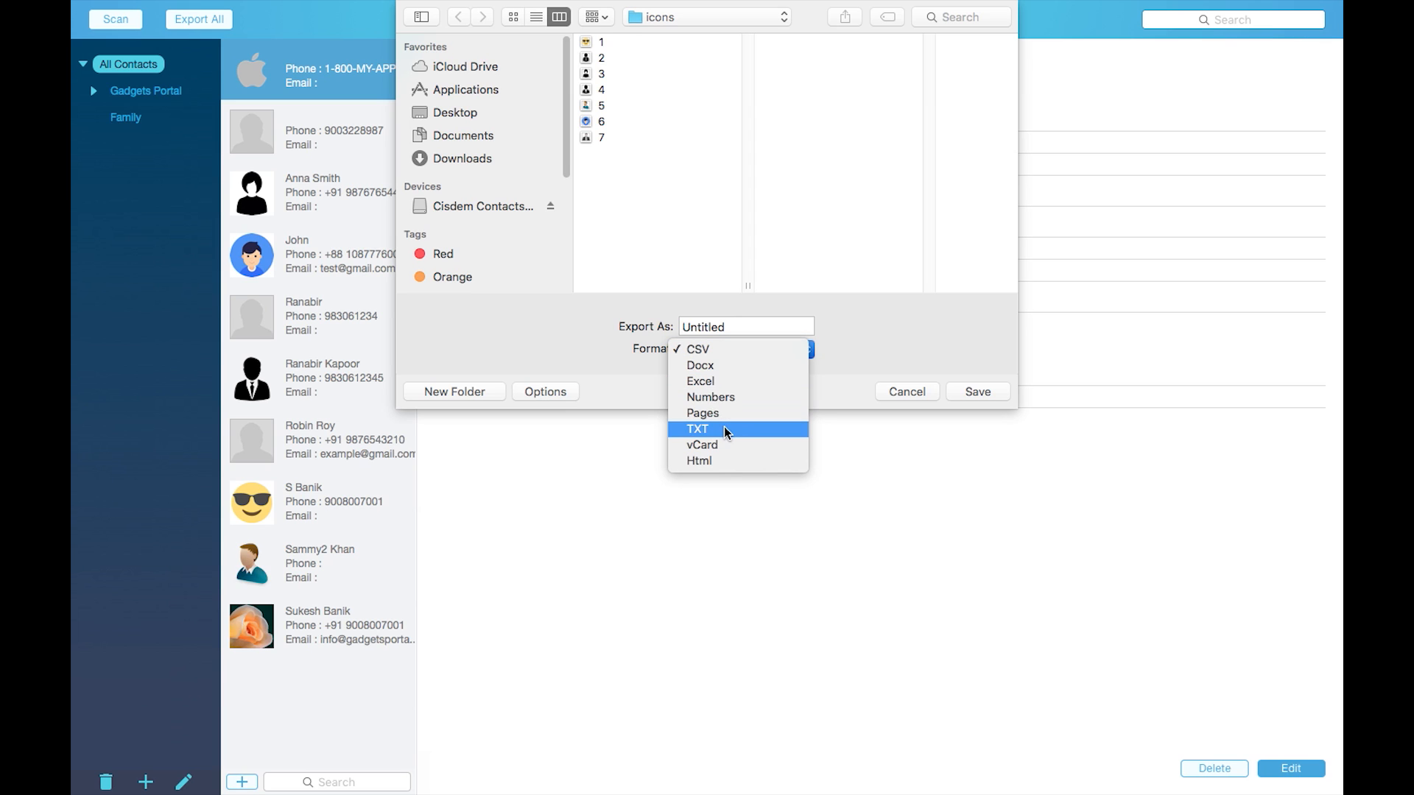
{"action": "mouse_move", "coordinate": [718, 462]}
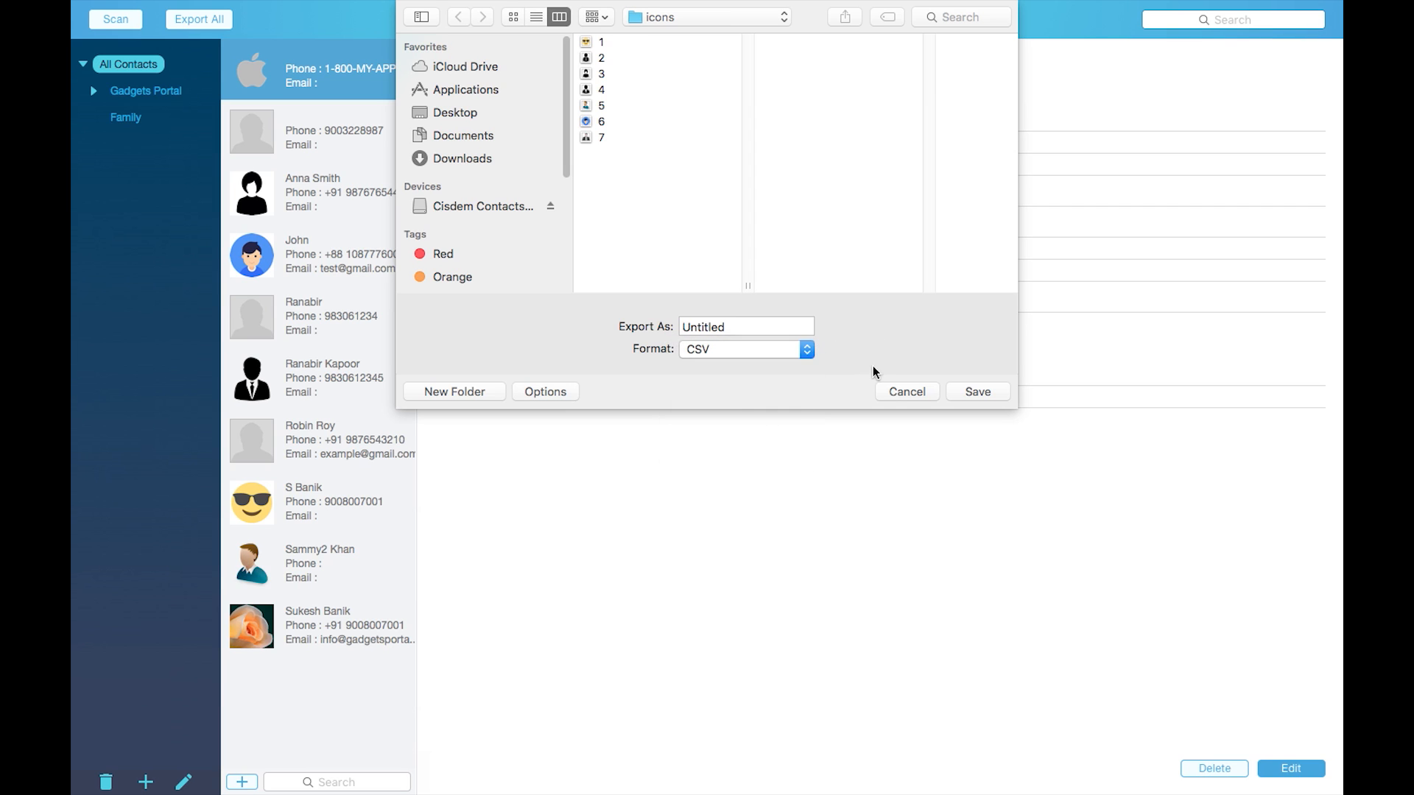
{"action": "left_click", "coordinate": [904, 391]}
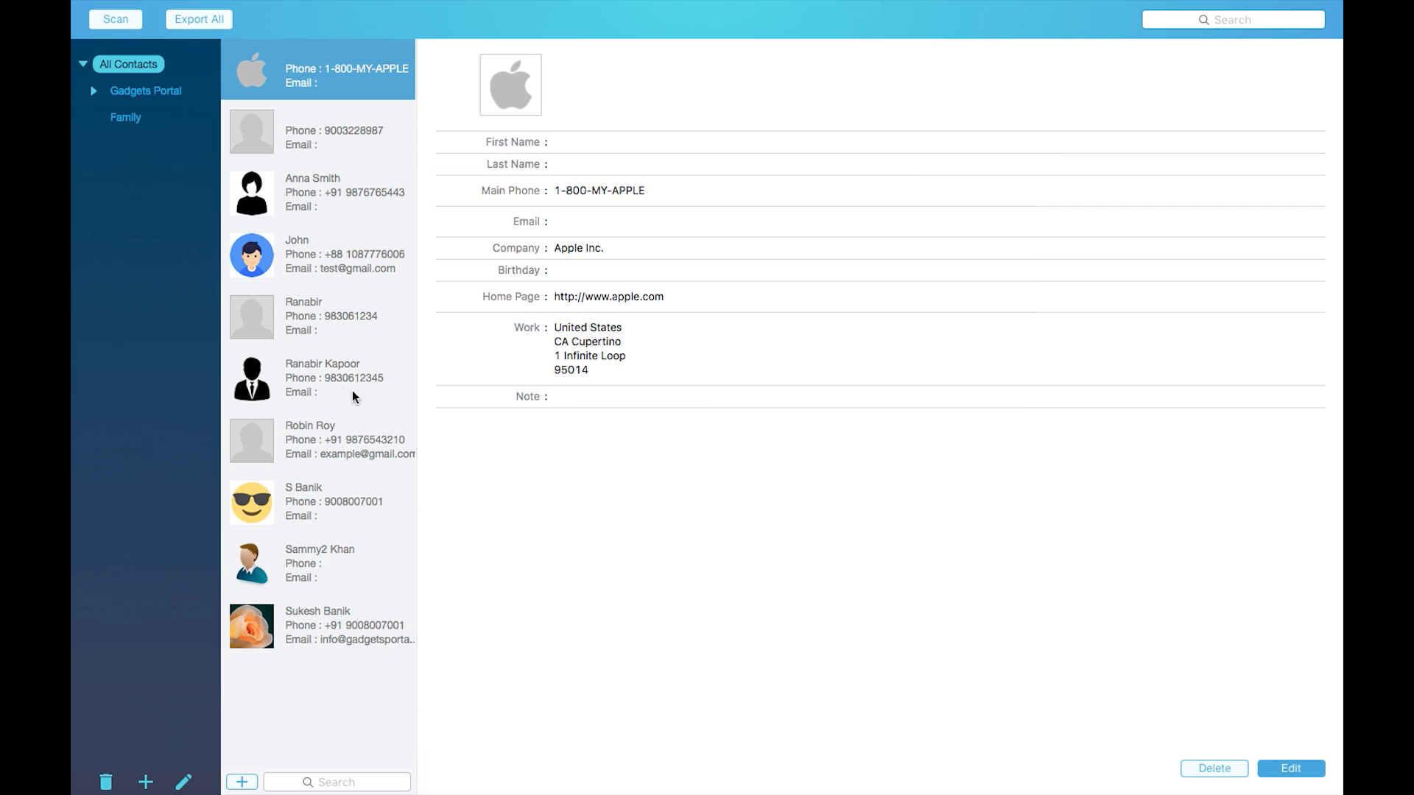
{"action": "left_click", "coordinate": [322, 377]}
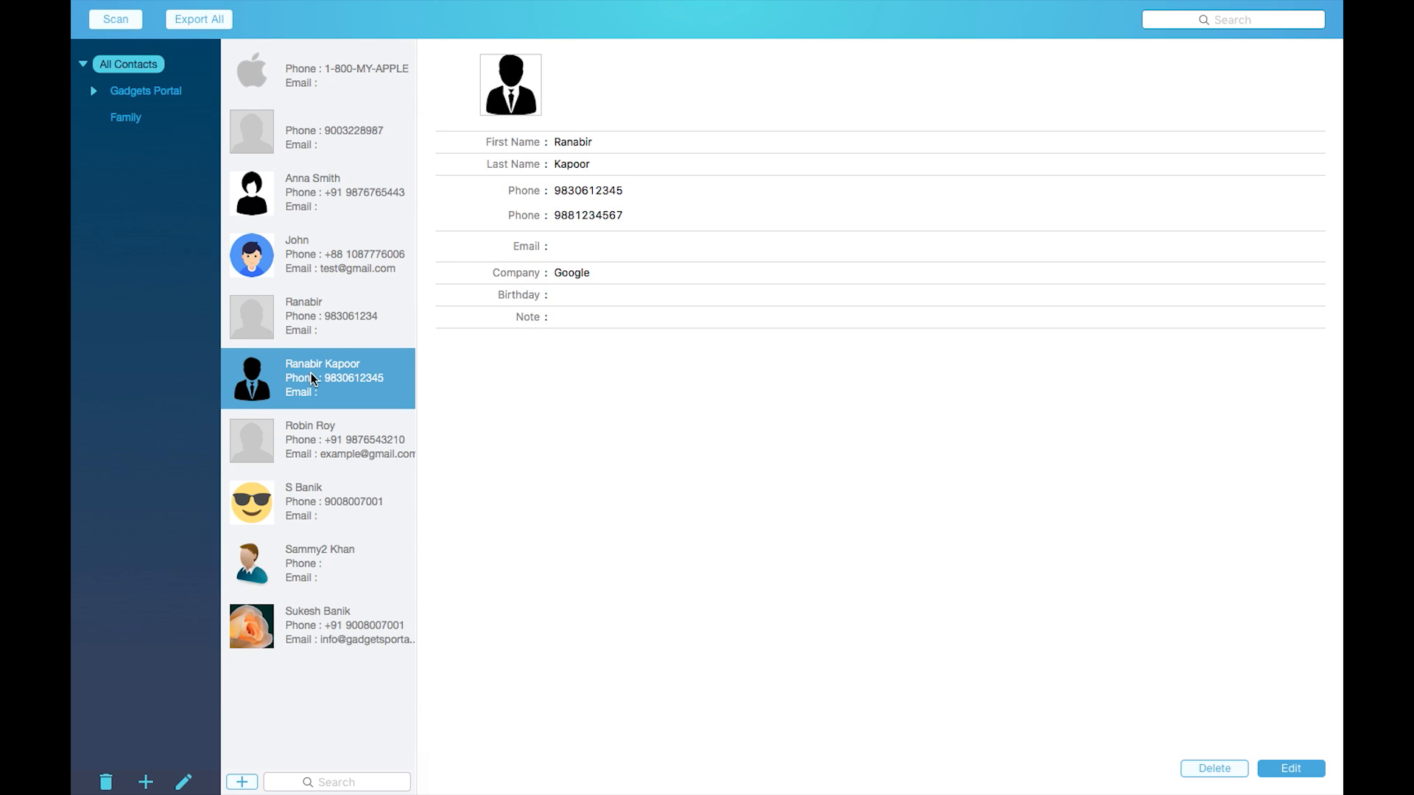
{"action": "left_click", "coordinate": [330, 316]}
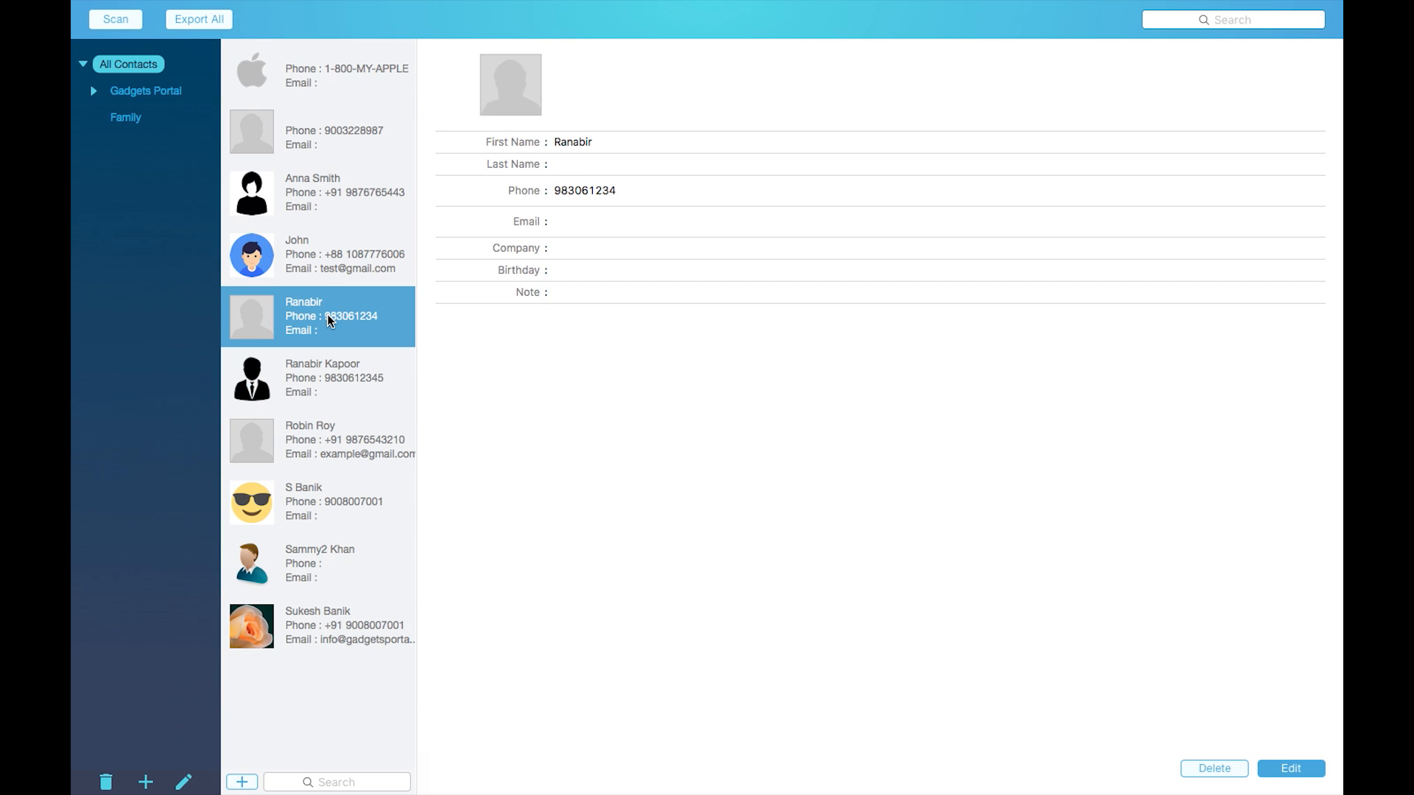
{"action": "left_click", "coordinate": [313, 192]}
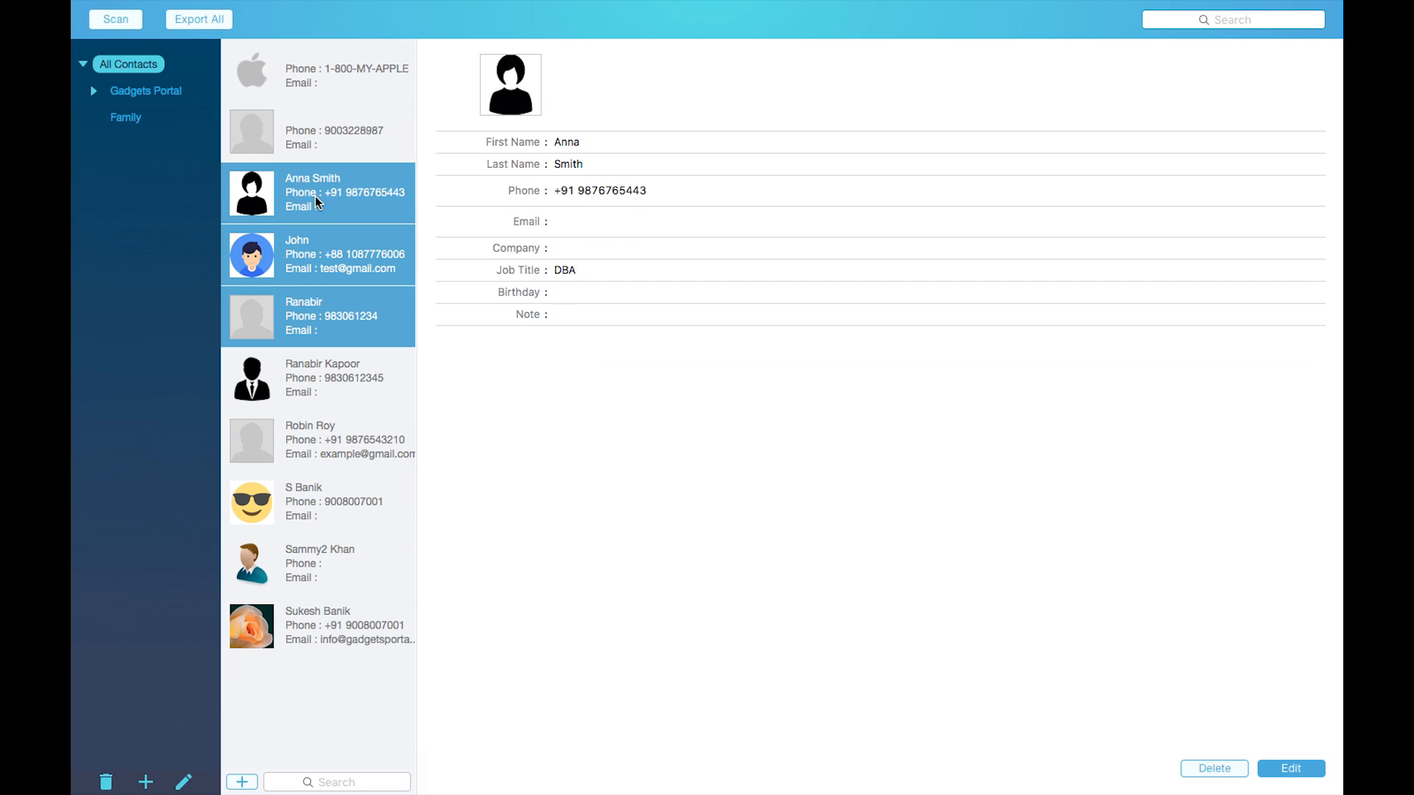
{"action": "right_click", "coordinate": [313, 193]}
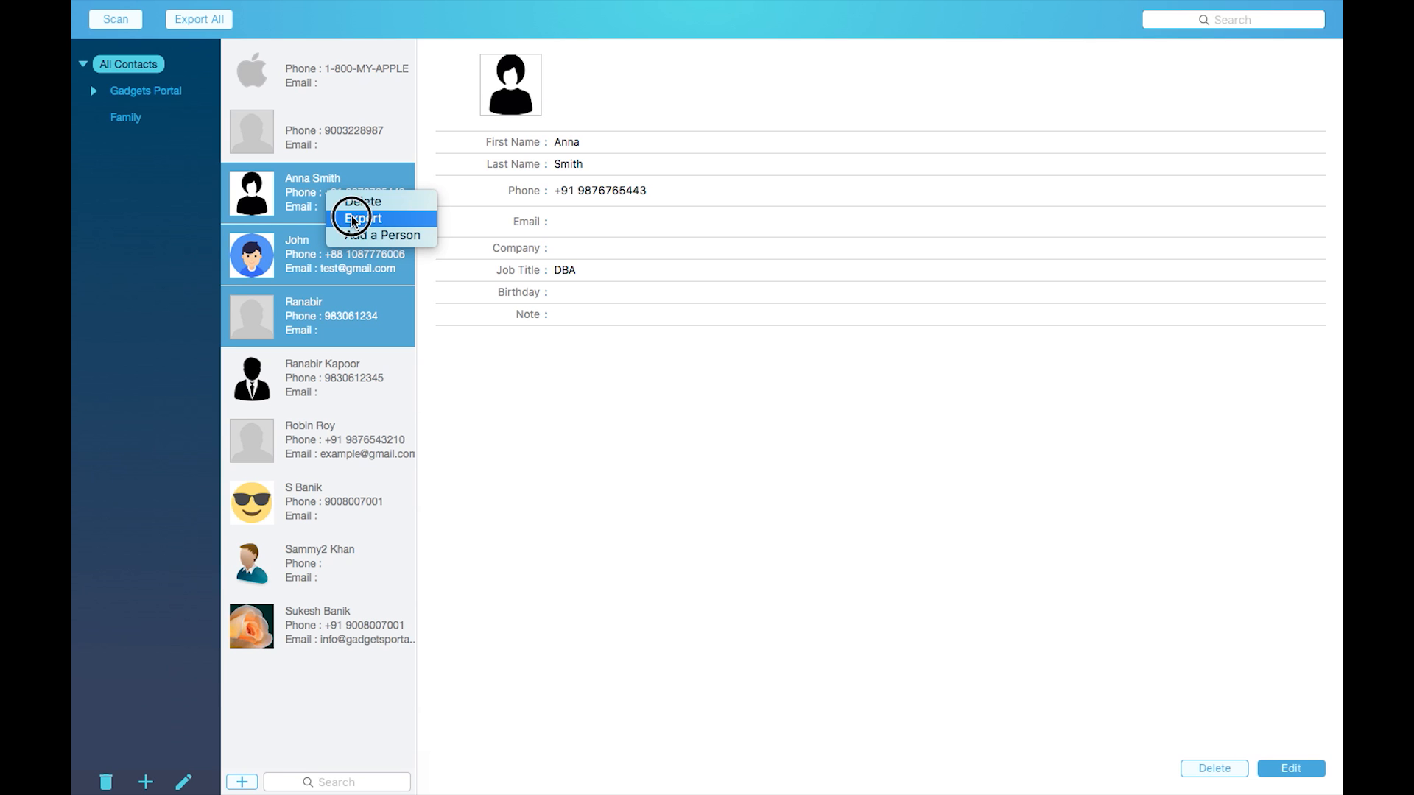
{"action": "left_click", "coordinate": [361, 218]}
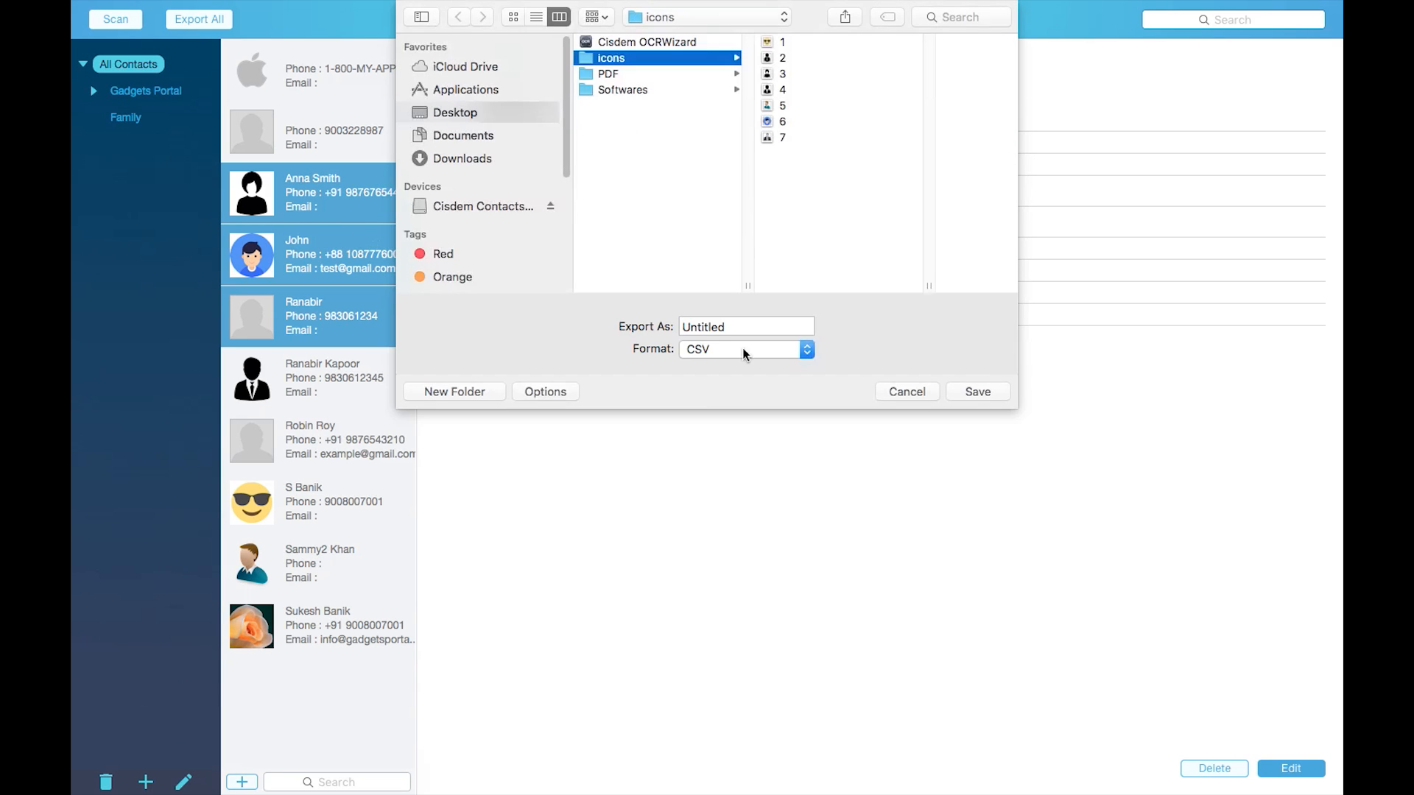
{"action": "left_click", "coordinate": [905, 391]}
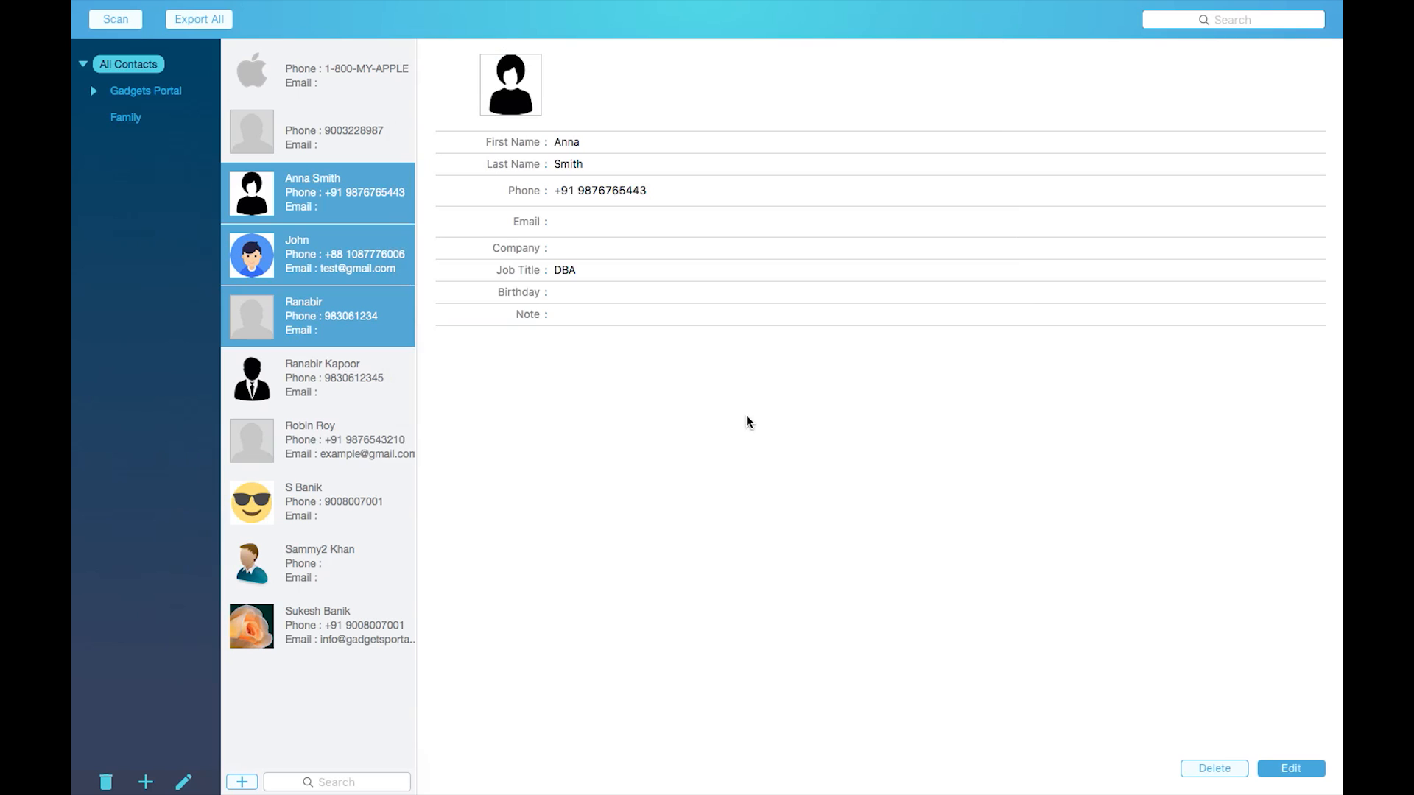
{"action": "mouse_move", "coordinate": [511, 401]}
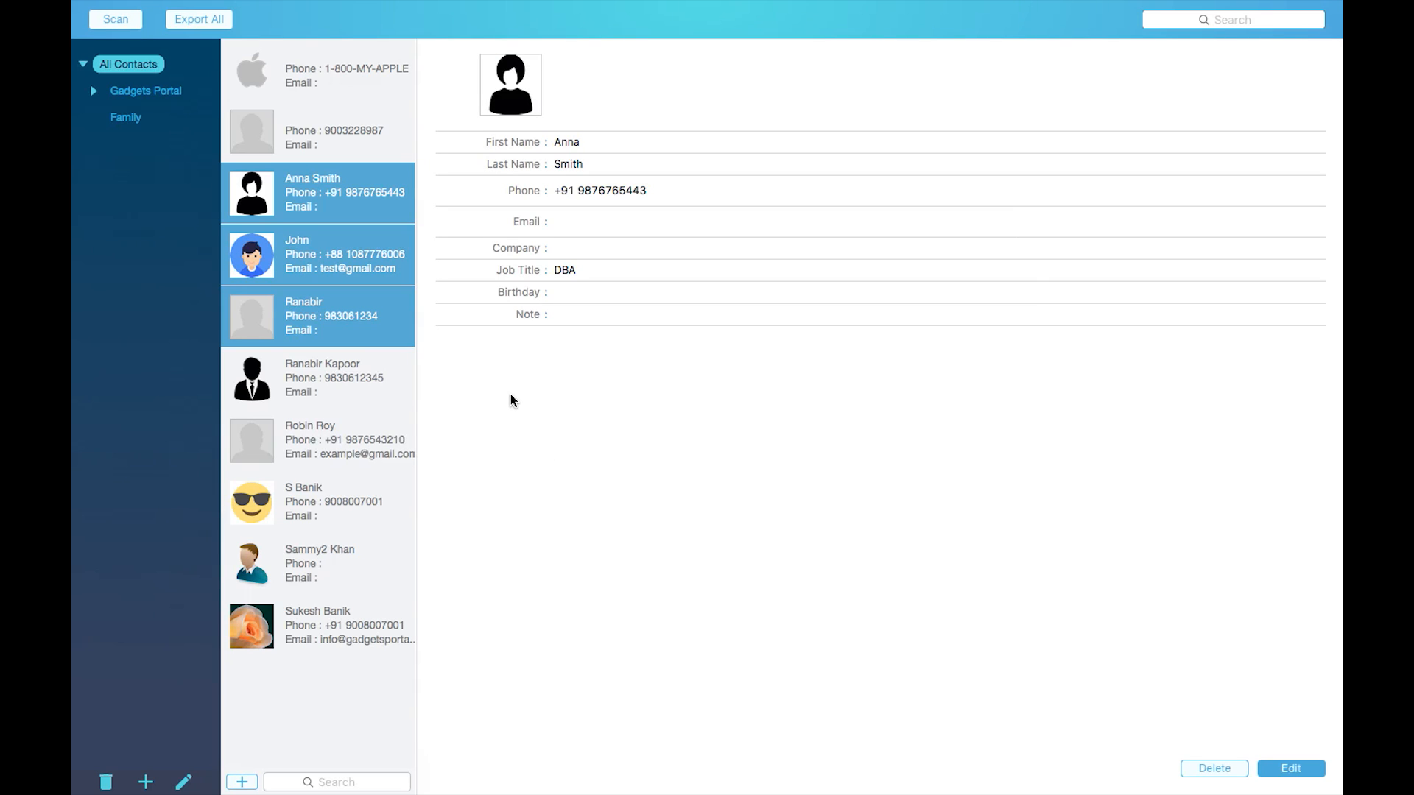
Step: Start exporting all contacts and pick vCard as the format
{"action": "left_click", "coordinate": [198, 19]}
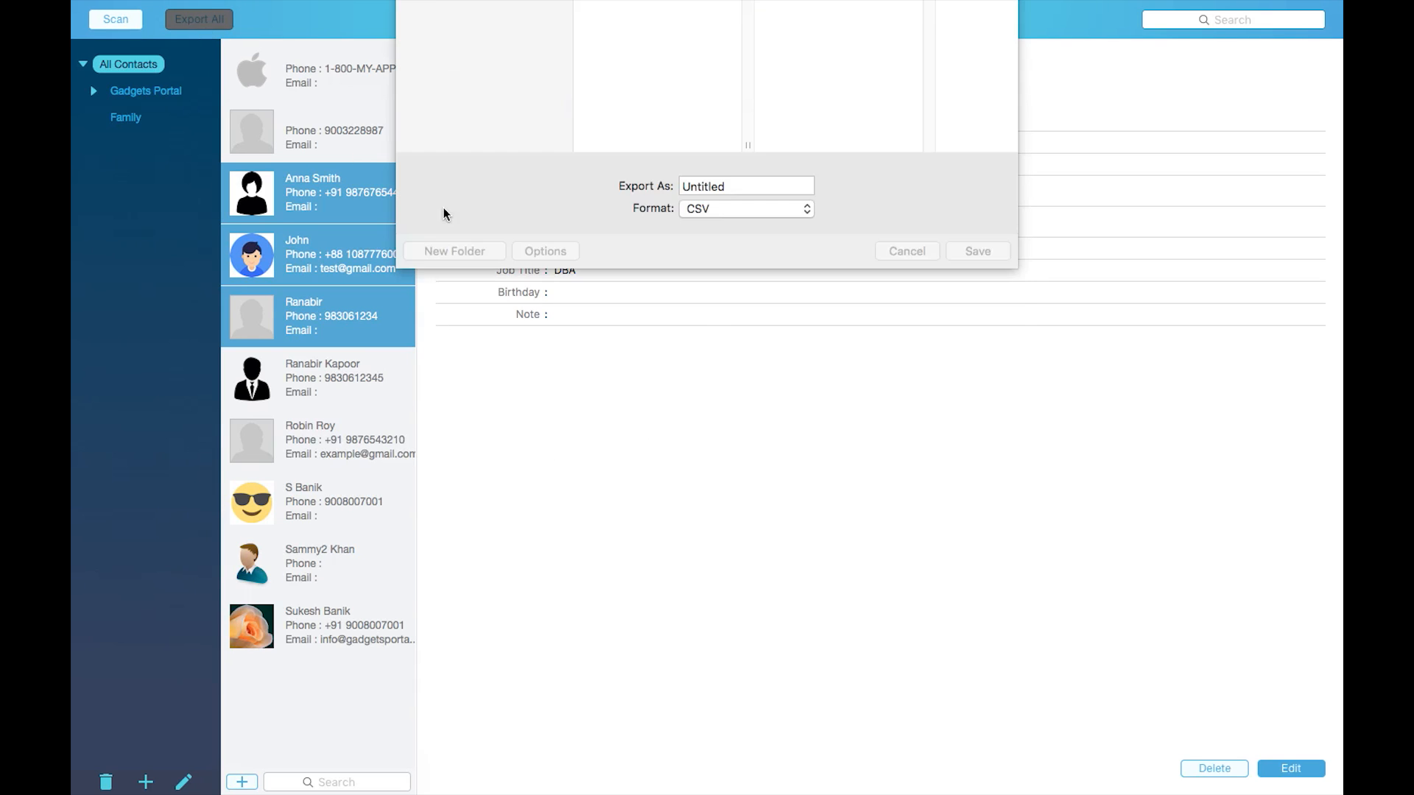
{"action": "left_click", "coordinate": [743, 208]}
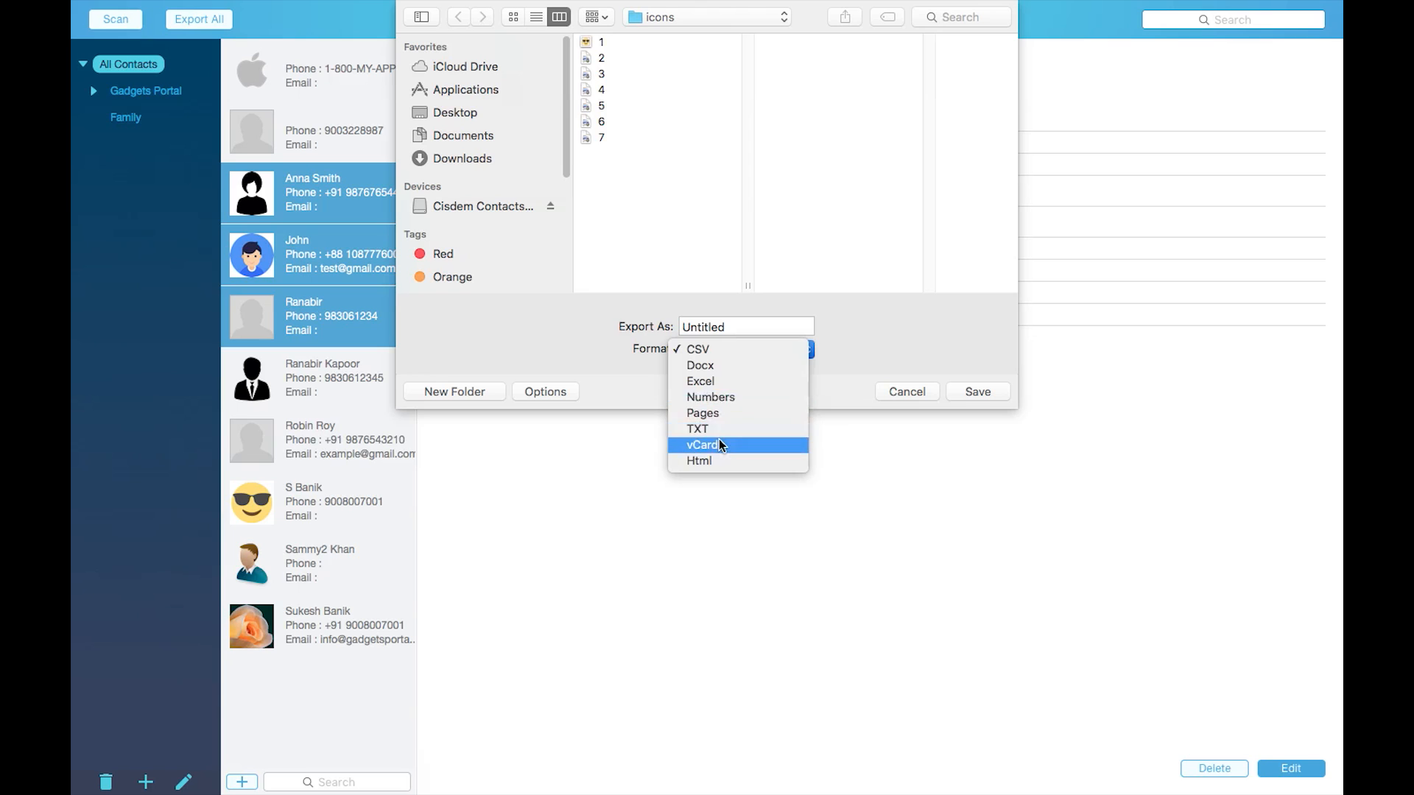
{"action": "left_click", "coordinate": [703, 444]}
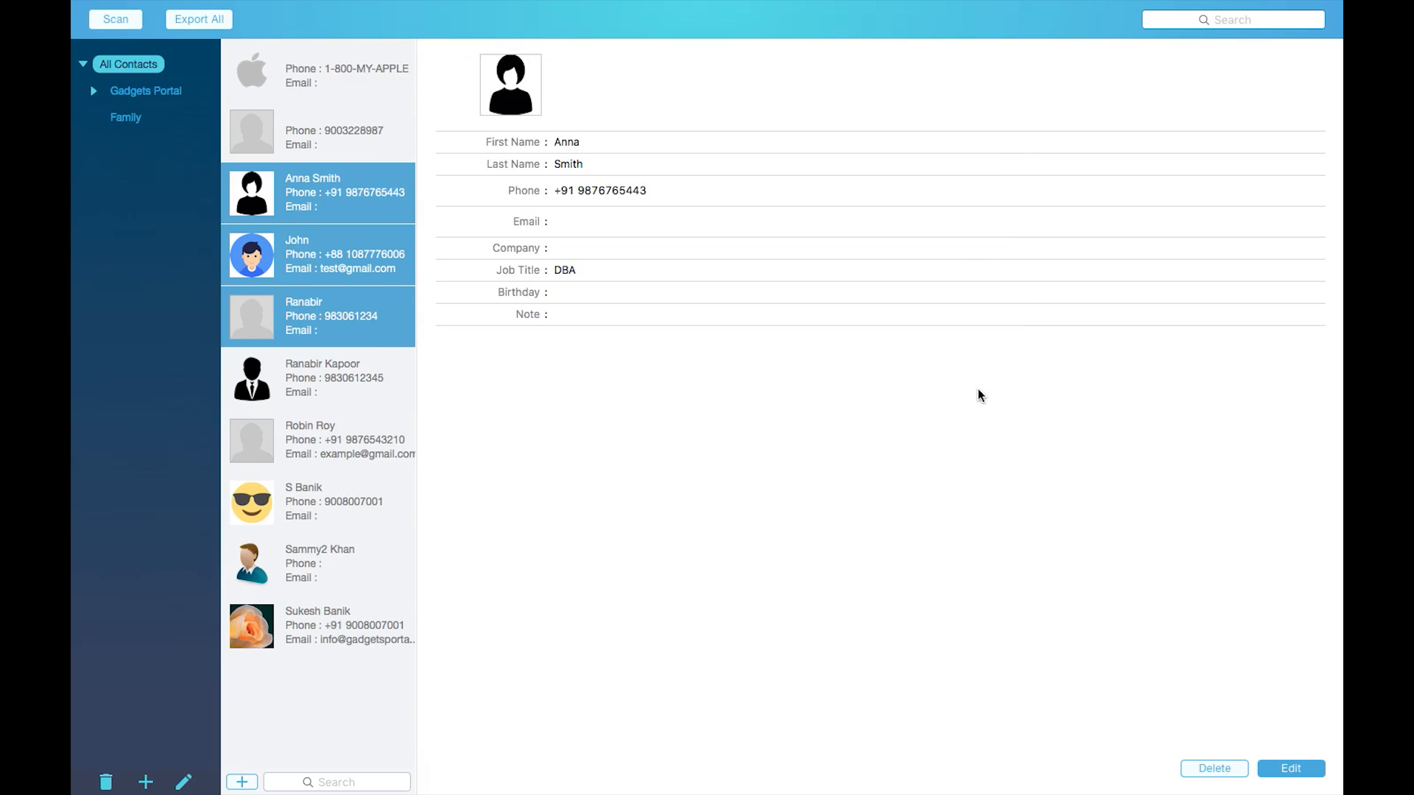
{"action": "mouse_move", "coordinate": [945, 391]}
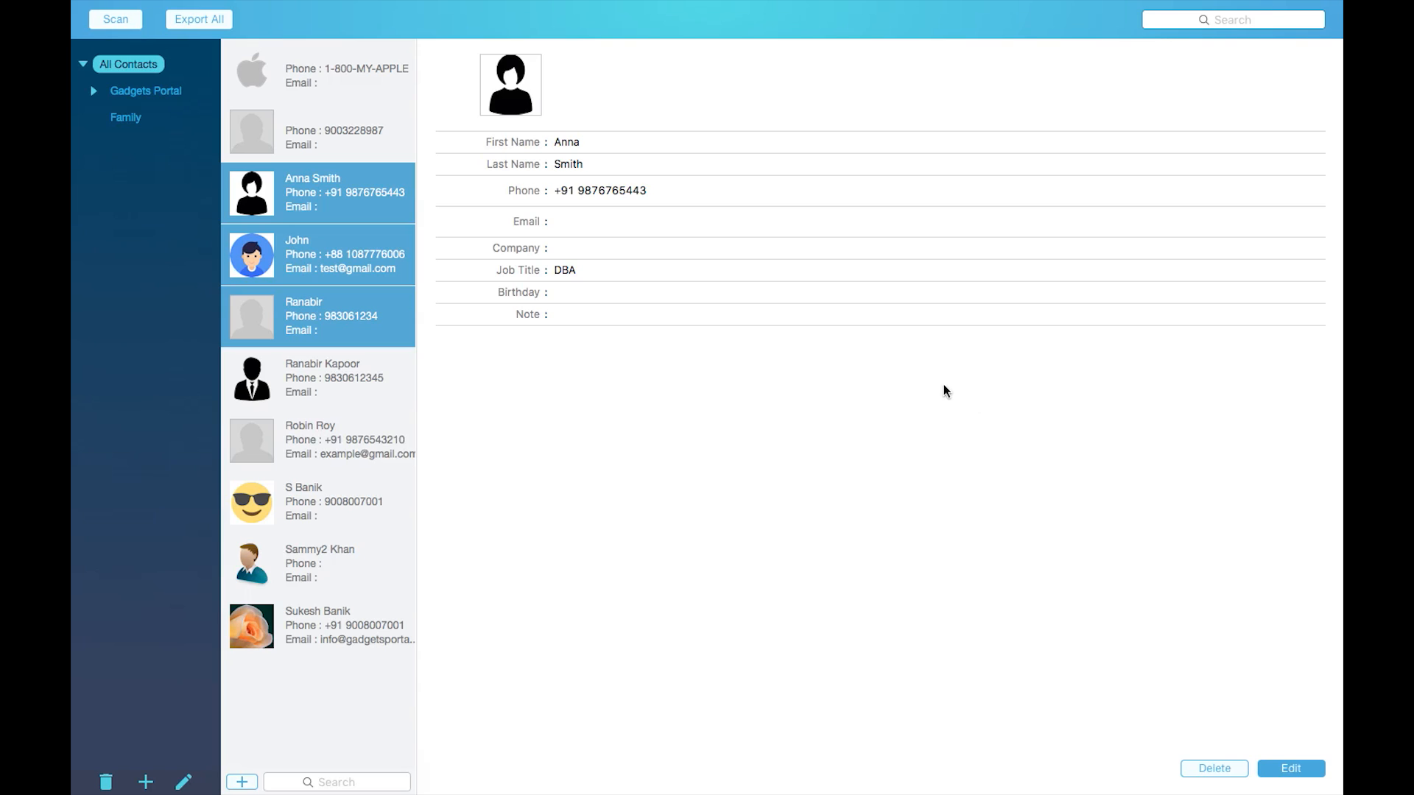
{"action": "mouse_move", "coordinate": [899, 378]}
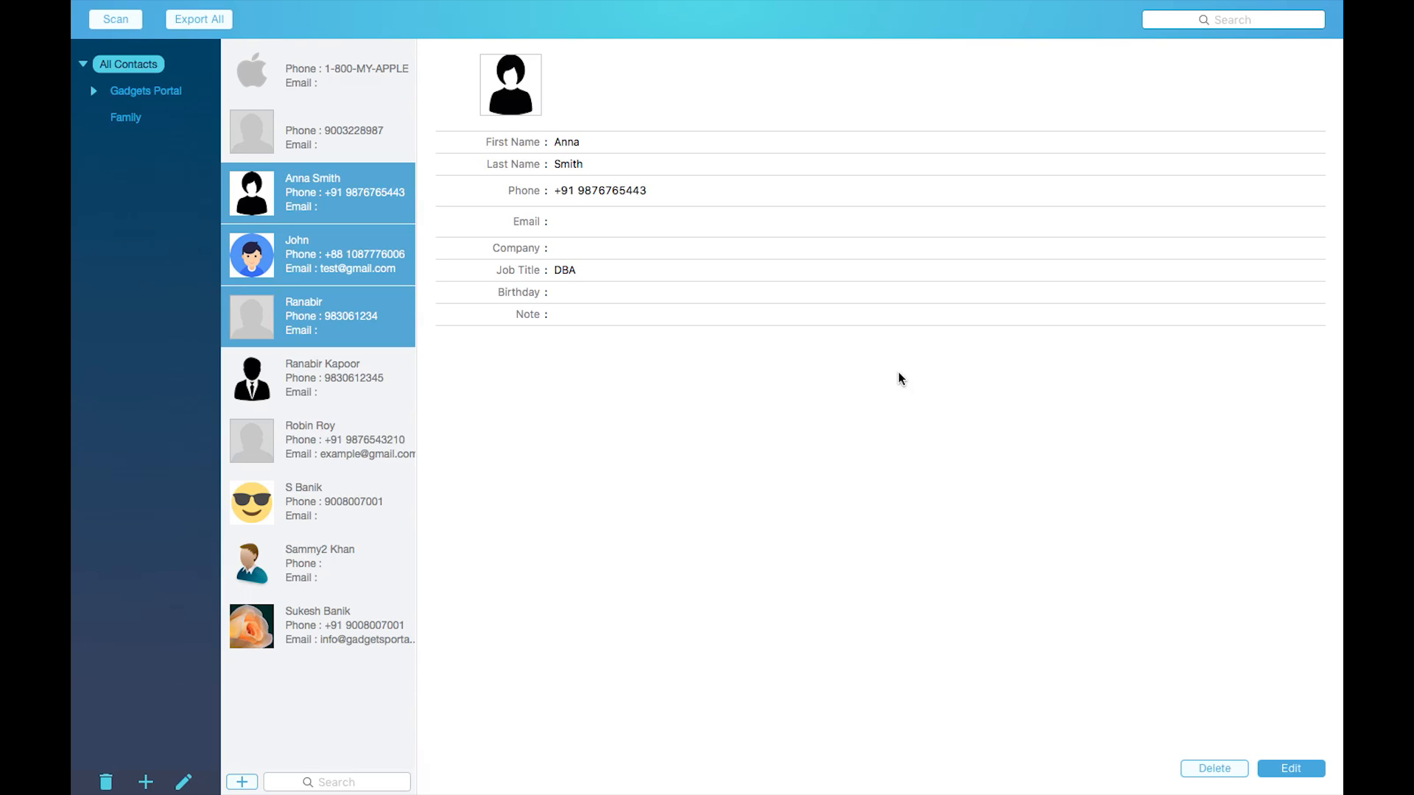
{"action": "mouse_move", "coordinate": [943, 349]}
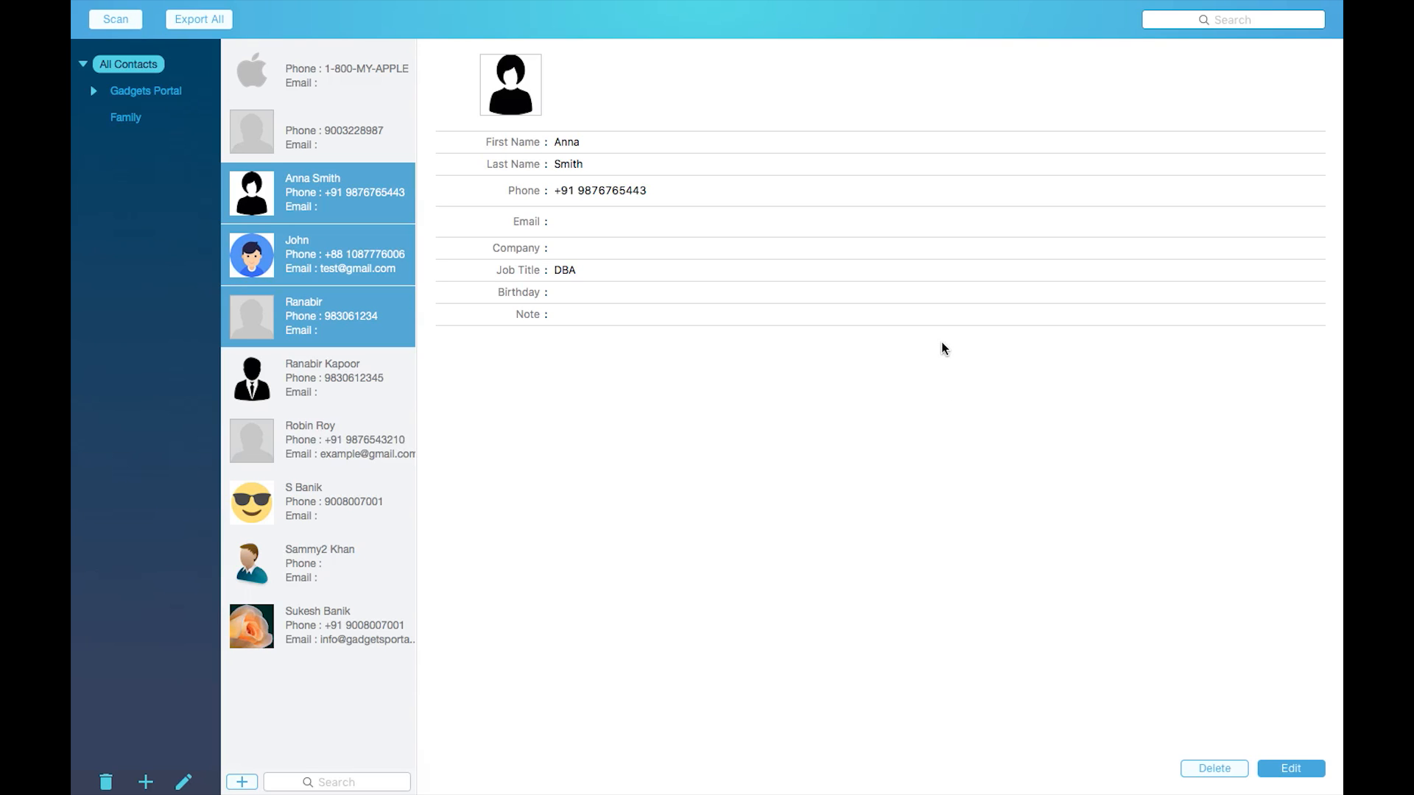
{"action": "mouse_move", "coordinate": [968, 338]}
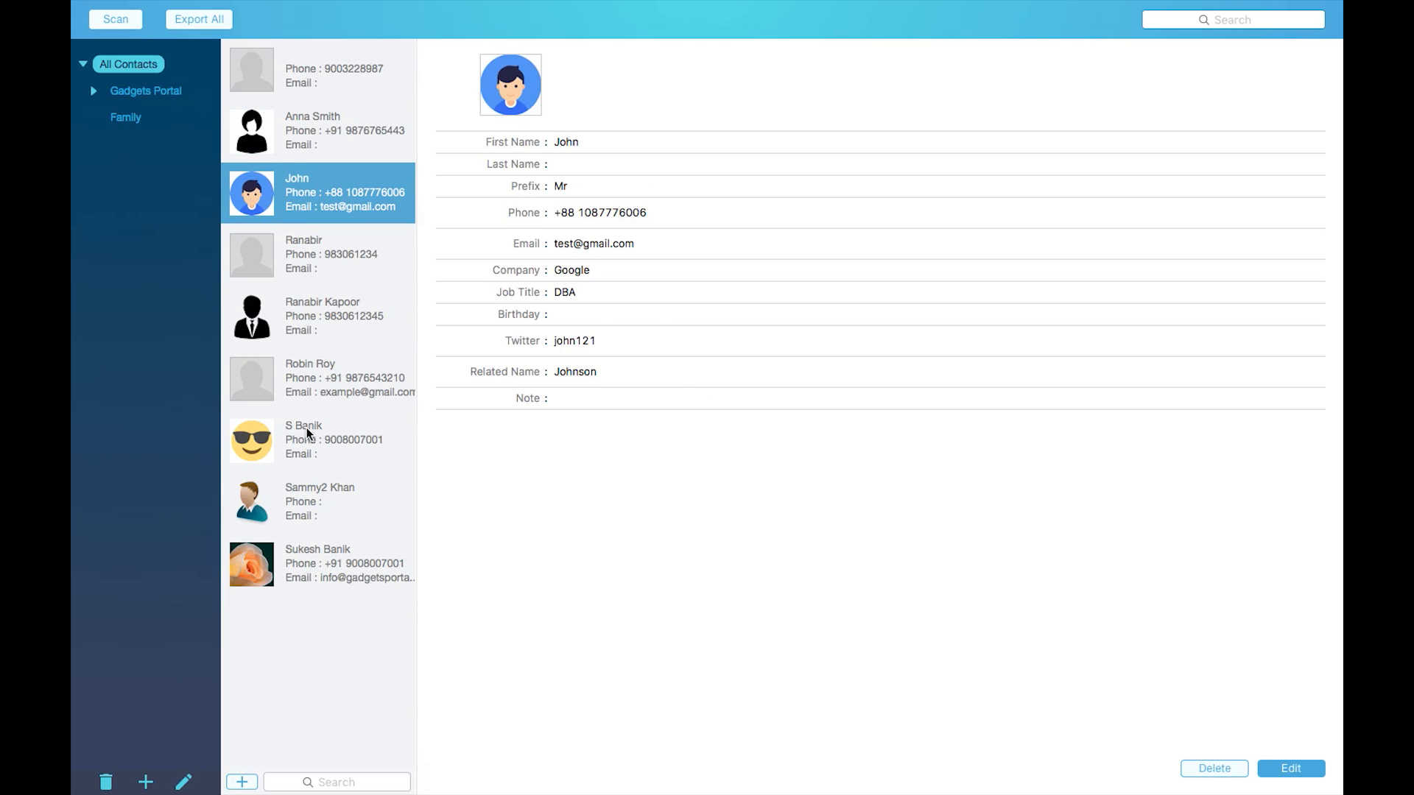
{"action": "left_click", "coordinate": [318, 439]}
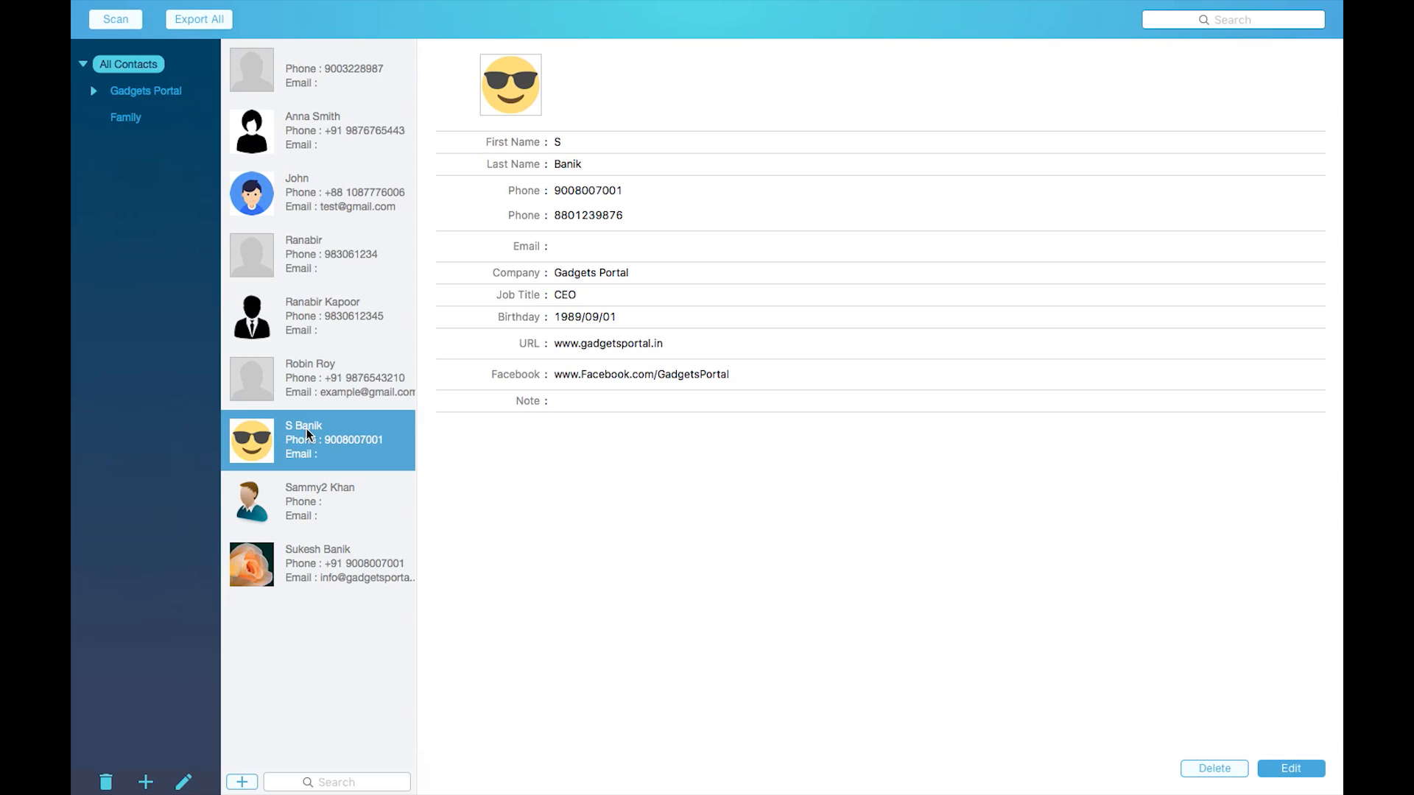
{"action": "mouse_move", "coordinate": [595, 316]}
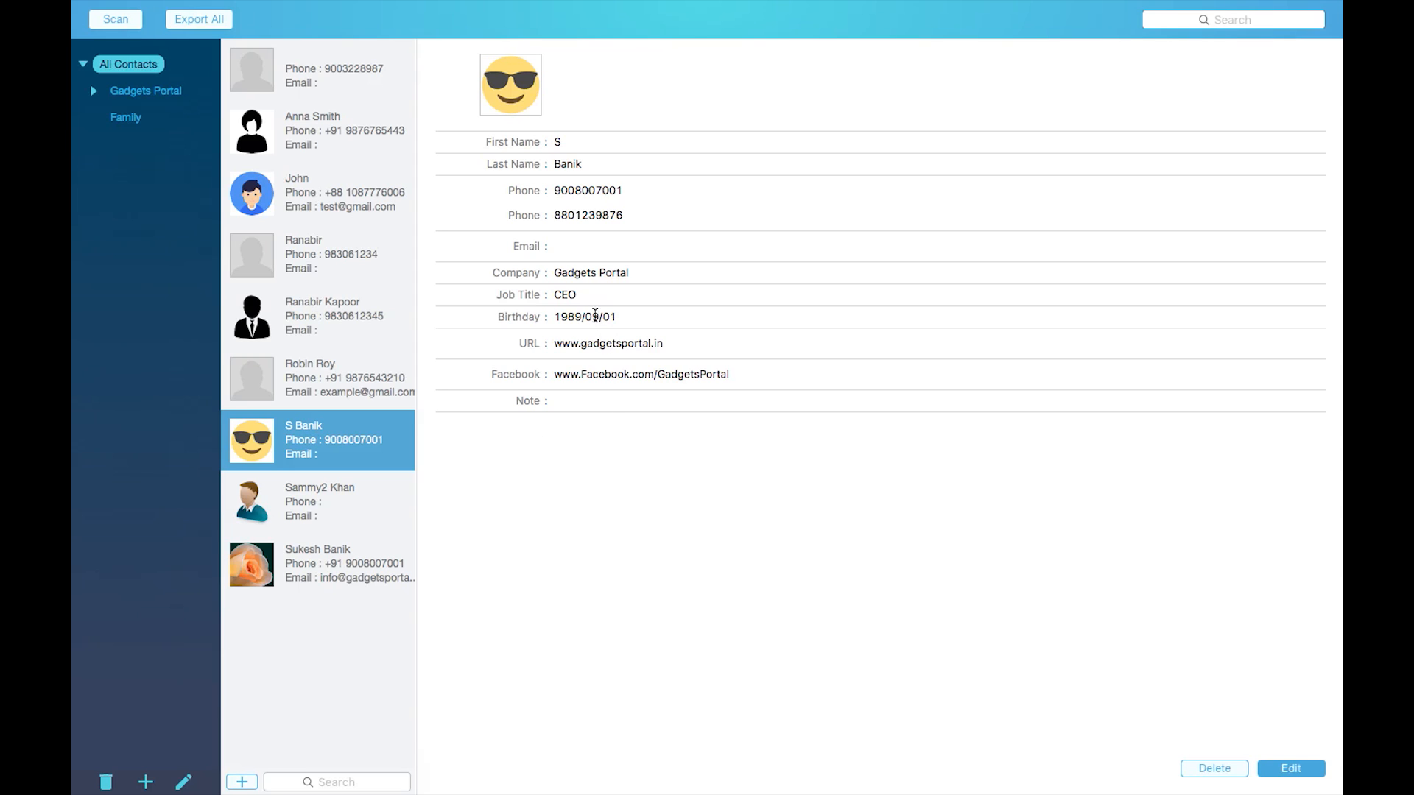
{"action": "mouse_move", "coordinate": [585, 177]}
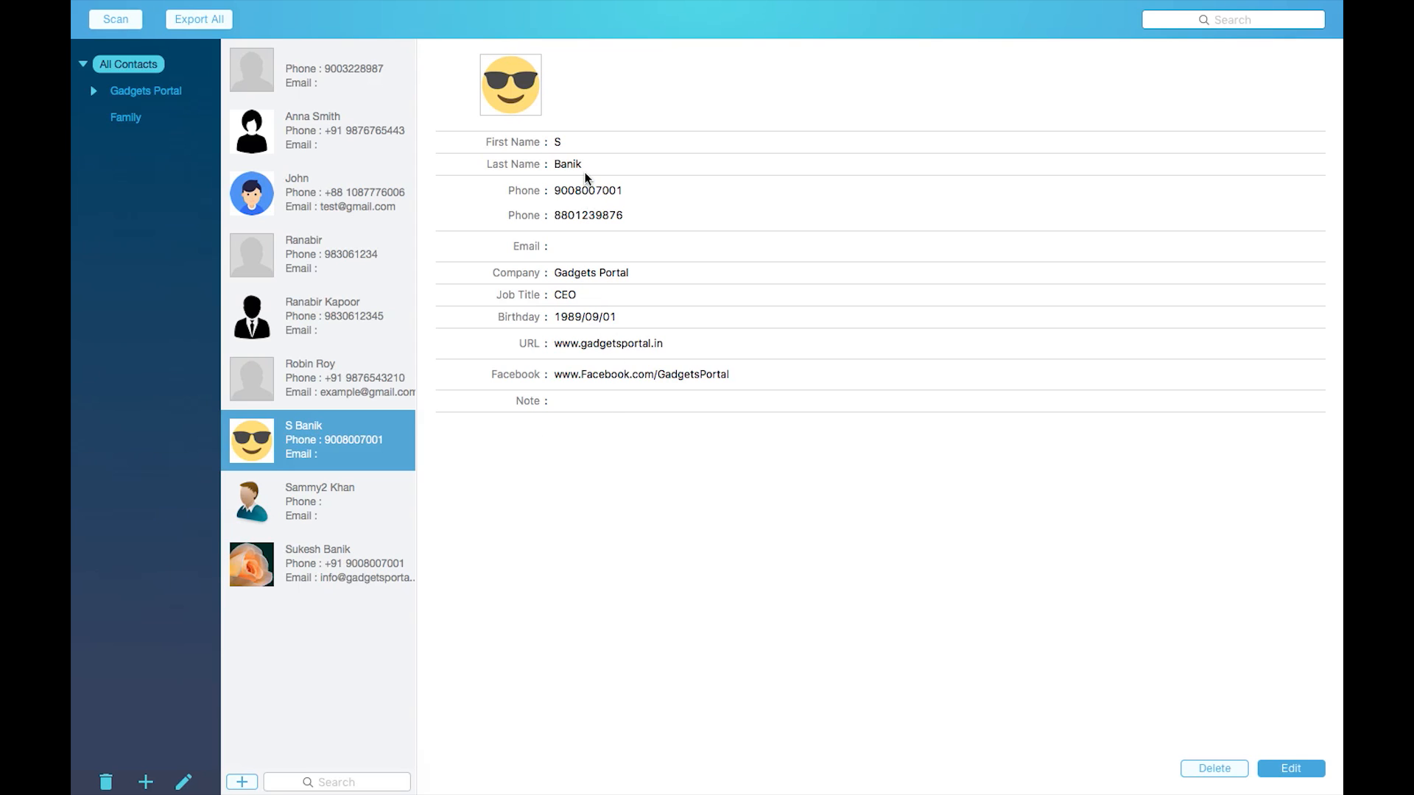
{"action": "mouse_move", "coordinate": [773, 550]}
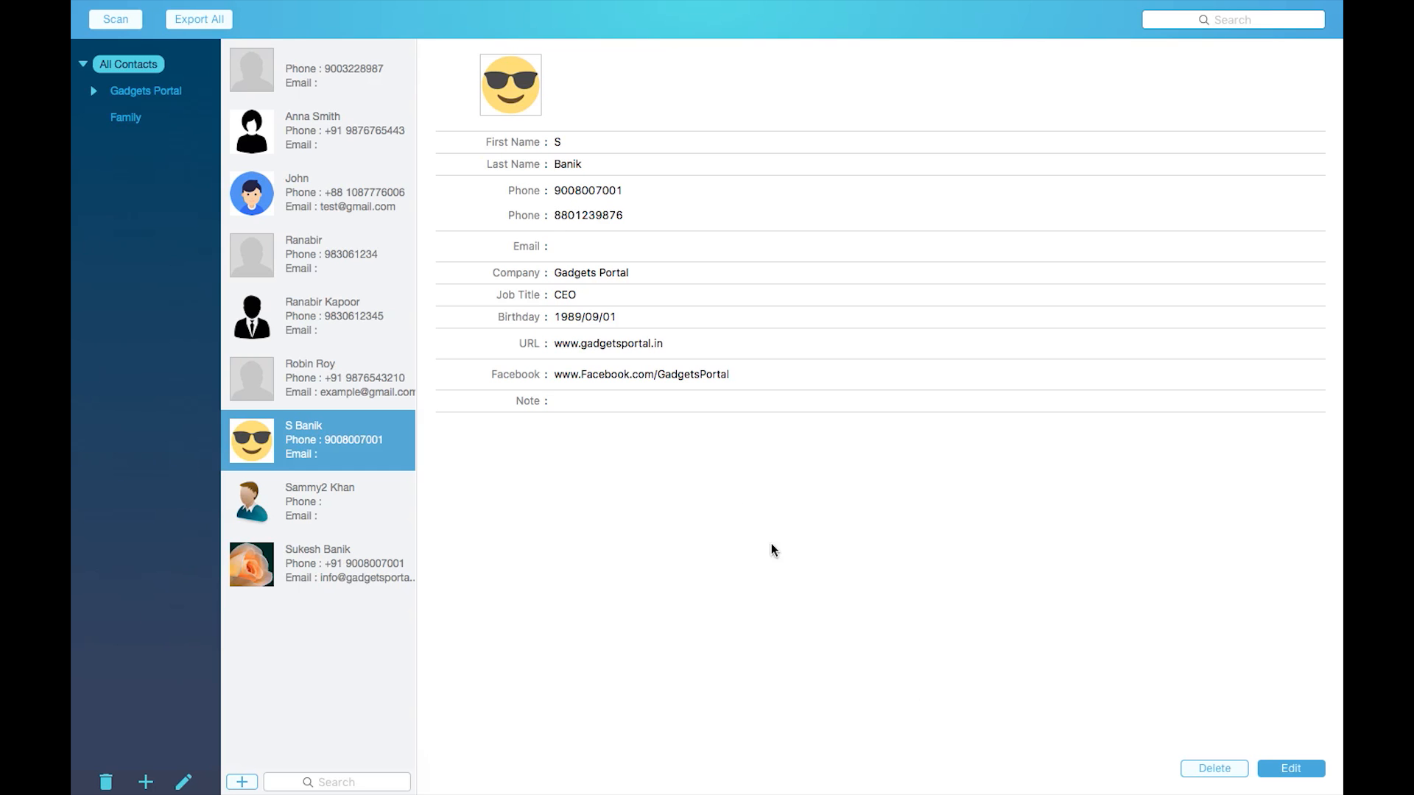
{"action": "mouse_move", "coordinate": [348, 753]}
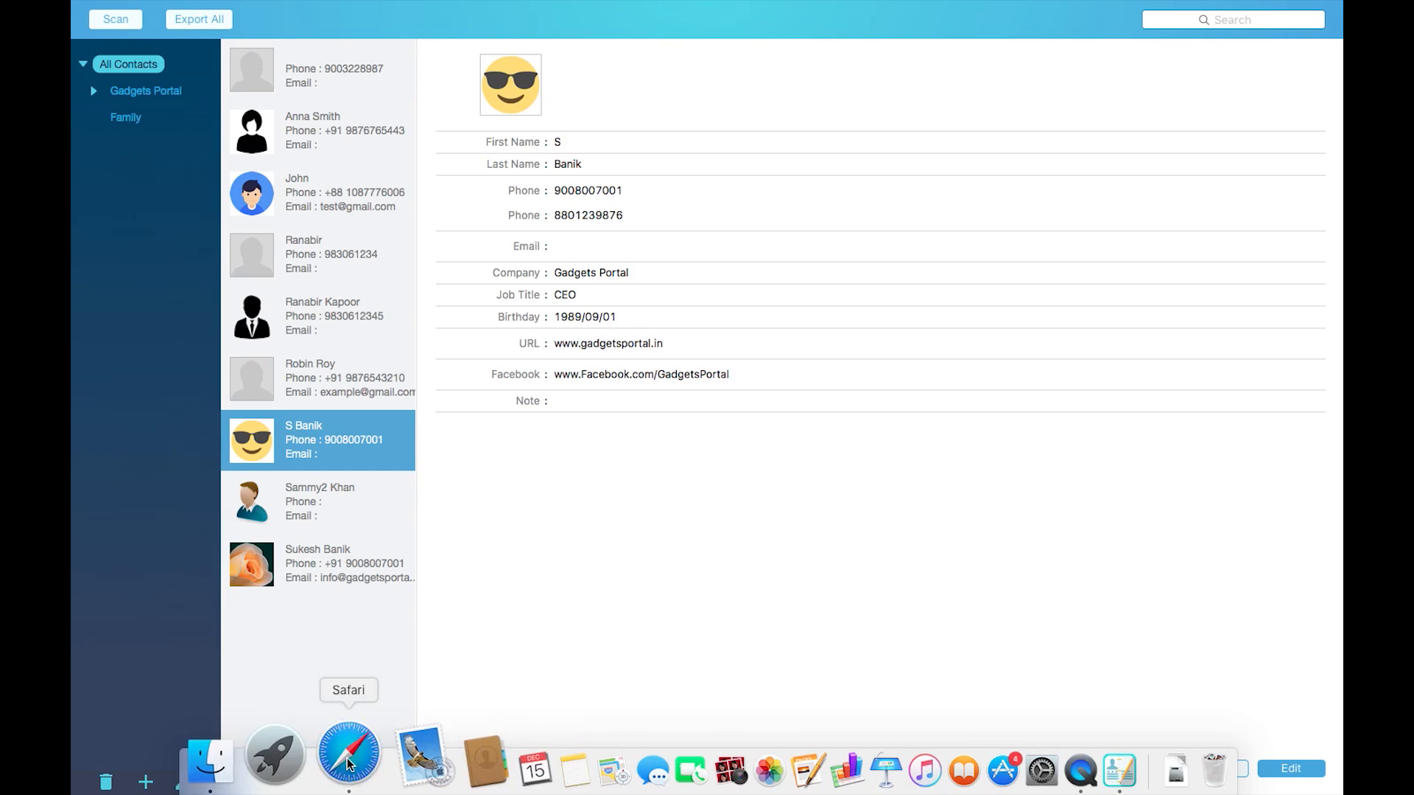
Step: Bring up the ContactsMate product page in Safari and scroll from the sale banner to its contact-management features
{"action": "left_click", "coordinate": [348, 752]}
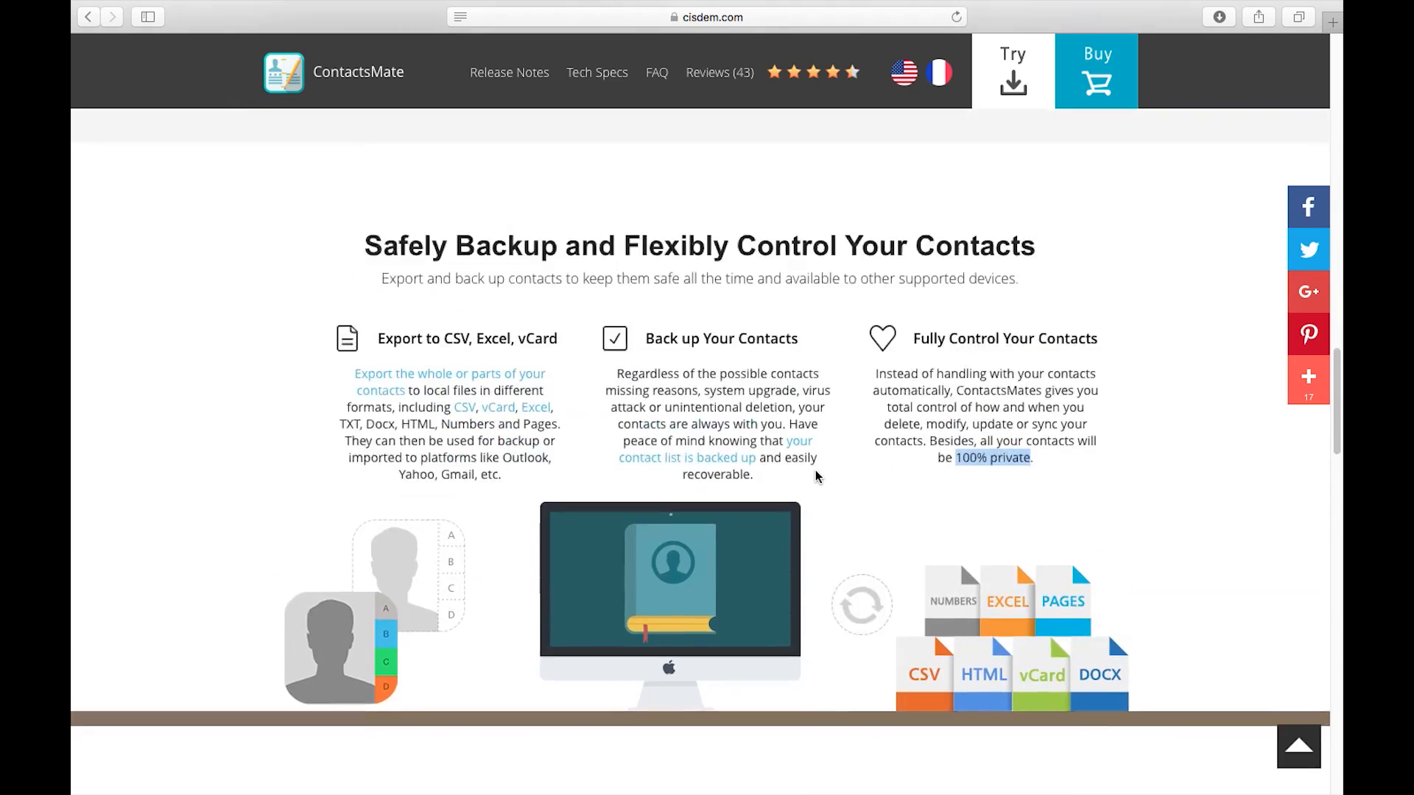
{"action": "scroll", "scroll_direction": "down", "scroll_amount": 3}
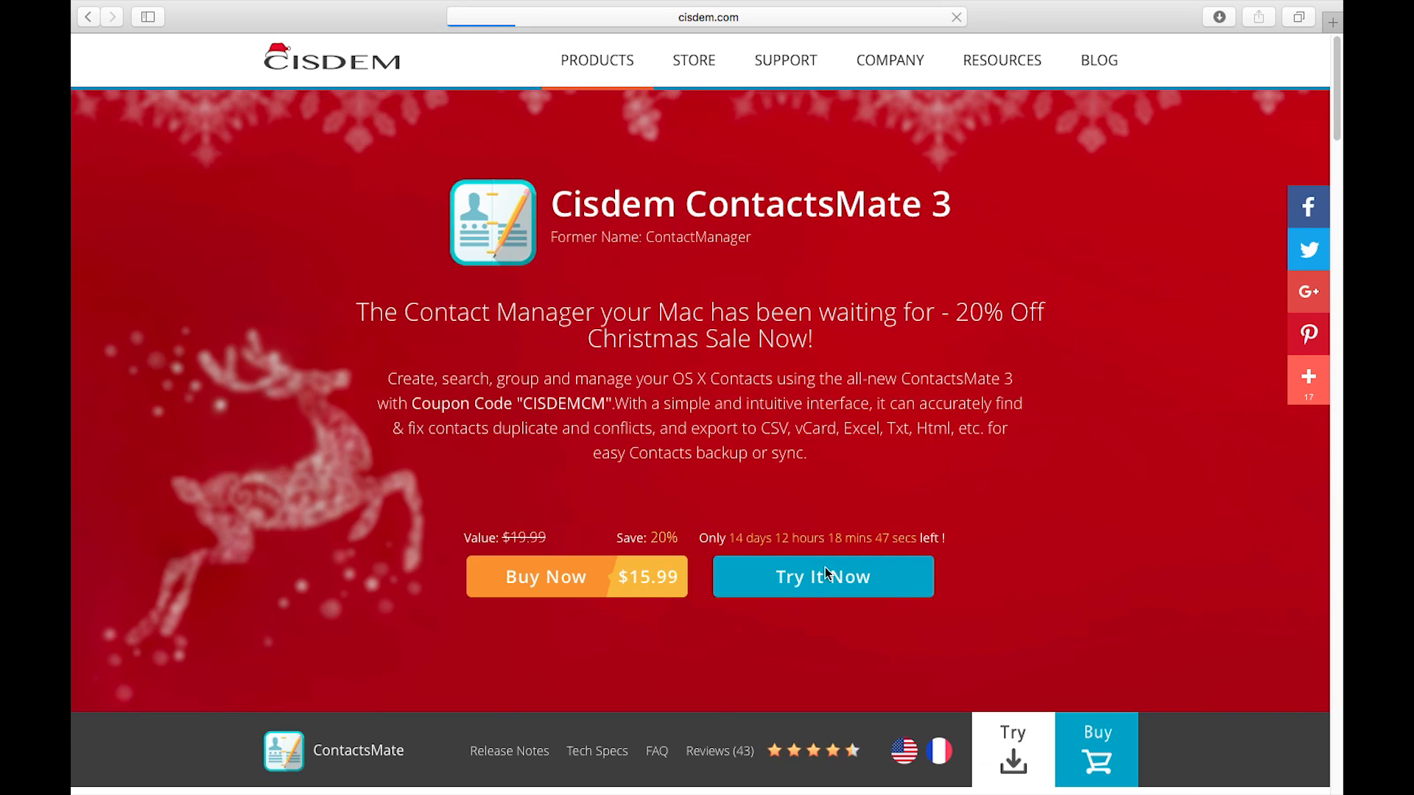
{"action": "scroll", "scroll_direction": "down", "scroll_amount": 3}
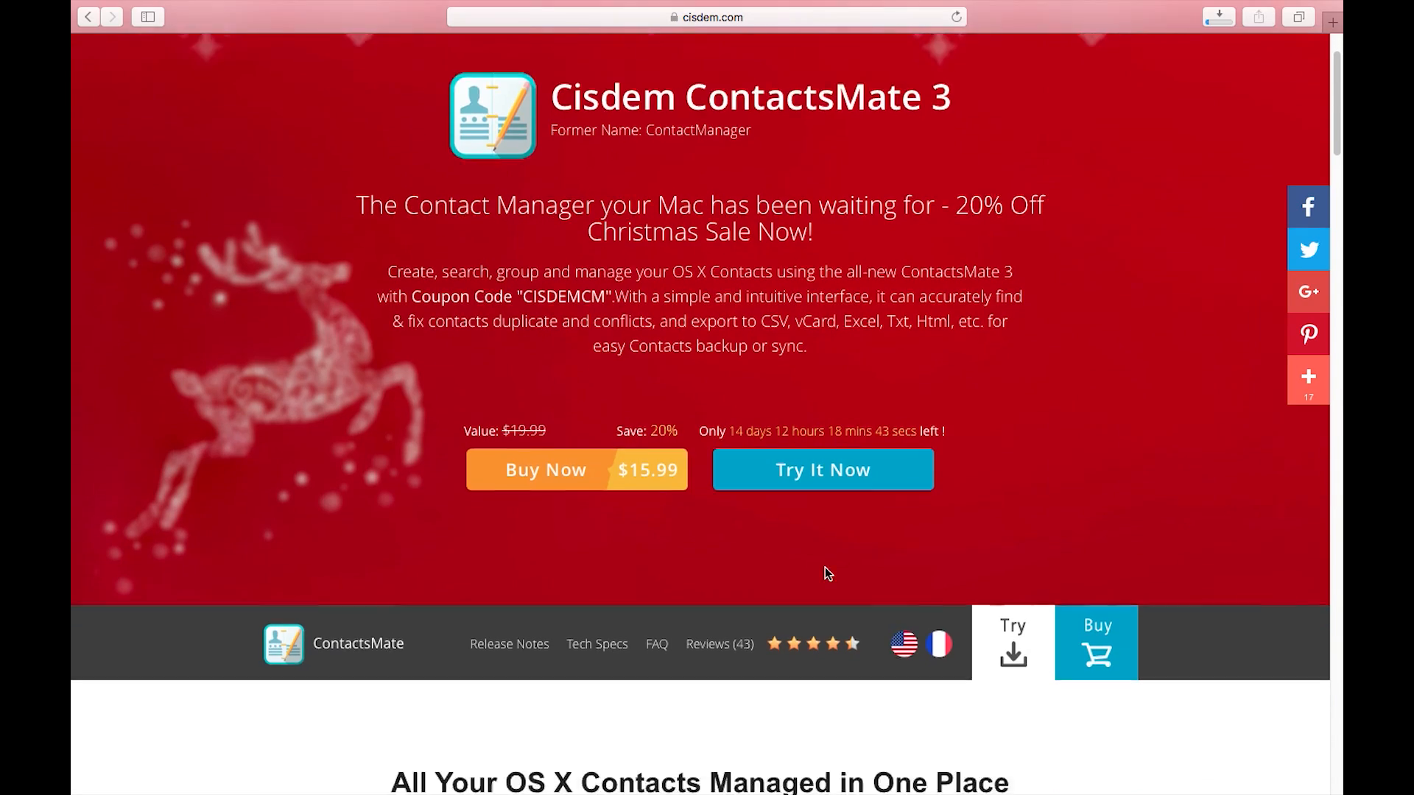
{"action": "scroll", "scroll_direction": "down", "scroll_amount": 3}
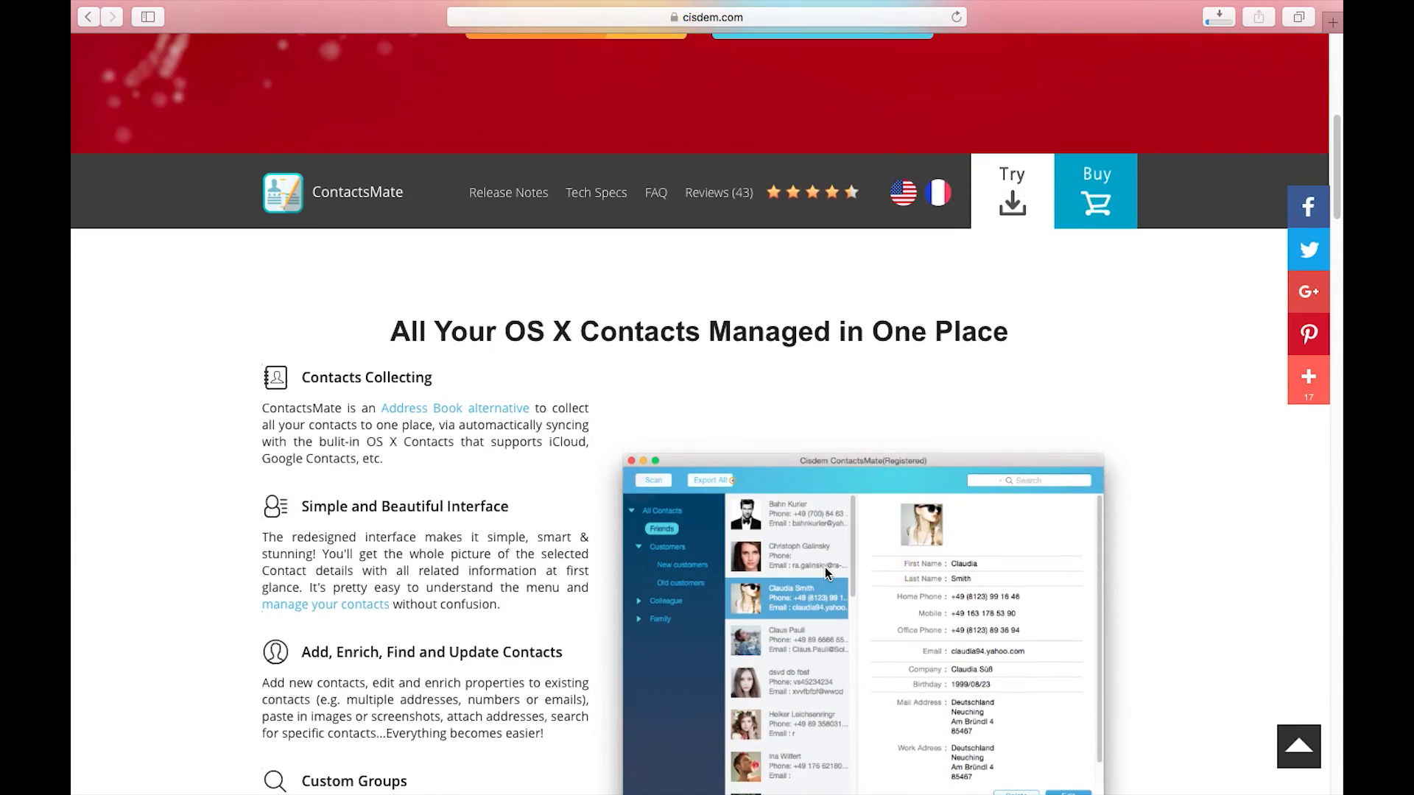
{"action": "scroll", "scroll_direction": "down", "scroll_amount": 3}
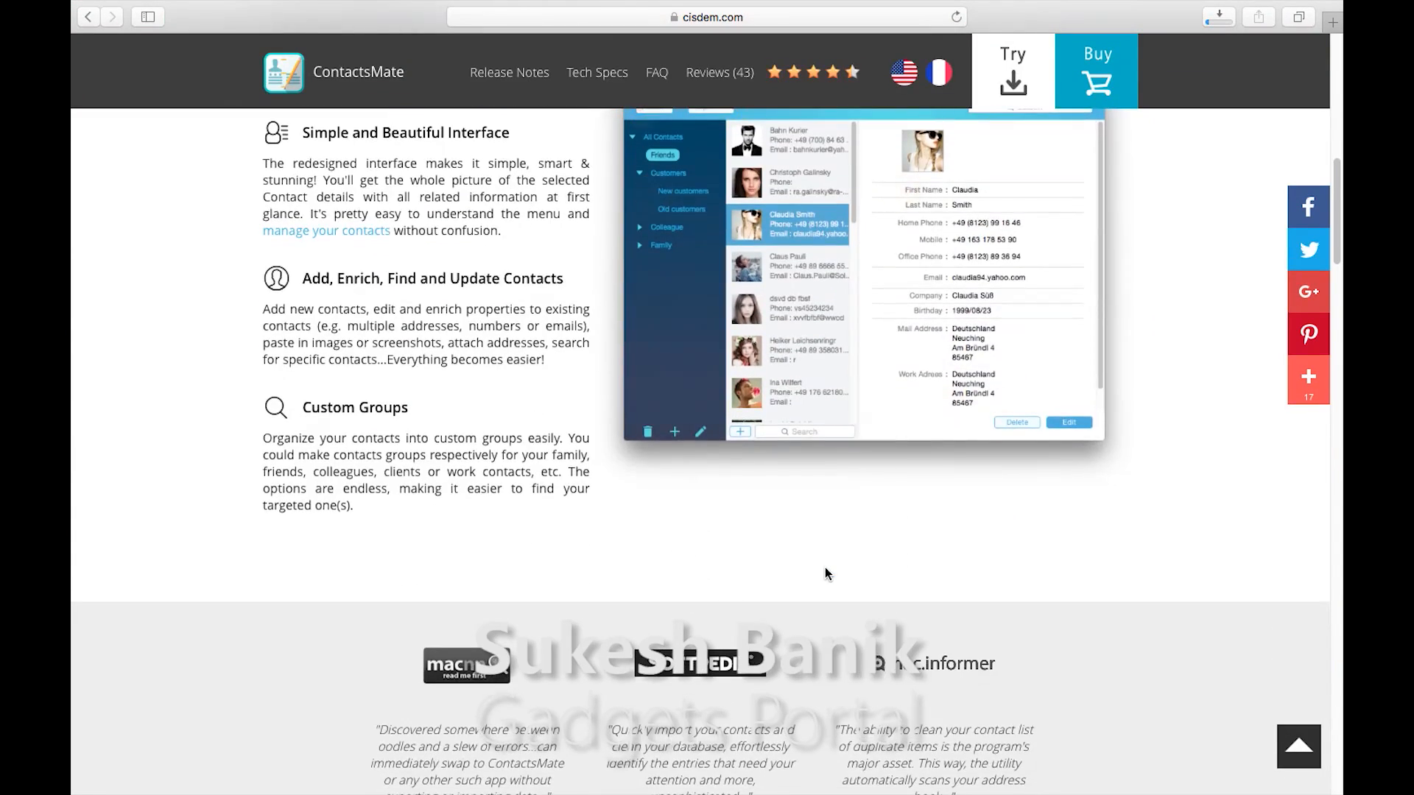